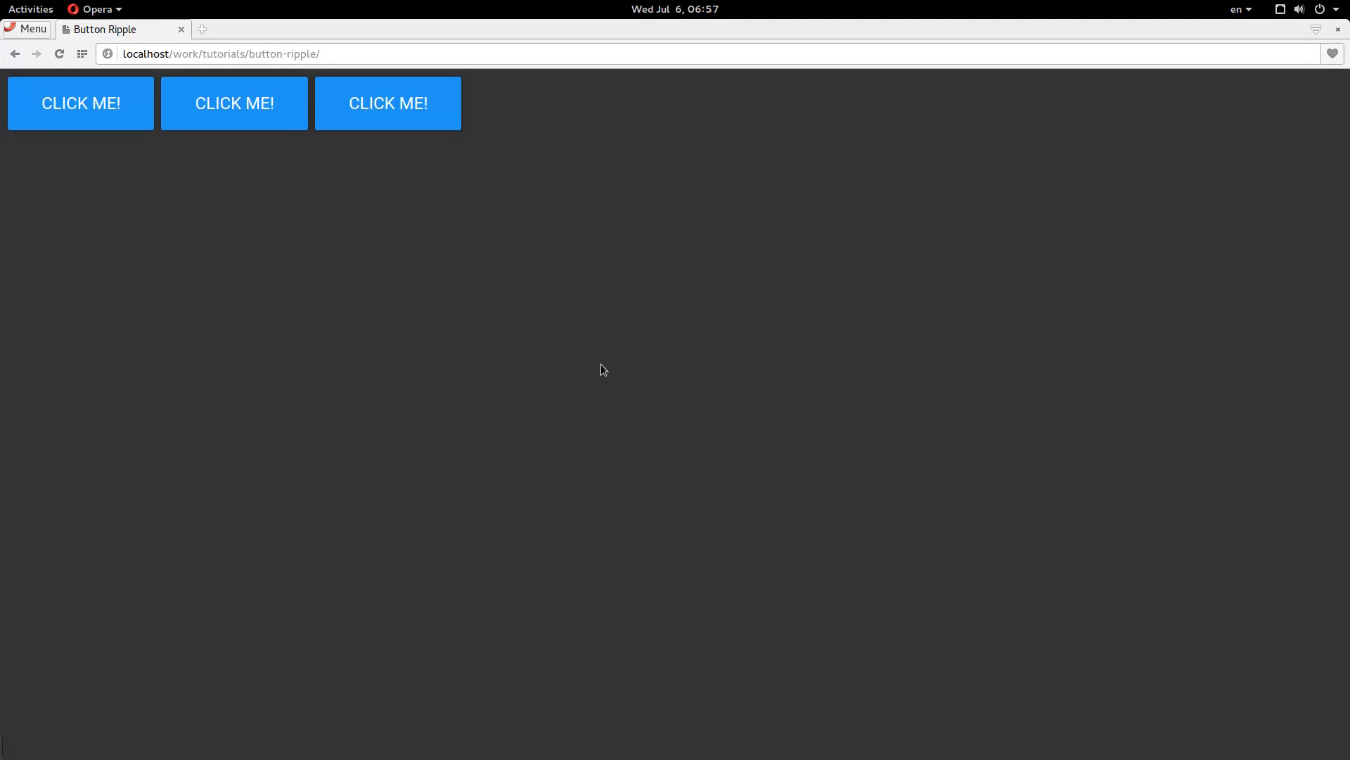
mouse_move(447, 122)
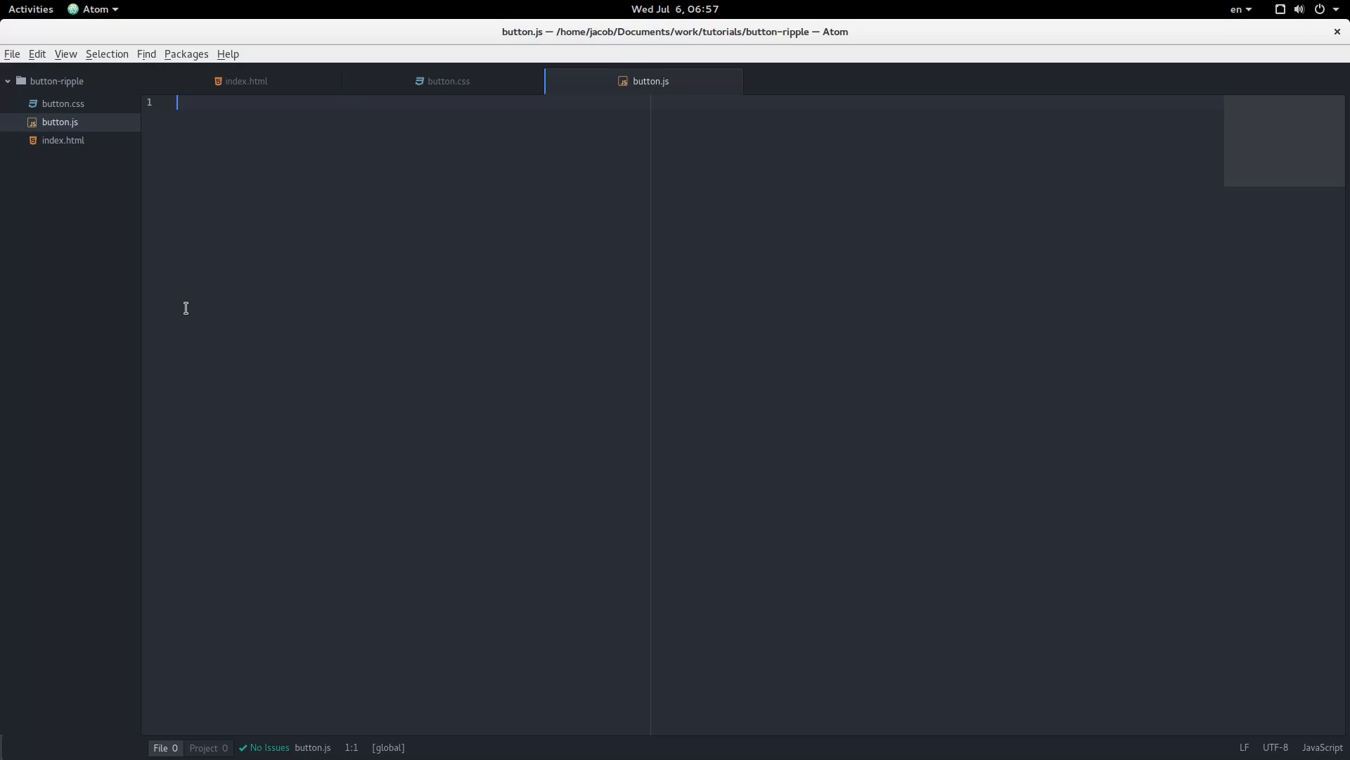
click(245, 81)
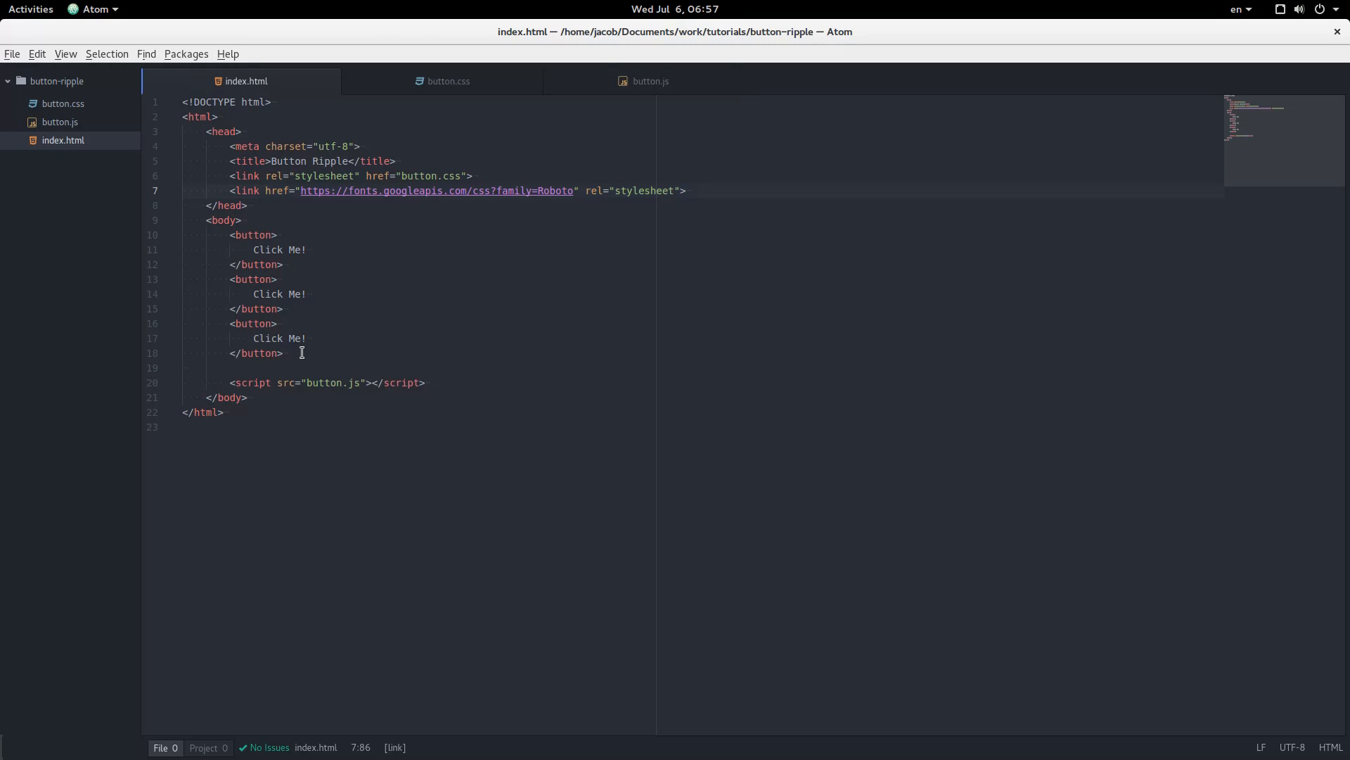
click(686, 191)
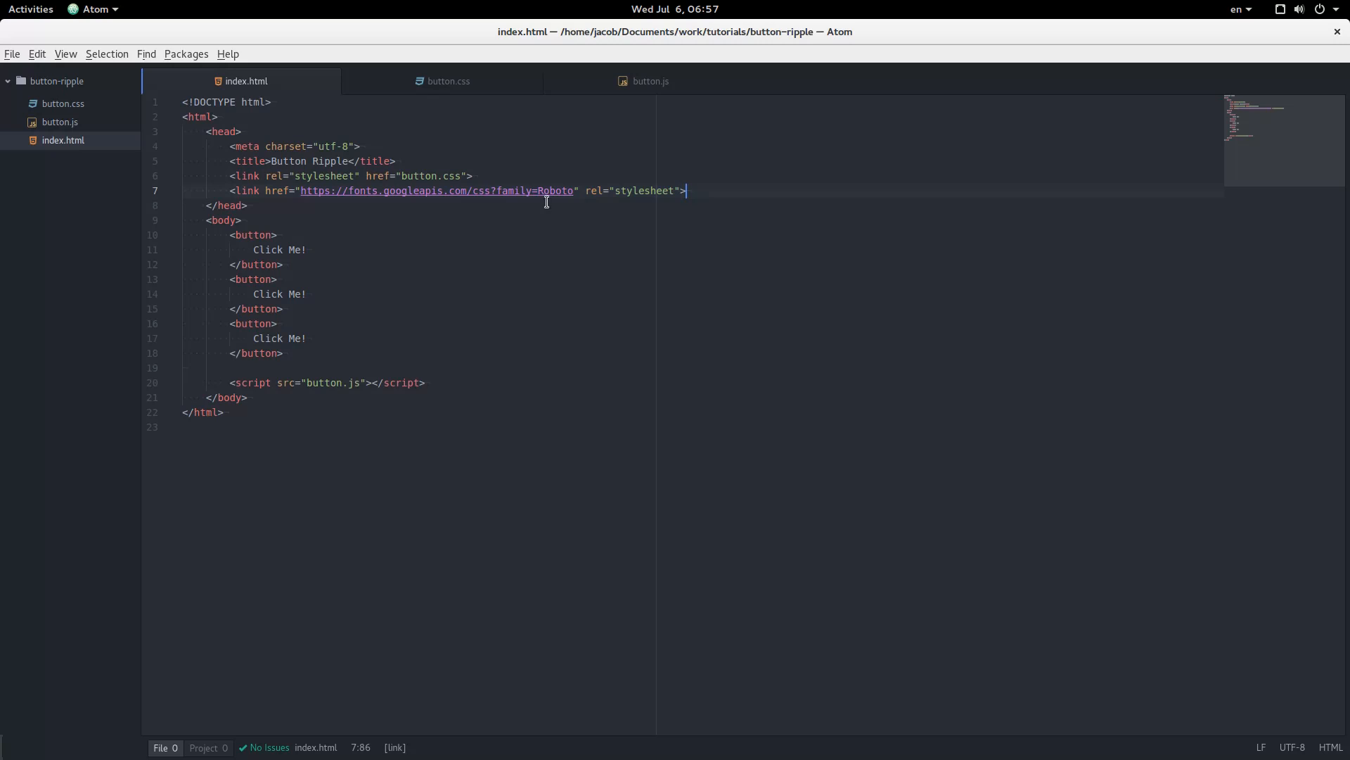
mouse_move(387, 377)
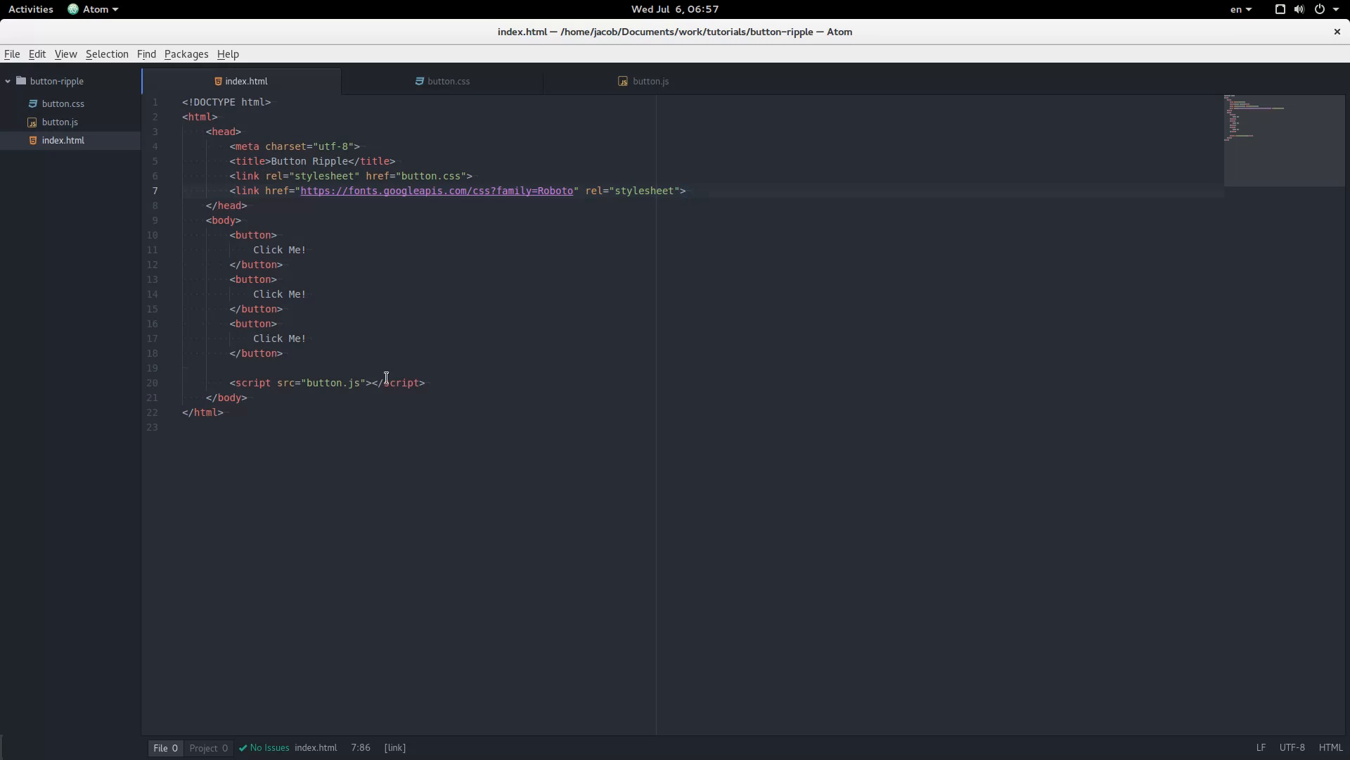
click(448, 81)
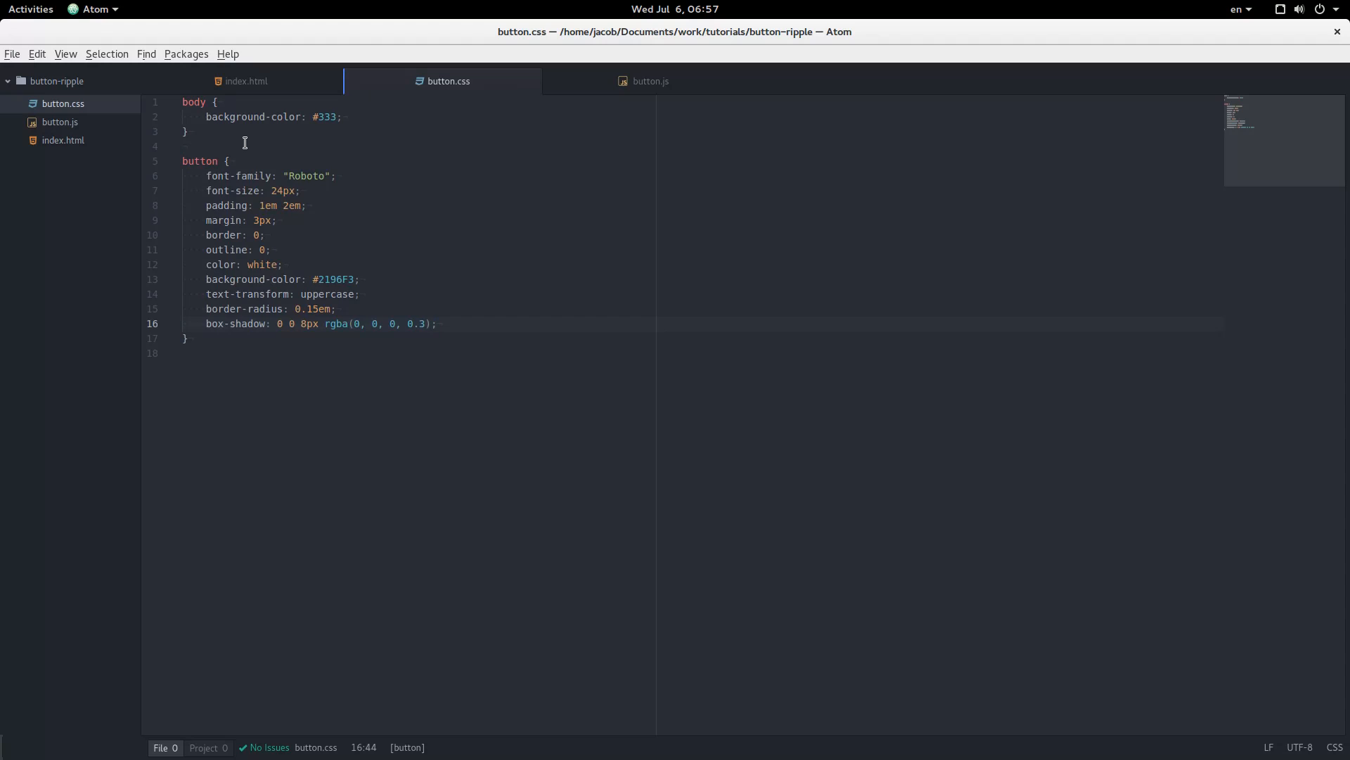
mouse_move(473, 325)
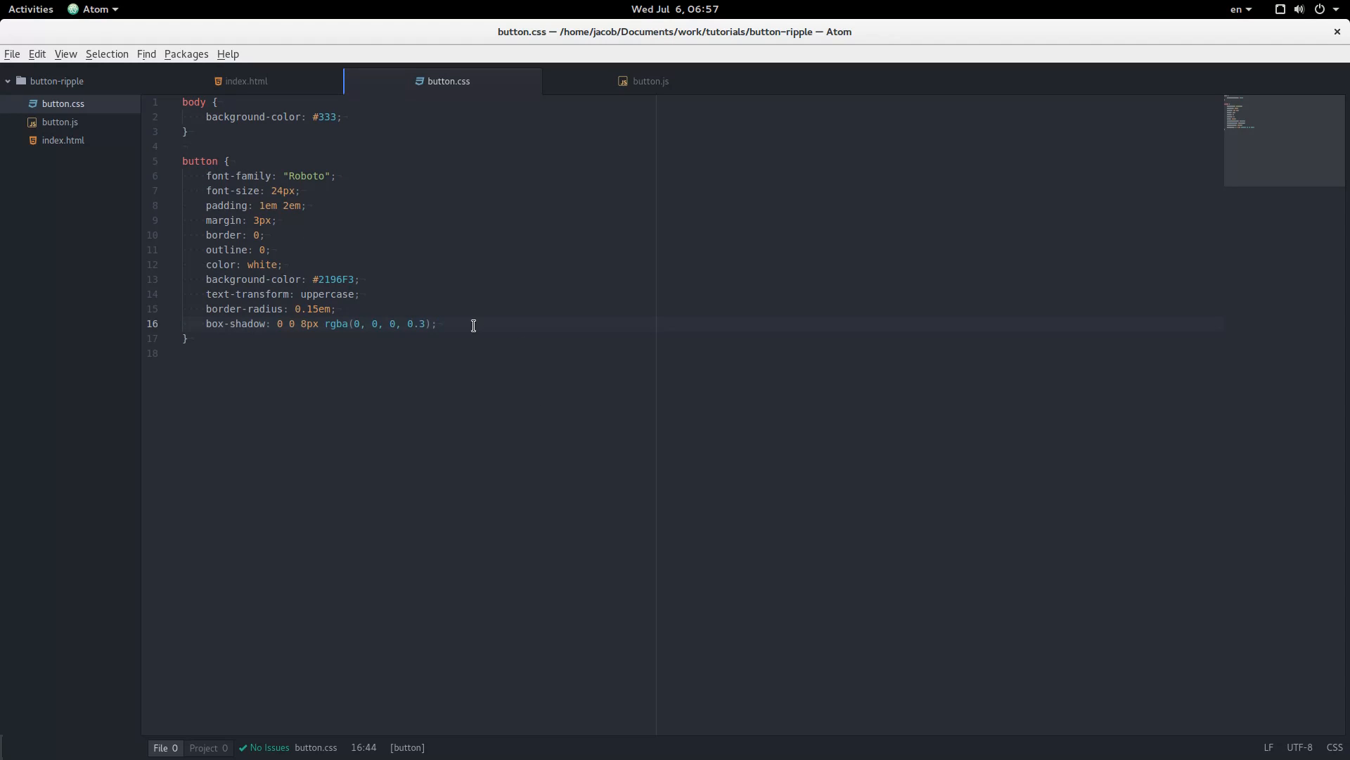
click(649, 81)
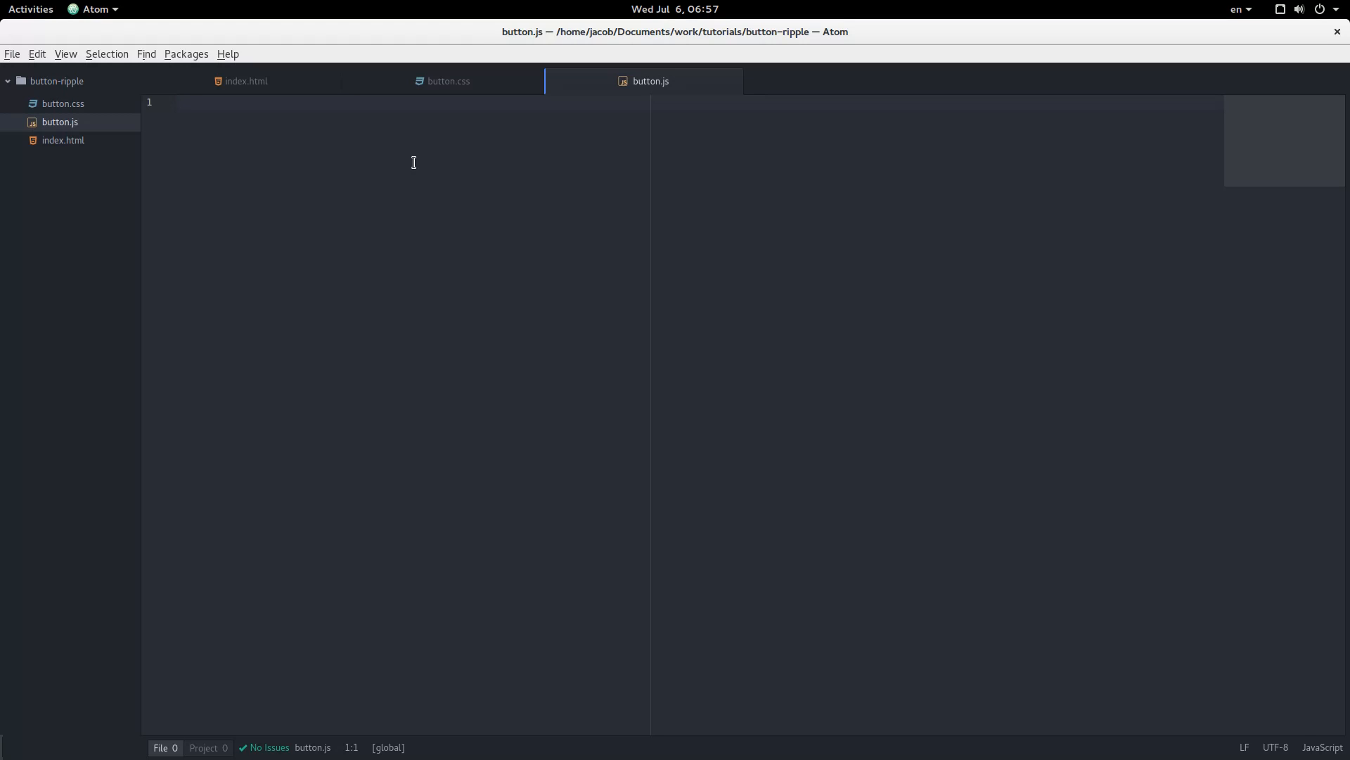
- Write var buttons = document.getElementsByTagName('button'); as the first line of button.js
text(var)
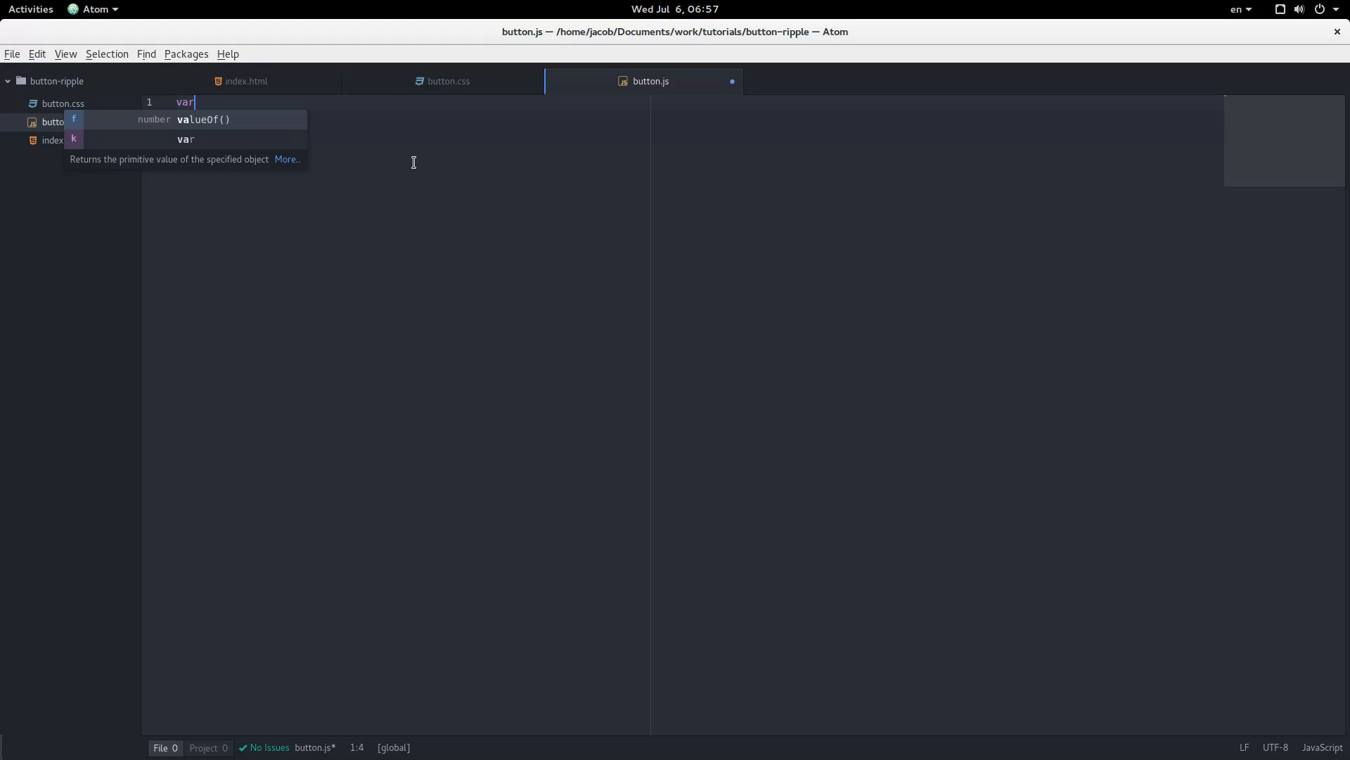
text(buttons =)
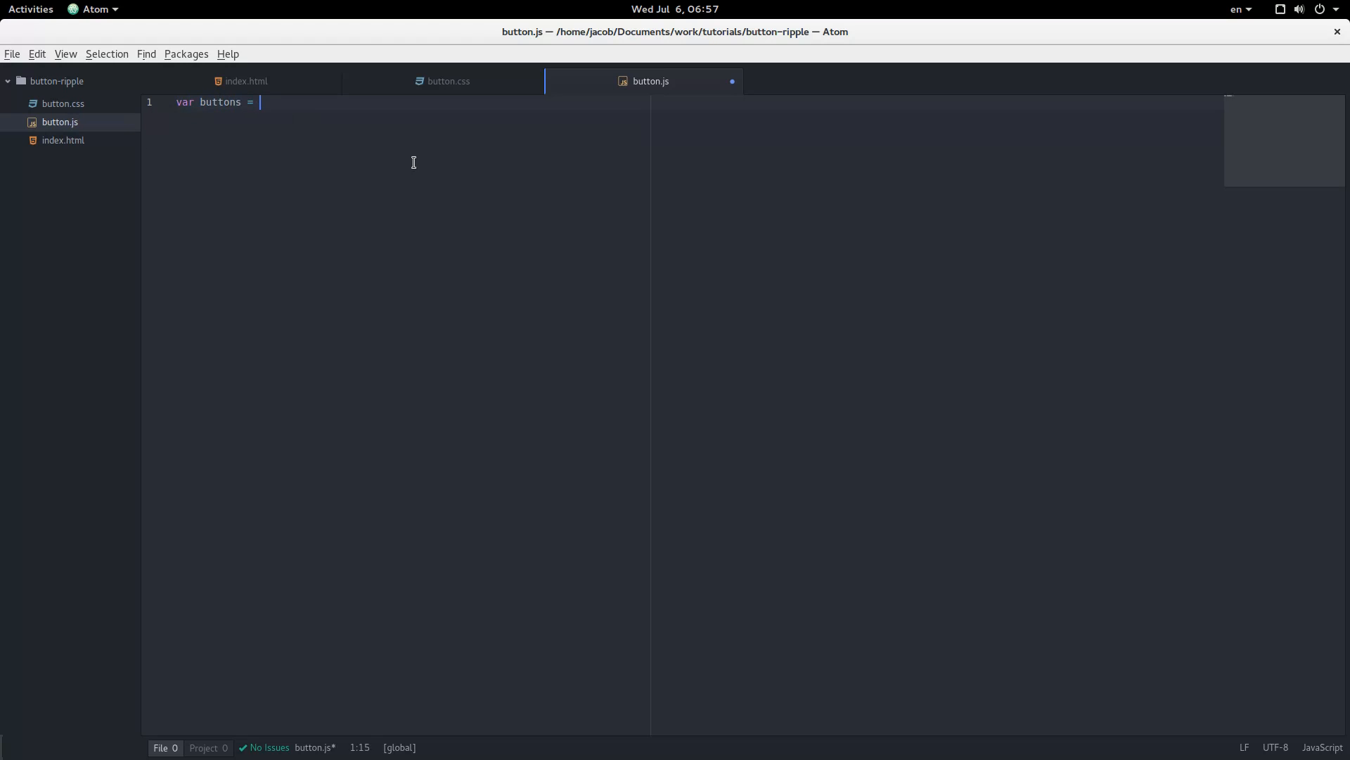
text(document.)
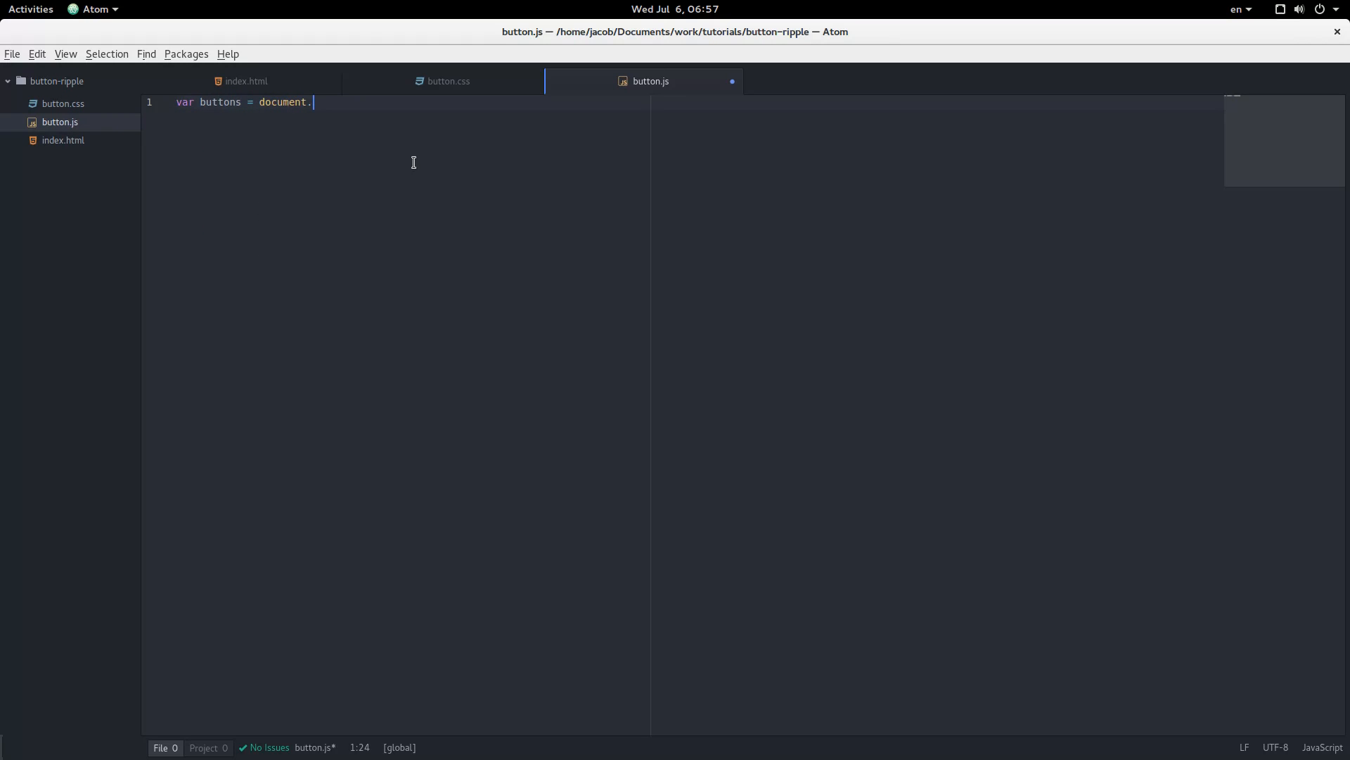
text(getElementsBy)
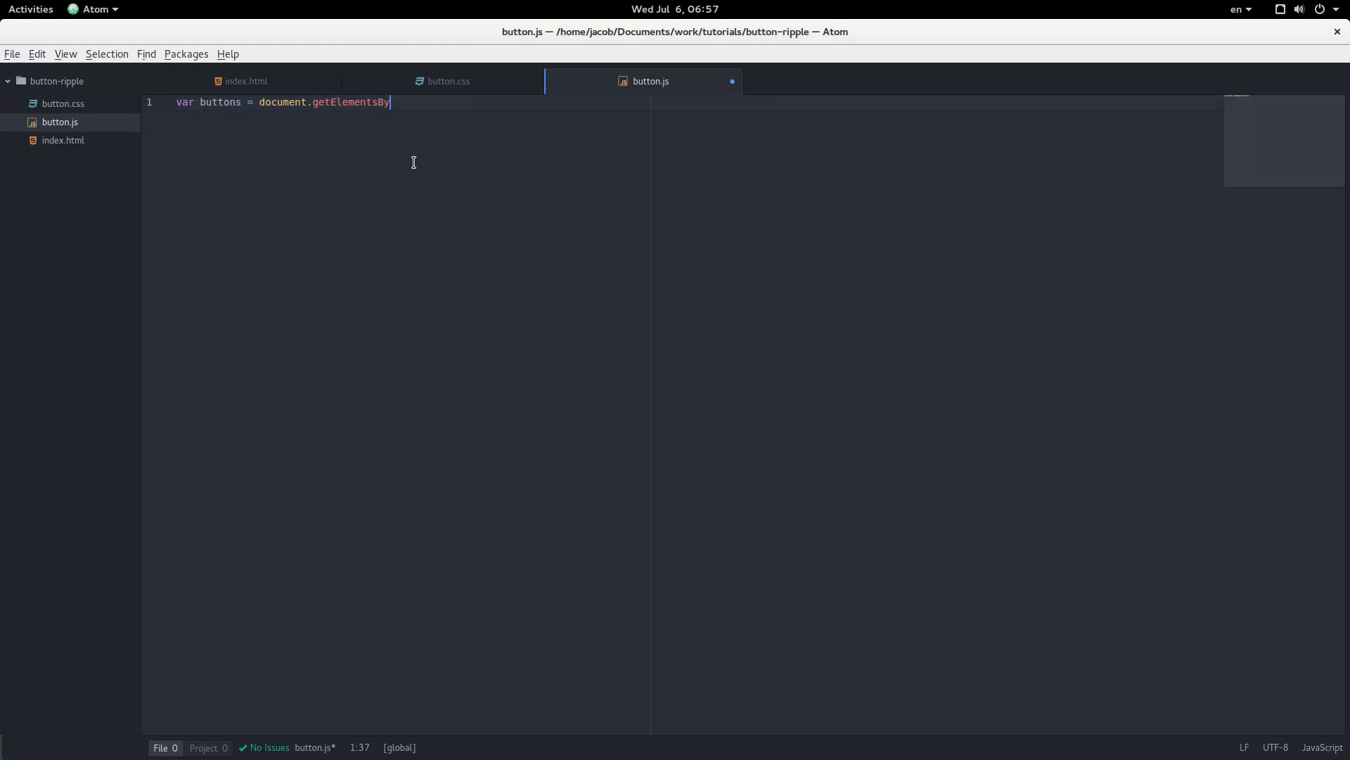
text(TagName())
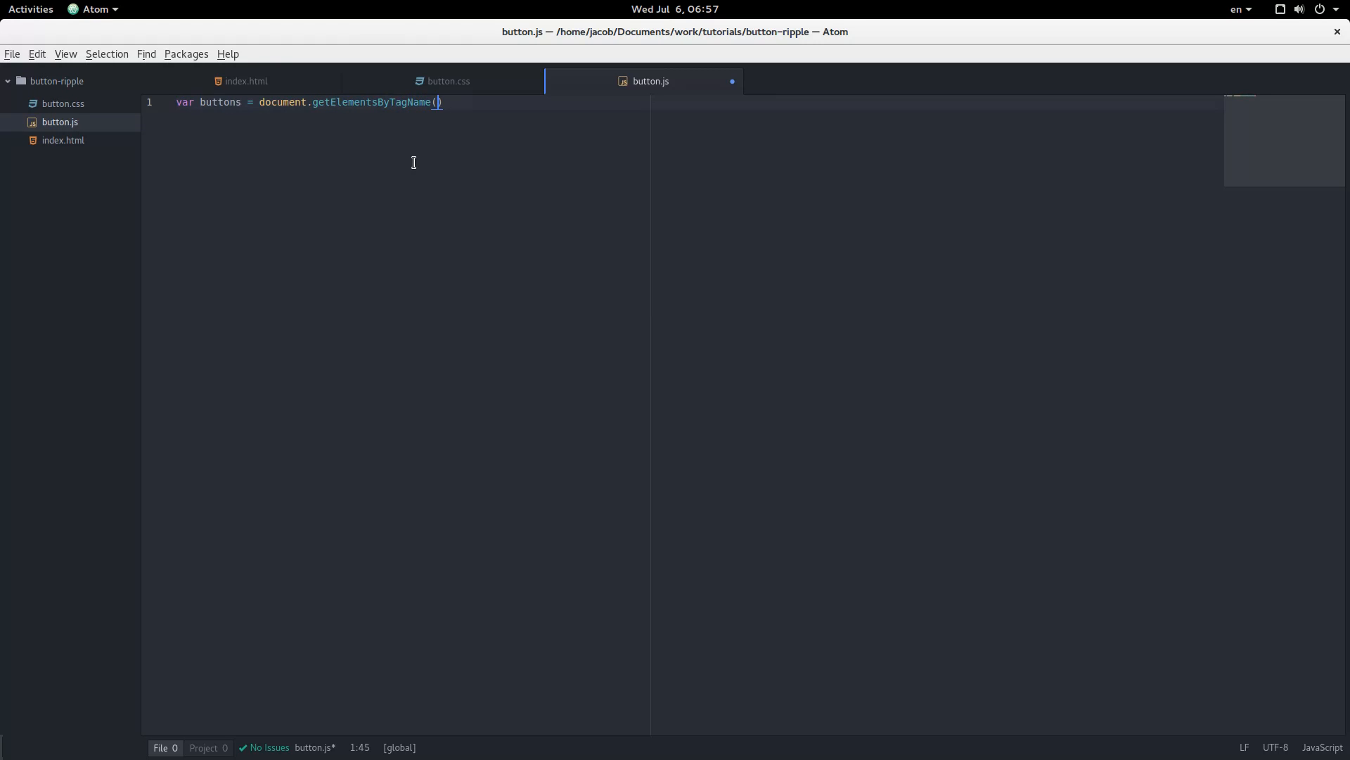
text('button')
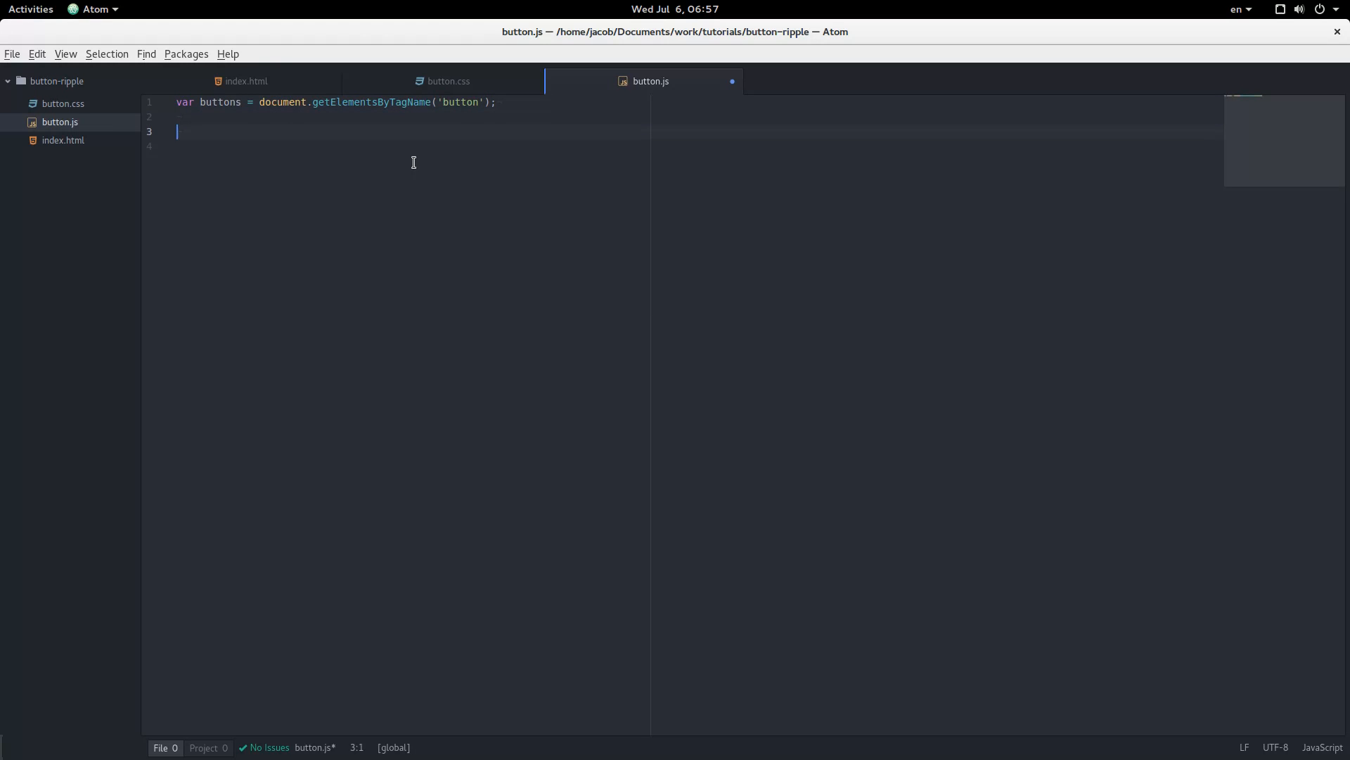
- Begin an Array.prototype.forEach.call loop over buttons with an anonymous function
text(A)
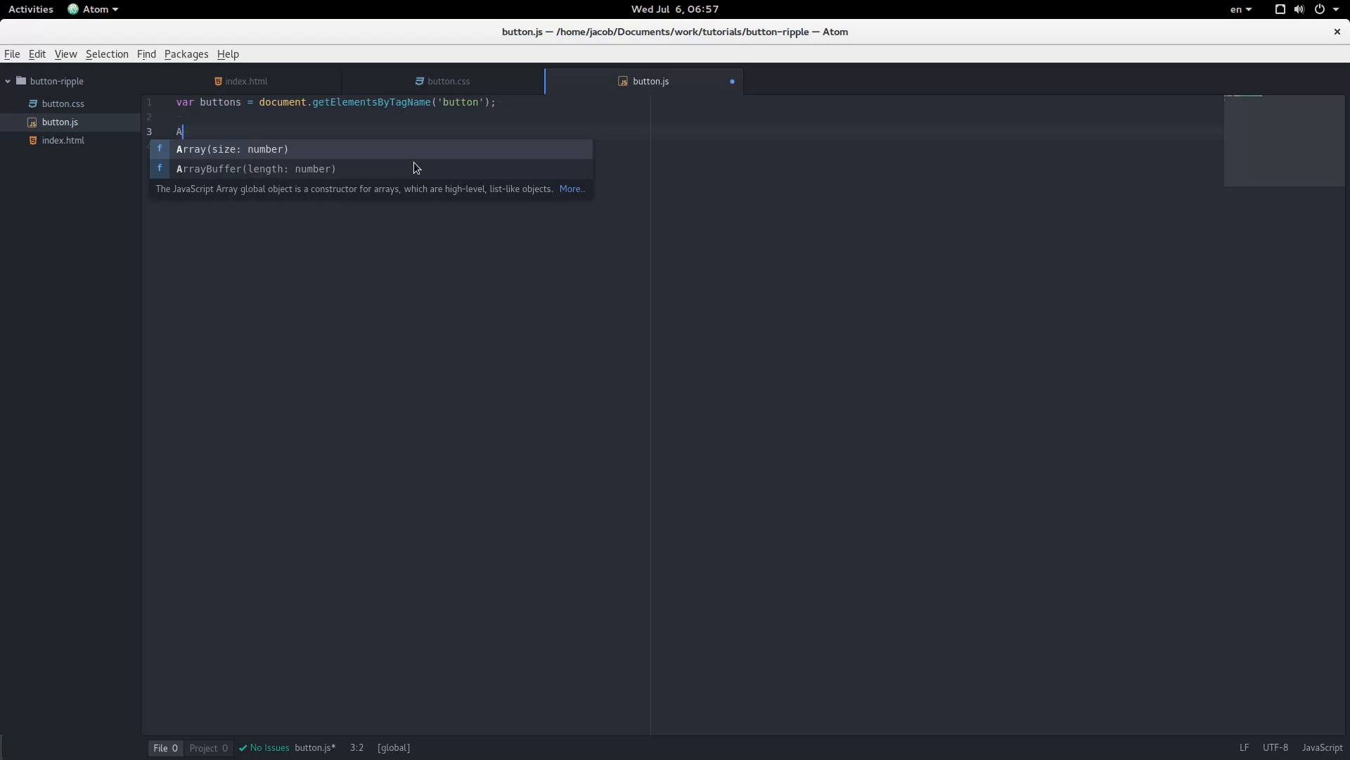
text(rray.)
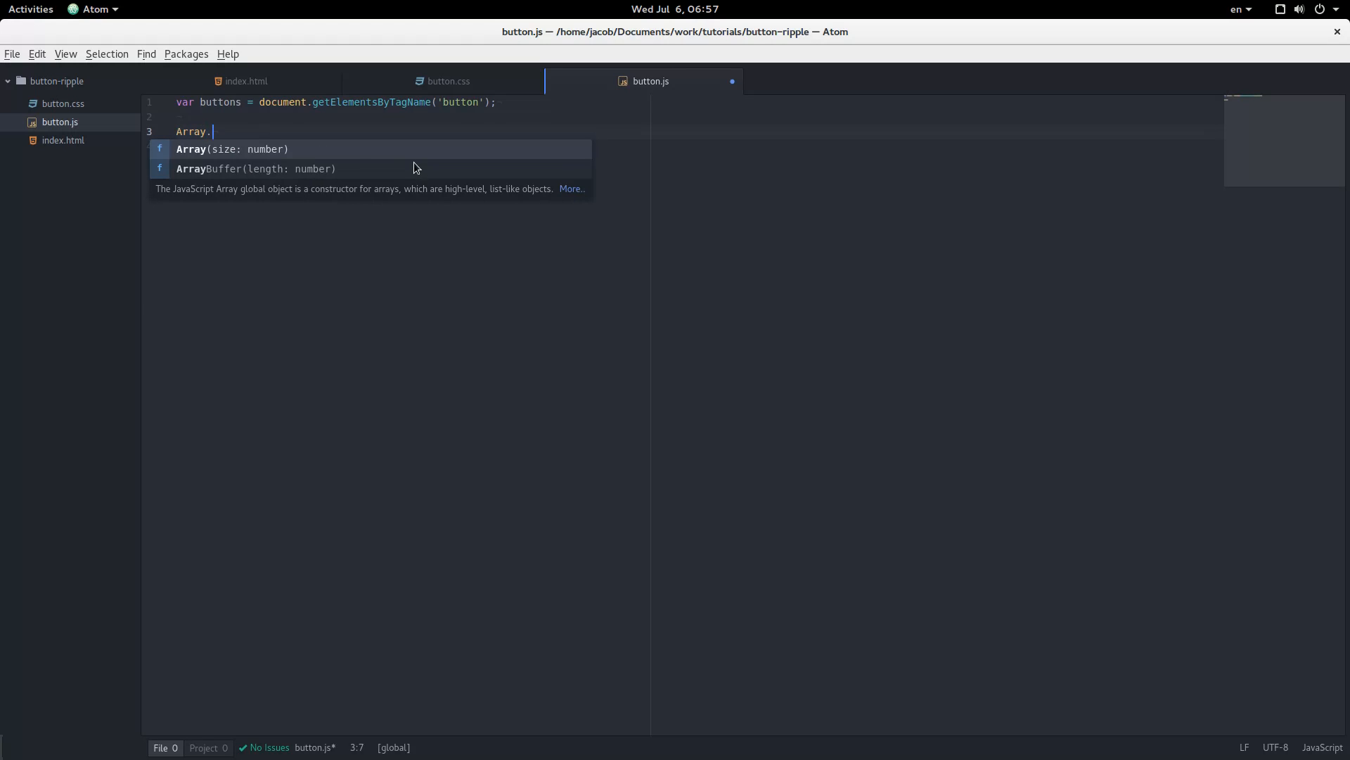
text(prototyp)
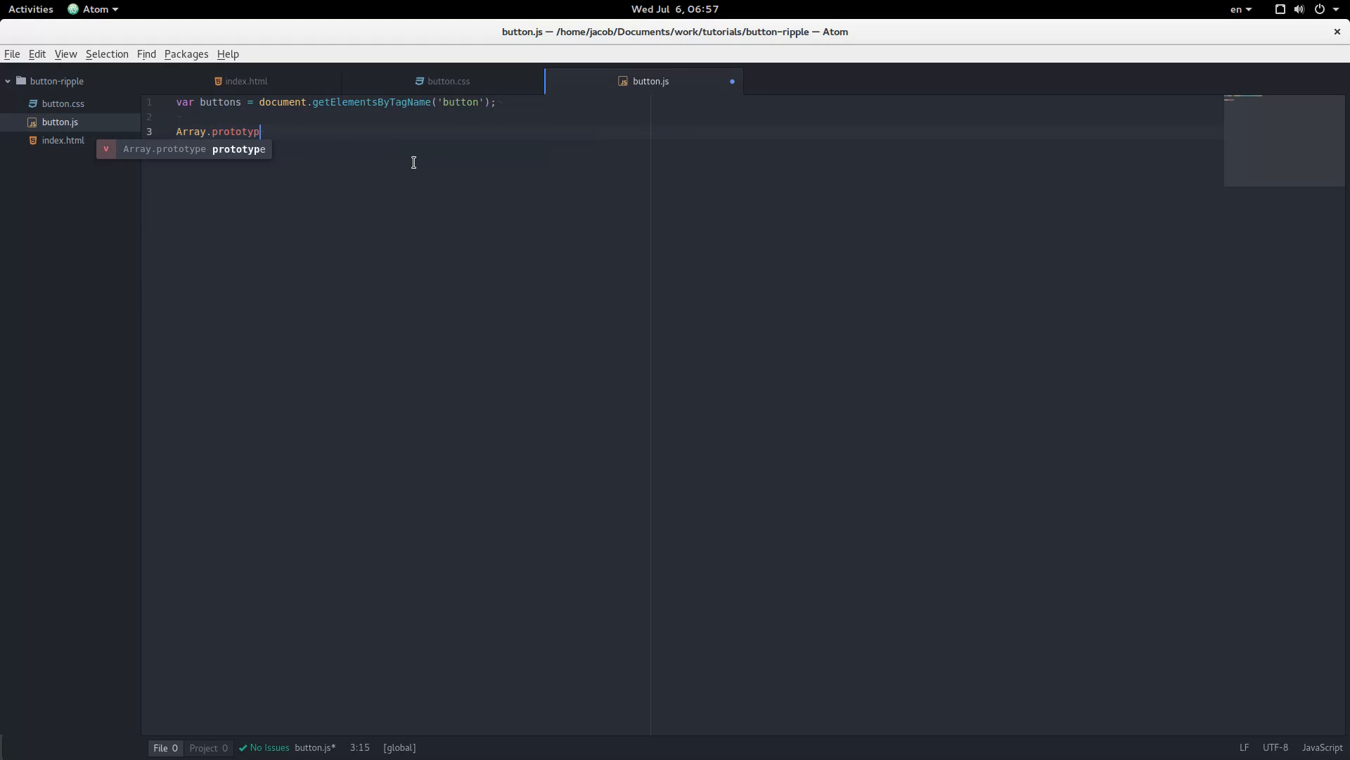
text(.)
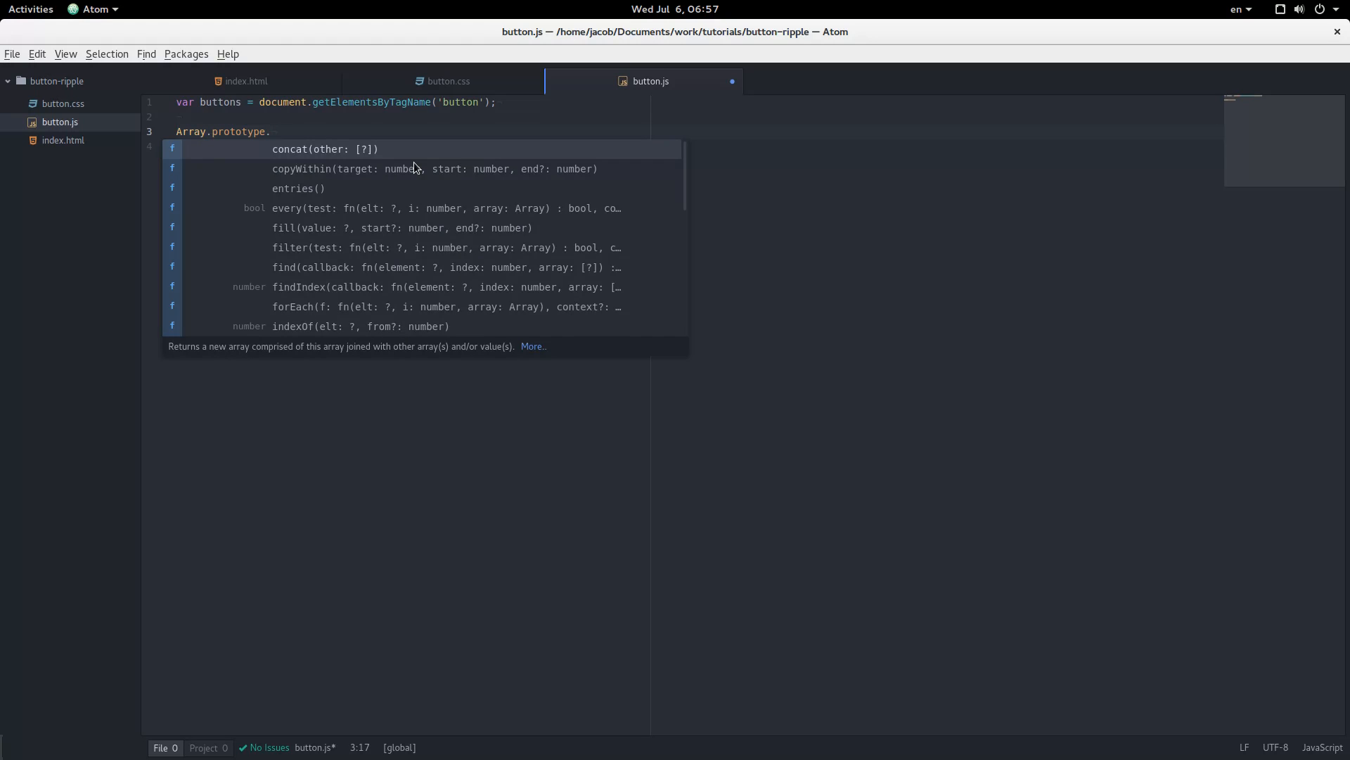
text(forEach)
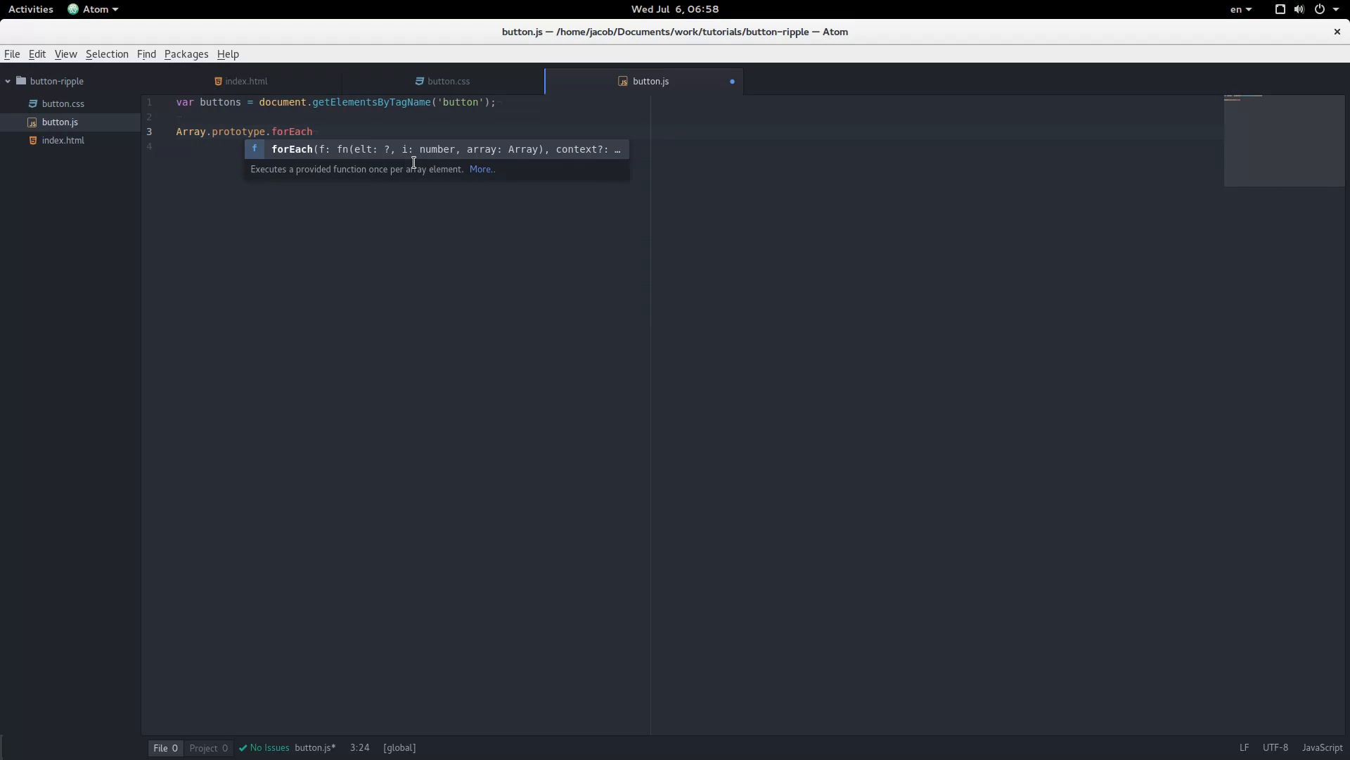
text(.call())
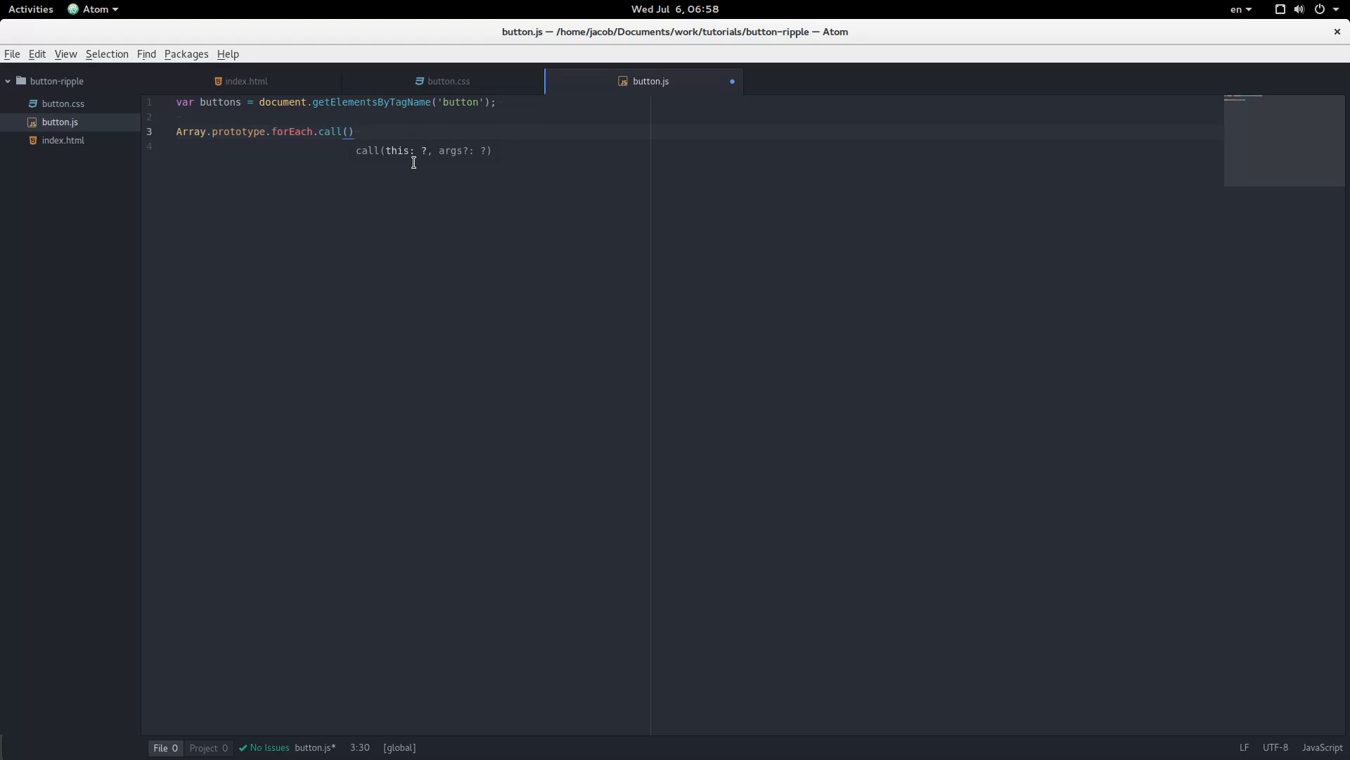
text(buttons, function (b)
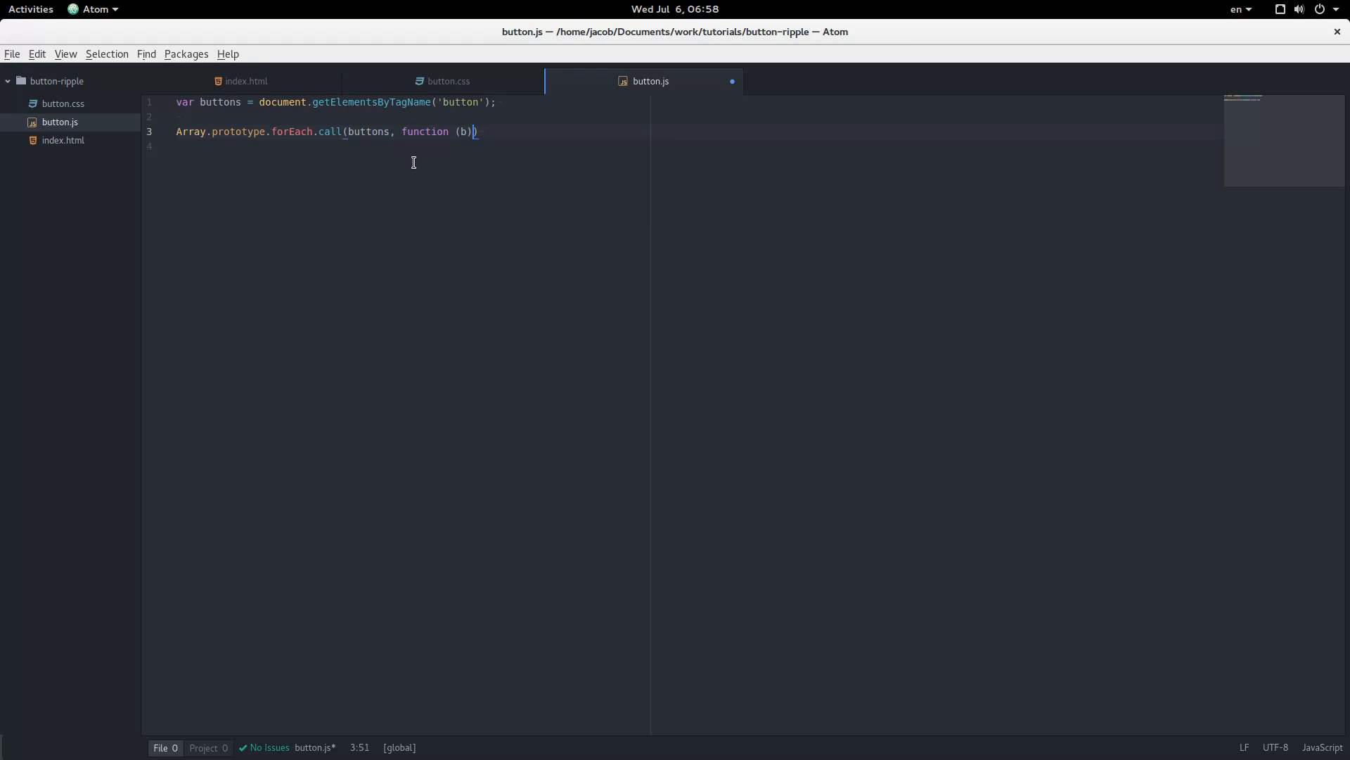
- Inside the loop, give each button b a 'click' listener calling createRipple
text({)
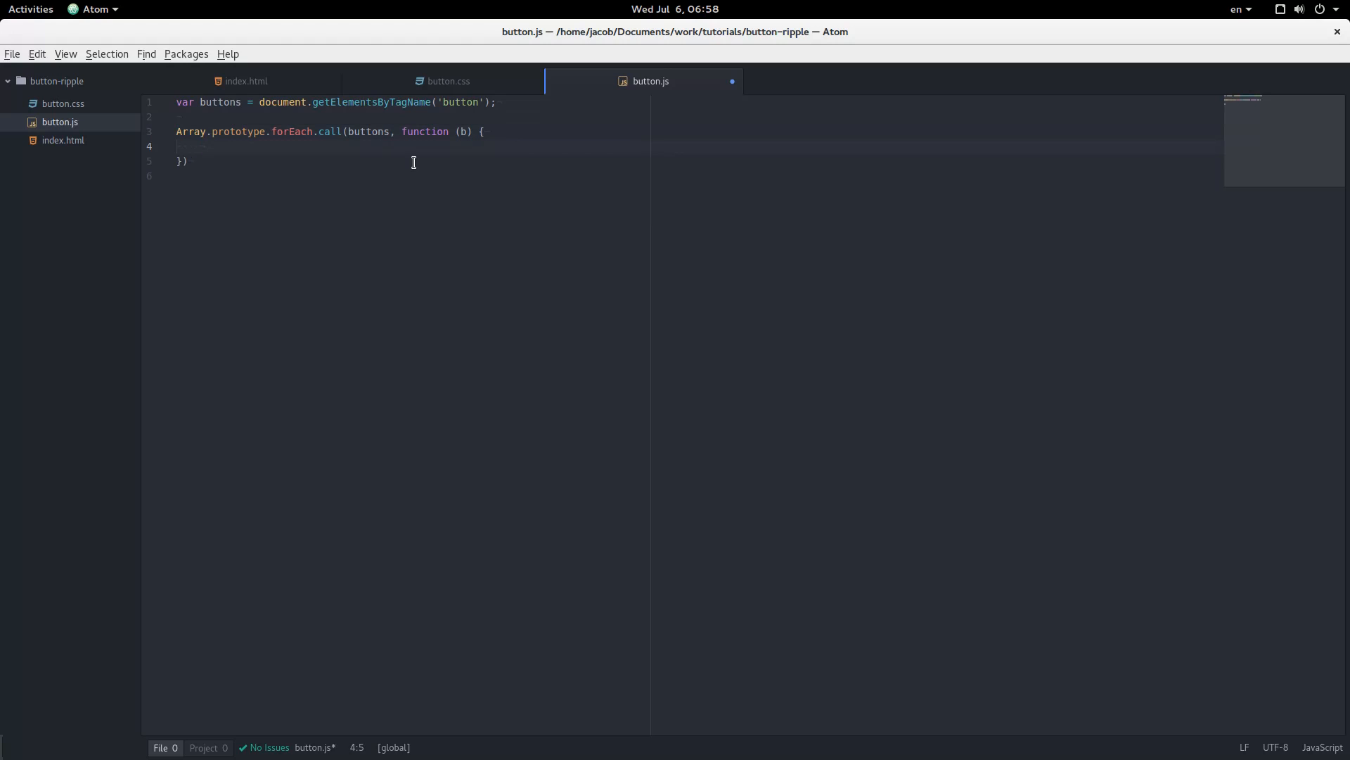
text(b.)
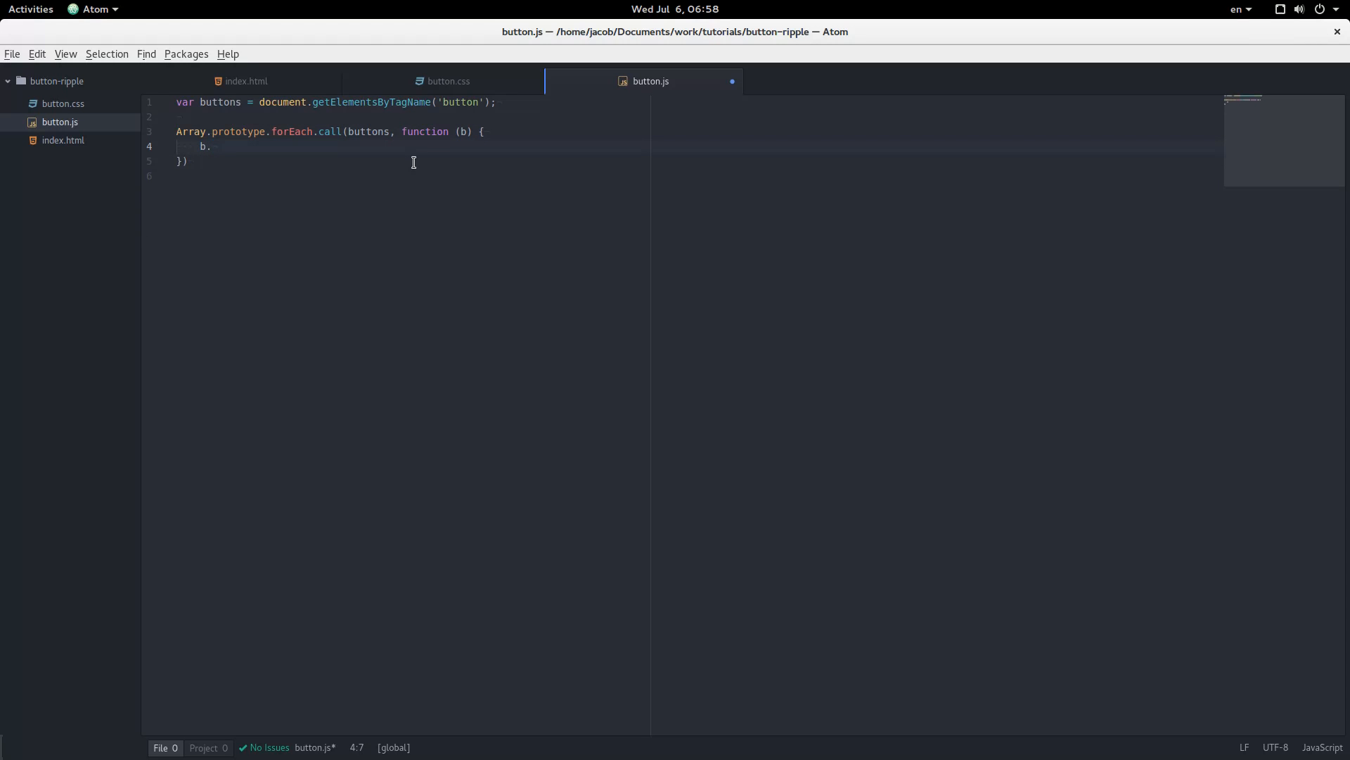
text(addEven)
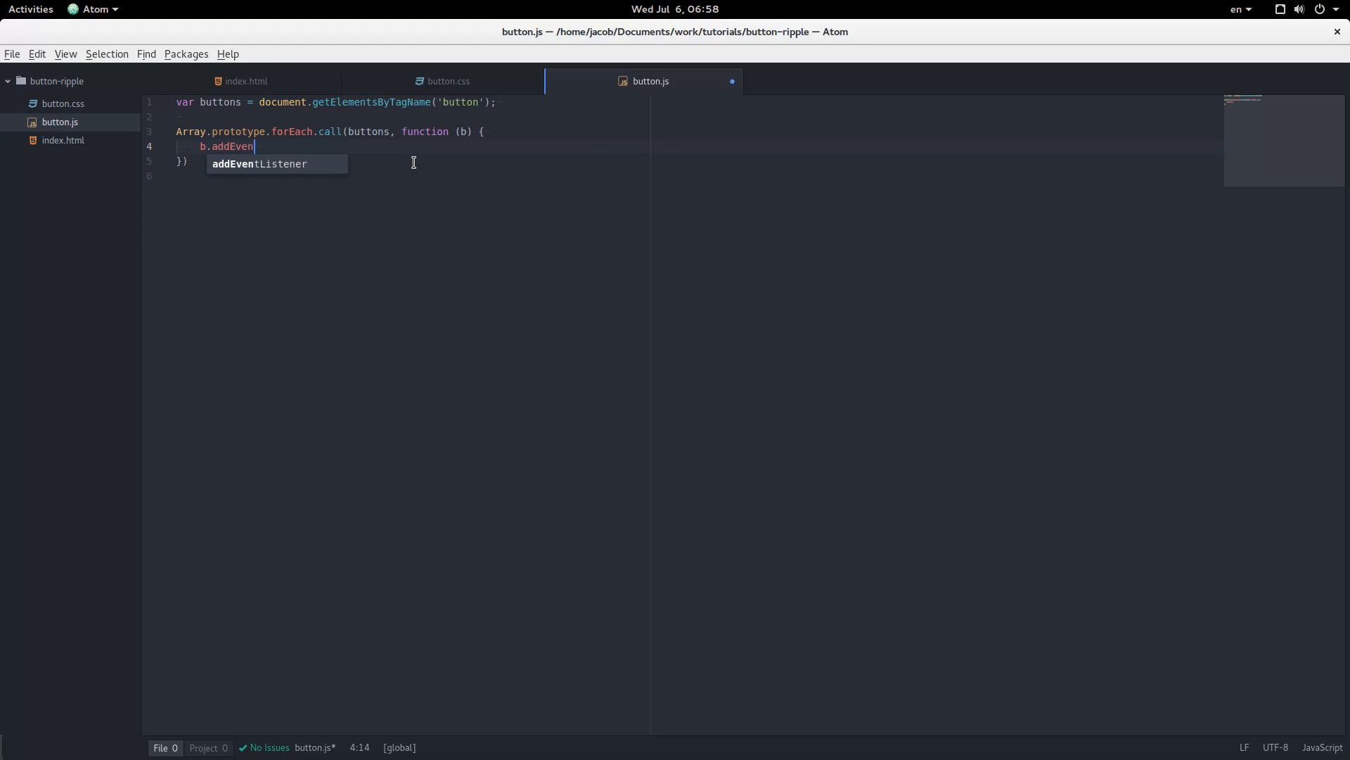
key(Tab)
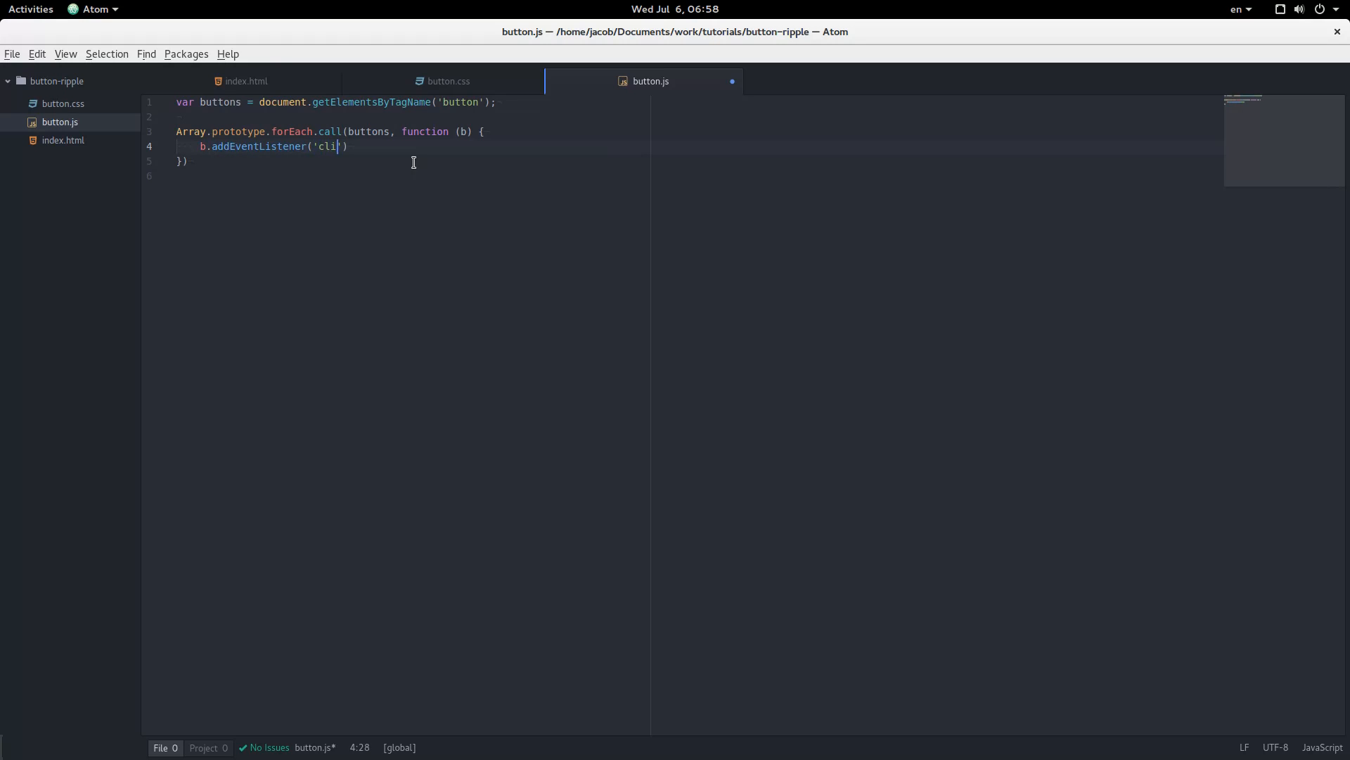
text(ck', c)
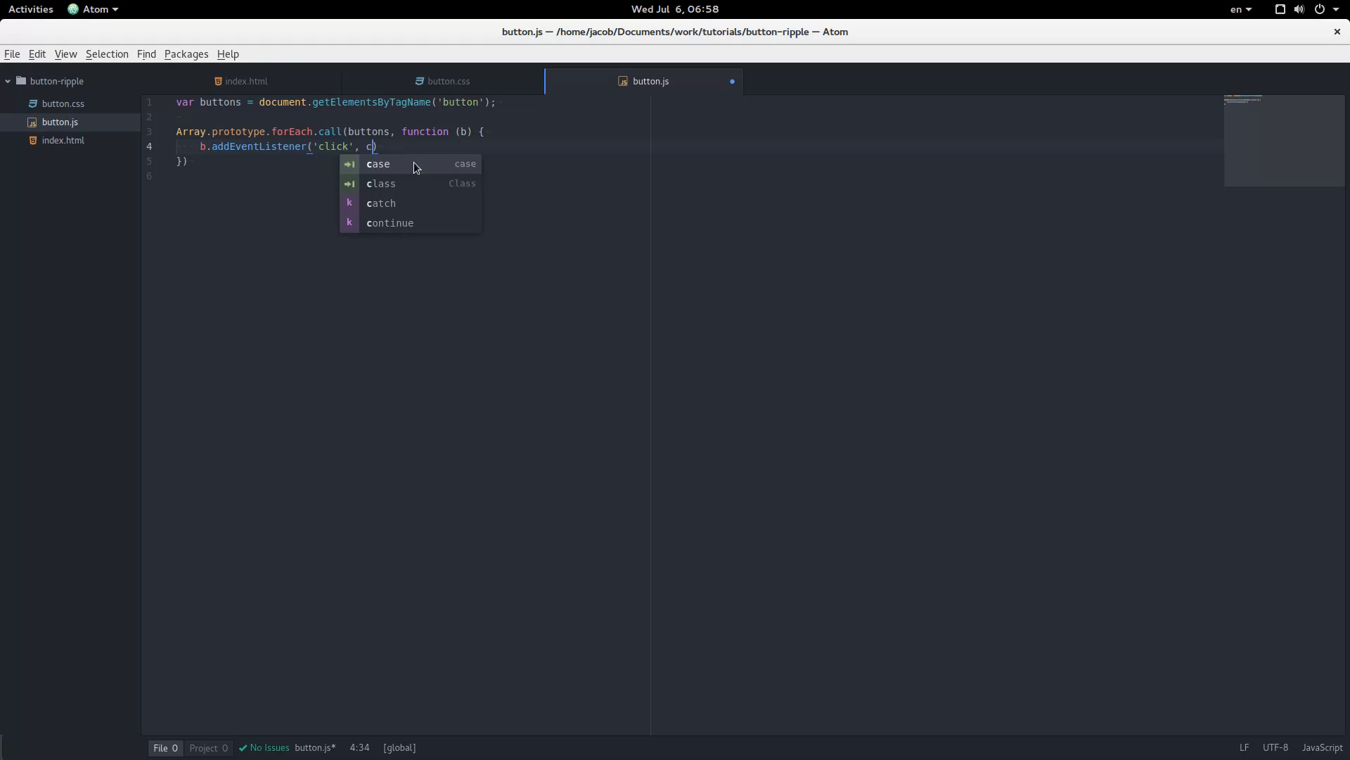
text(reateRipple)
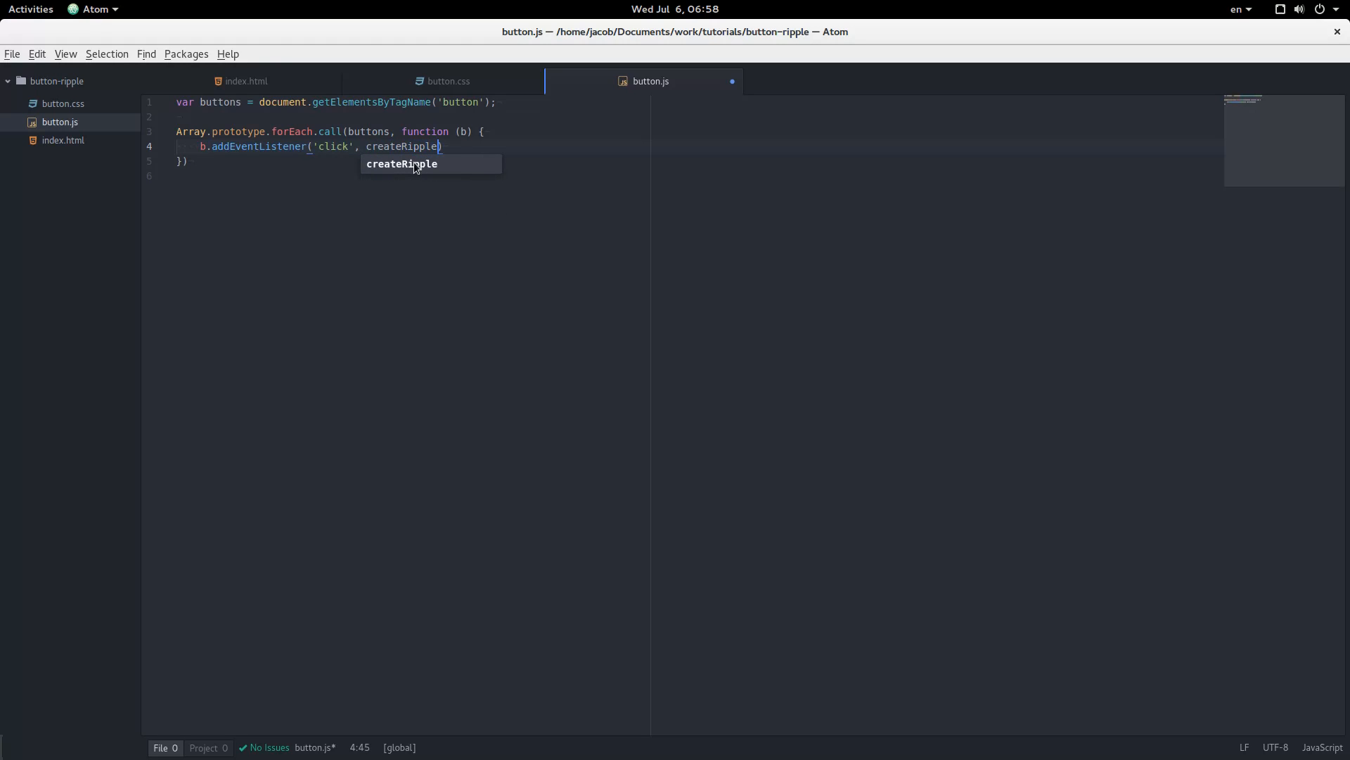
text(;)
click(696, 161)
text(;)
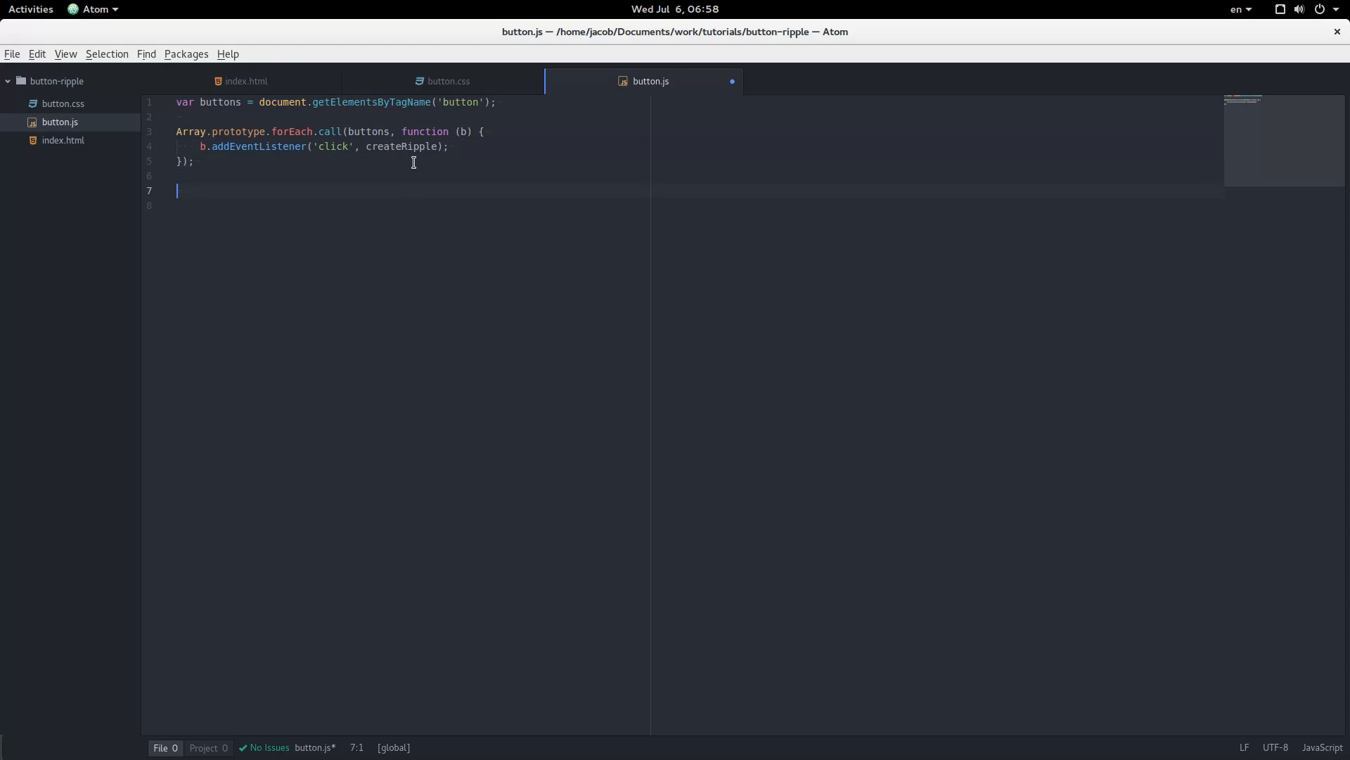
- Declare function createRipple(e) { } below the forEach loop, body still empty
text(function)
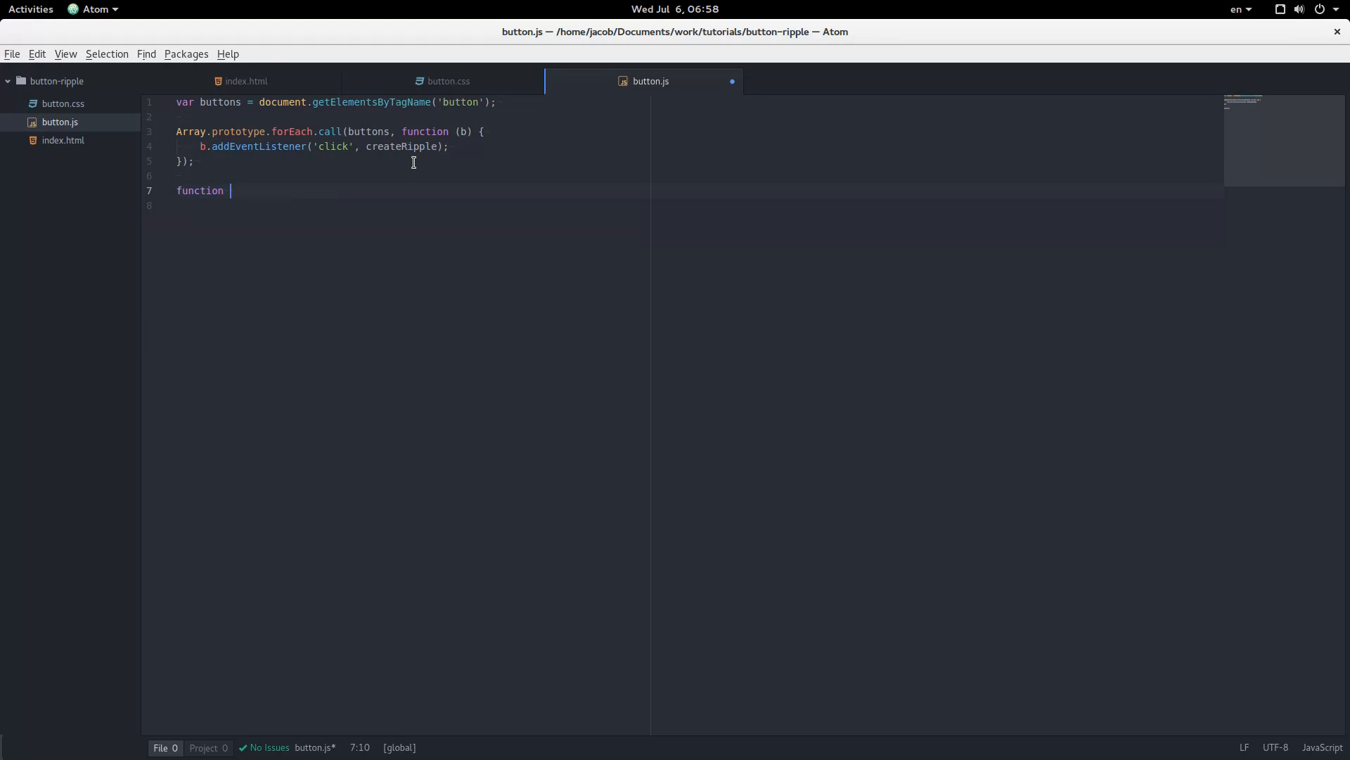
text(createRipple)
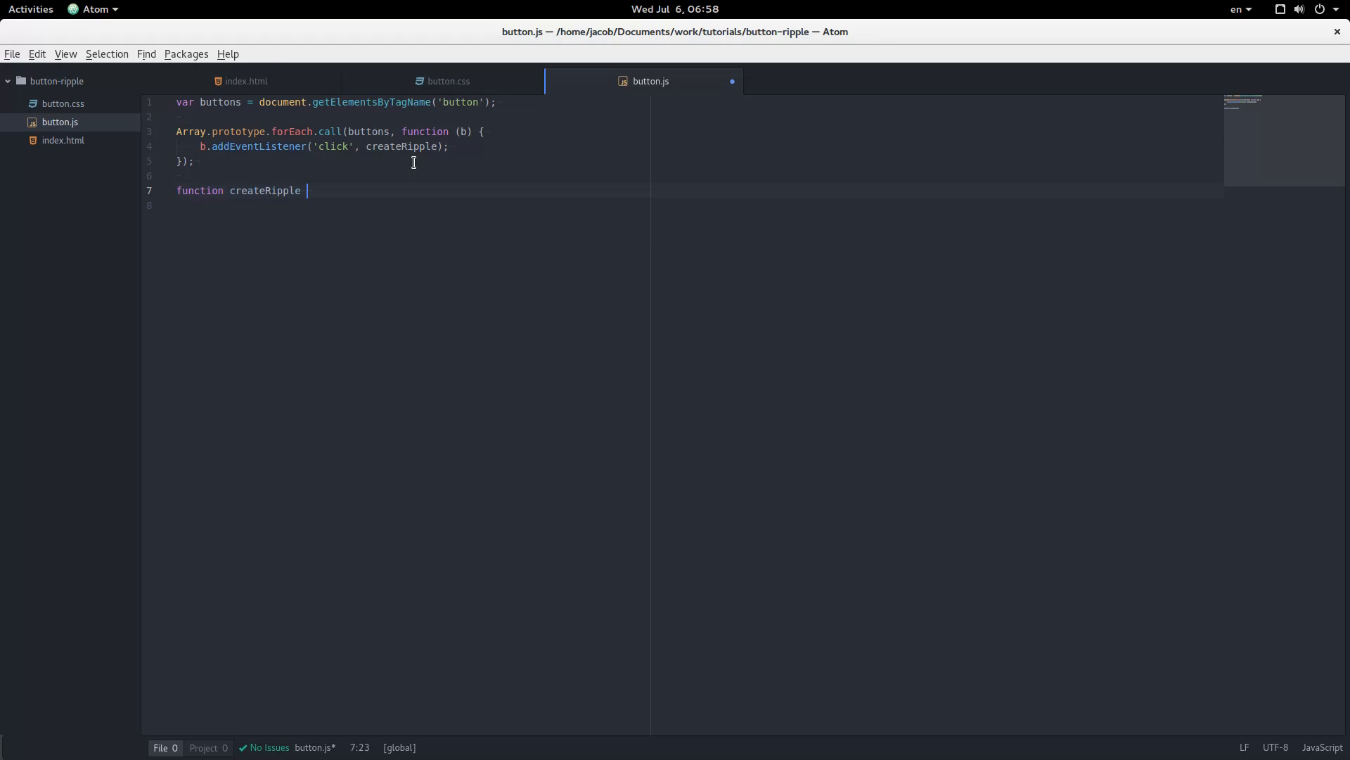
text((e)
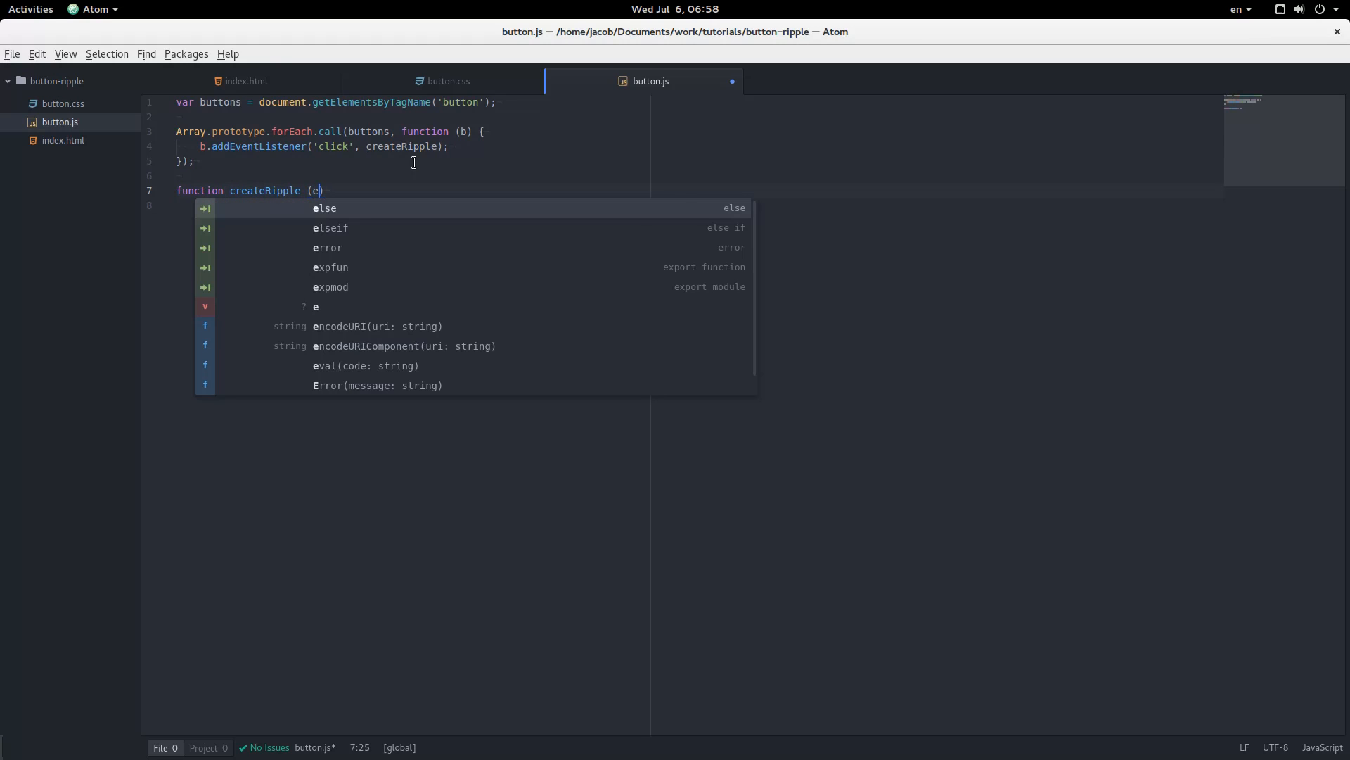
text({)
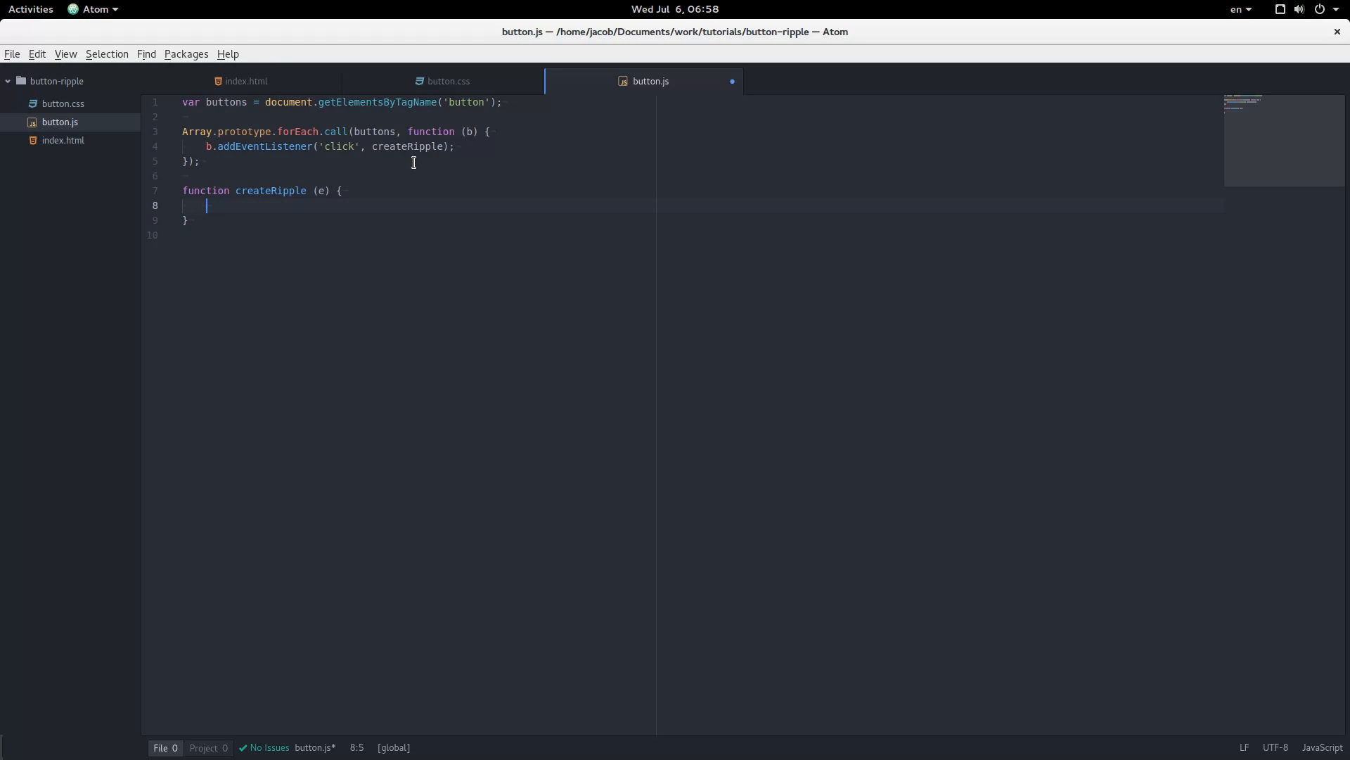
text(th)
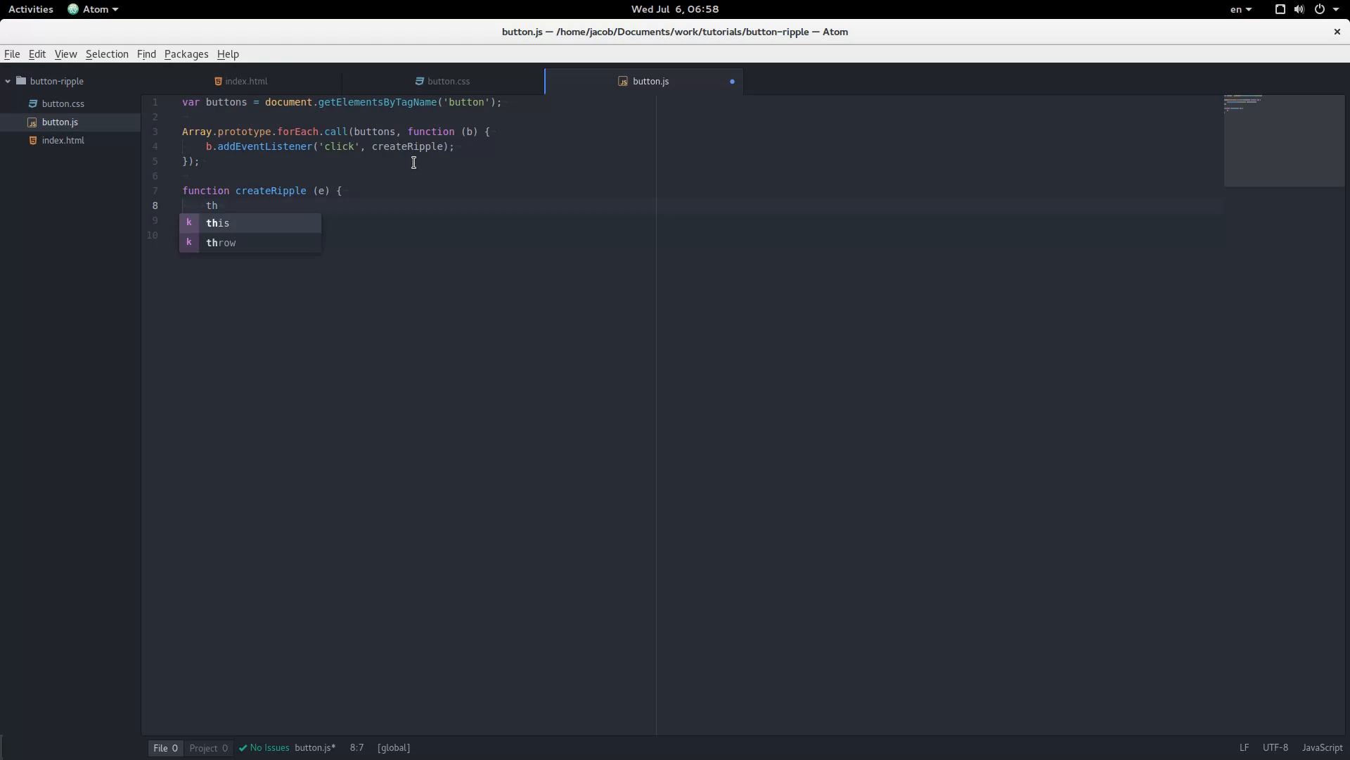
text(i)
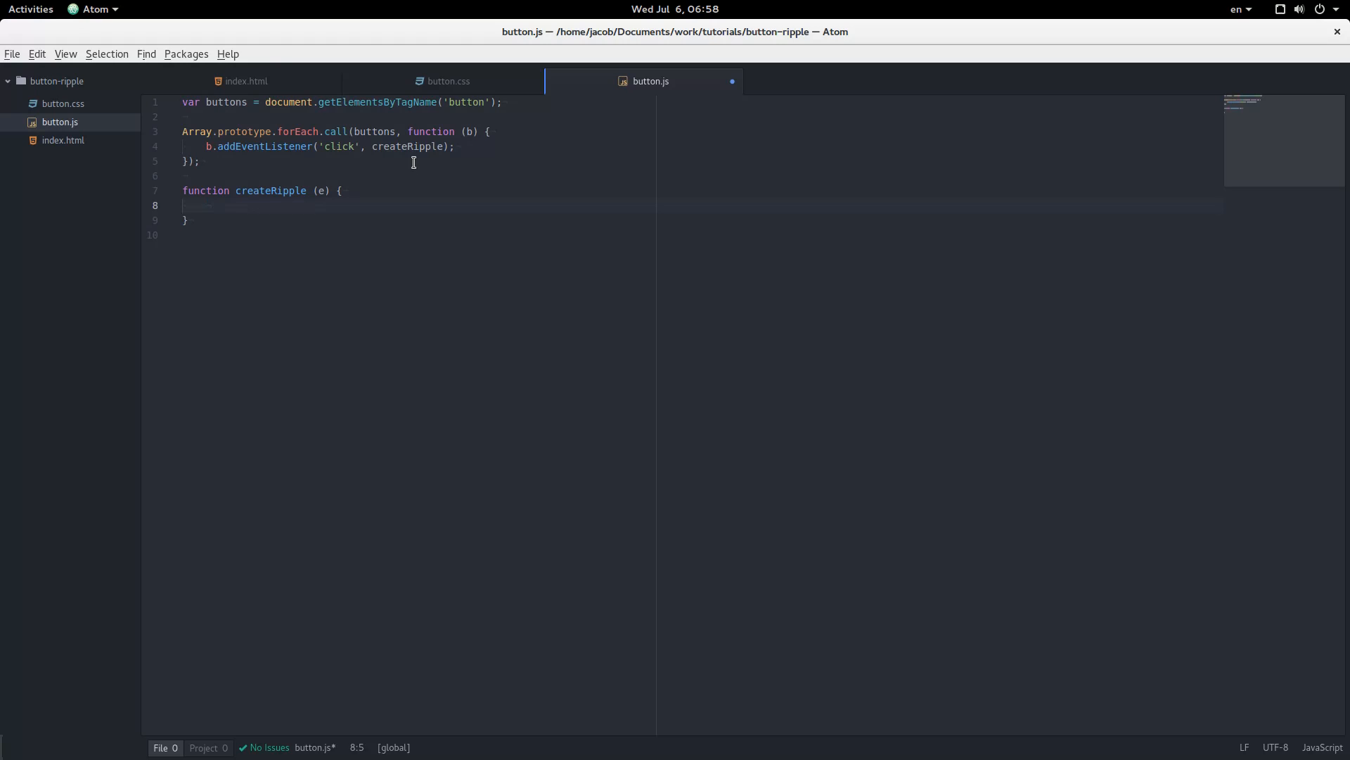
- Create a div named circle and append it to the clicked button
text(var)
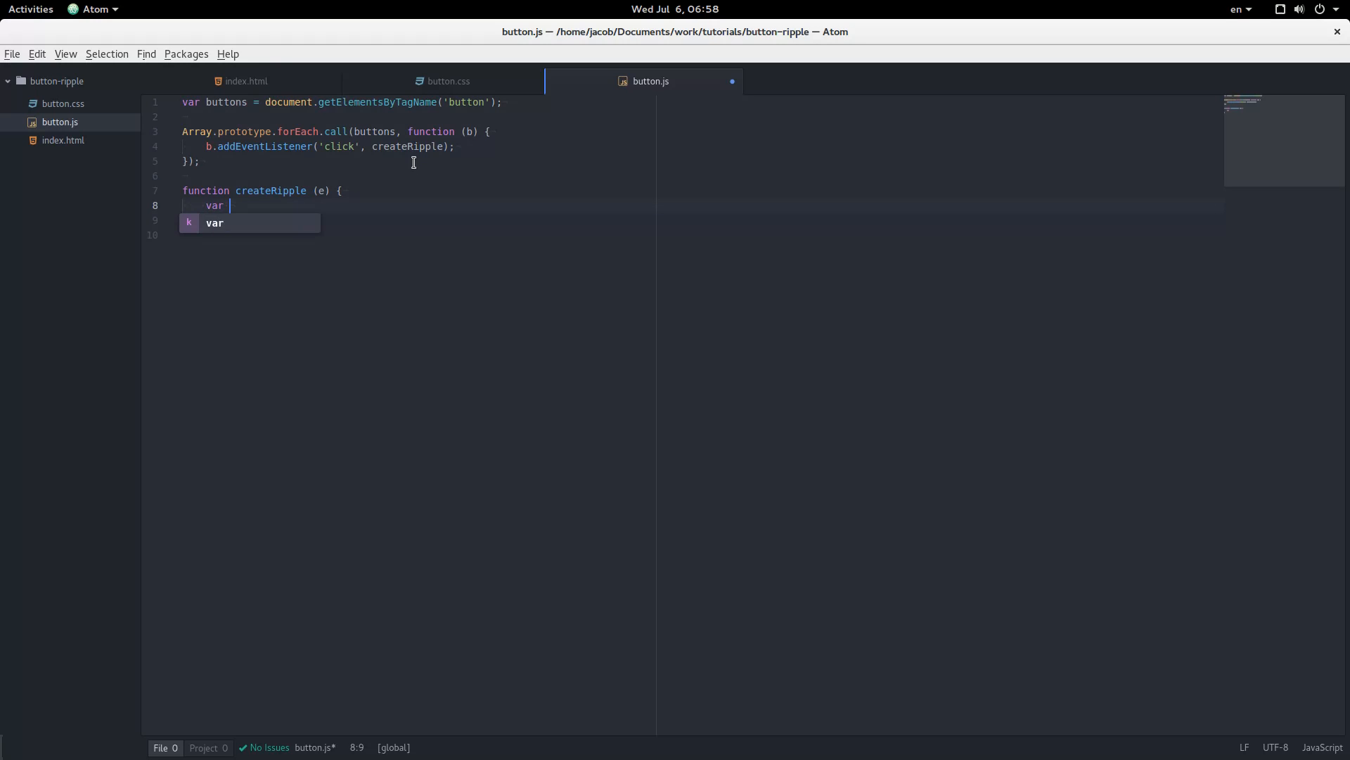
text(circle = docu)
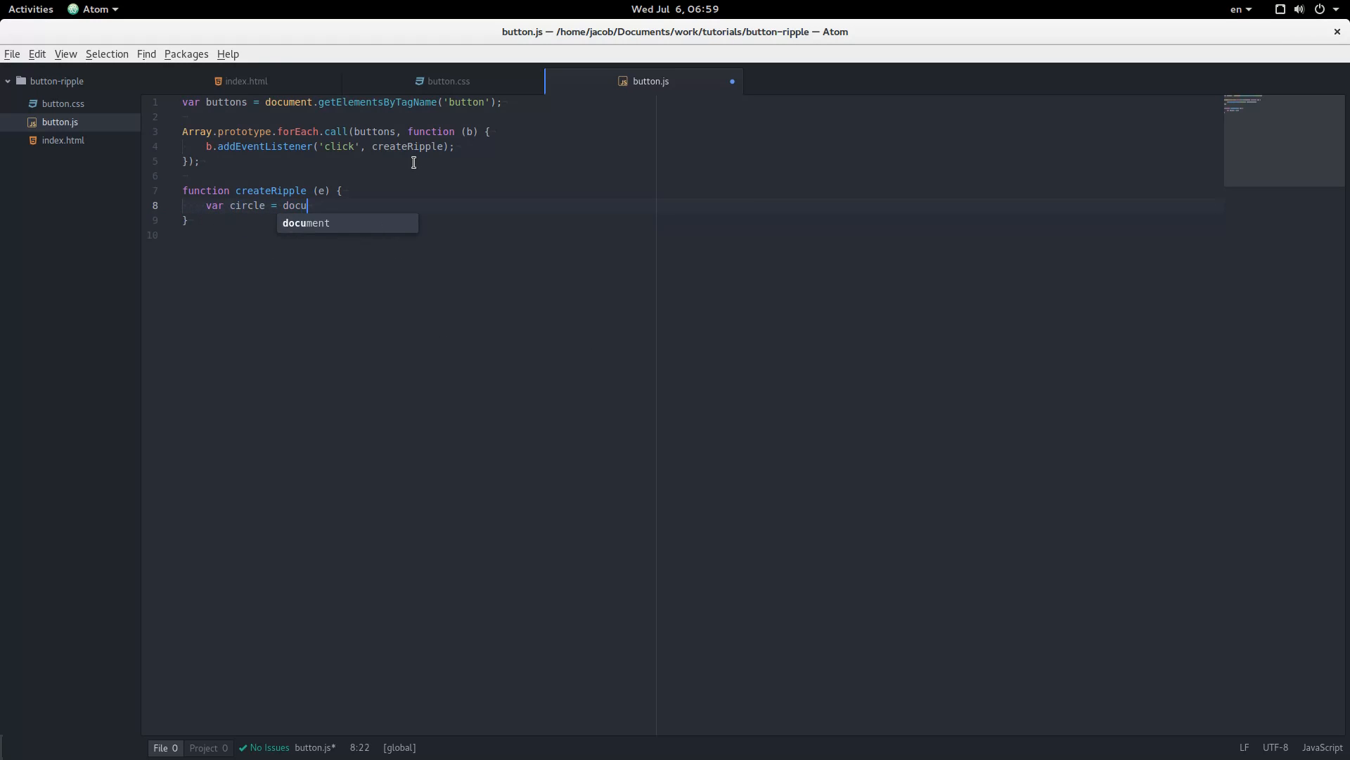
text(ment.create)
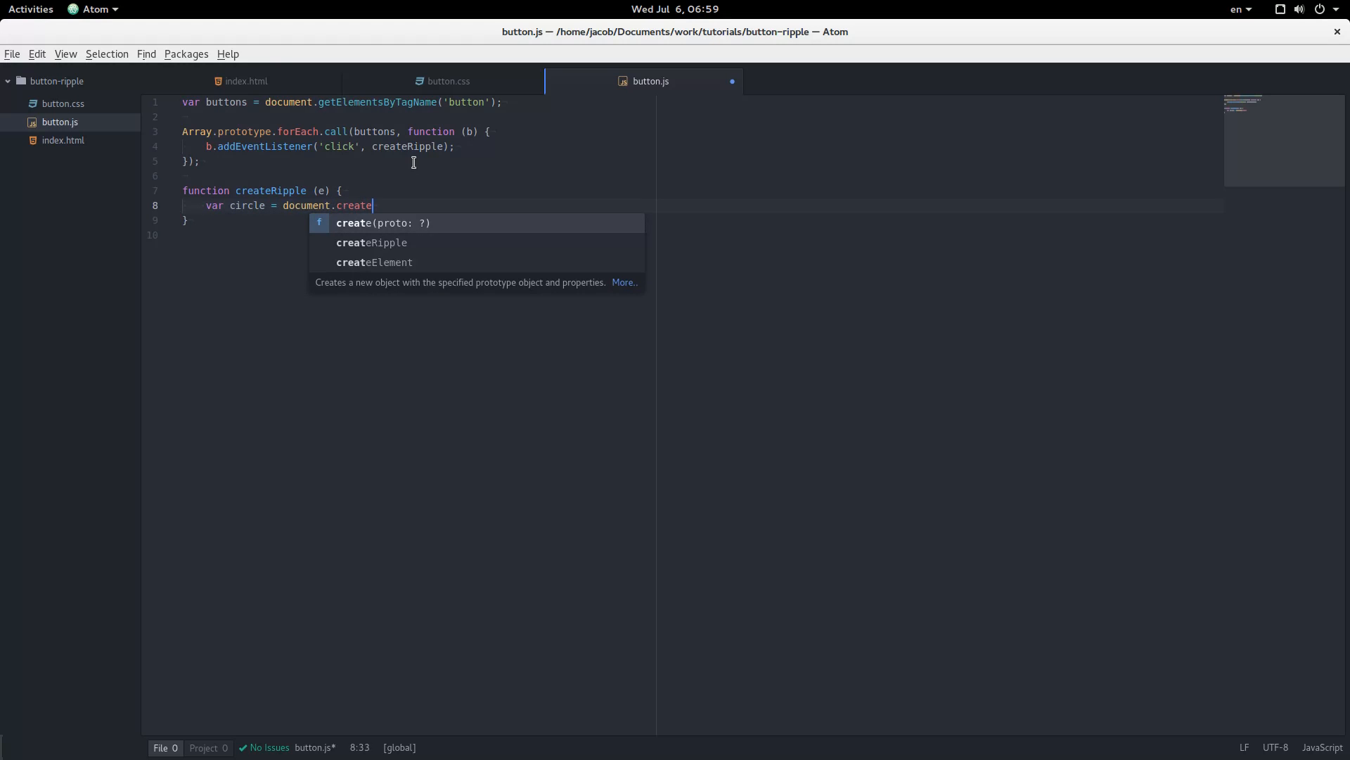
text(Element('dv');)
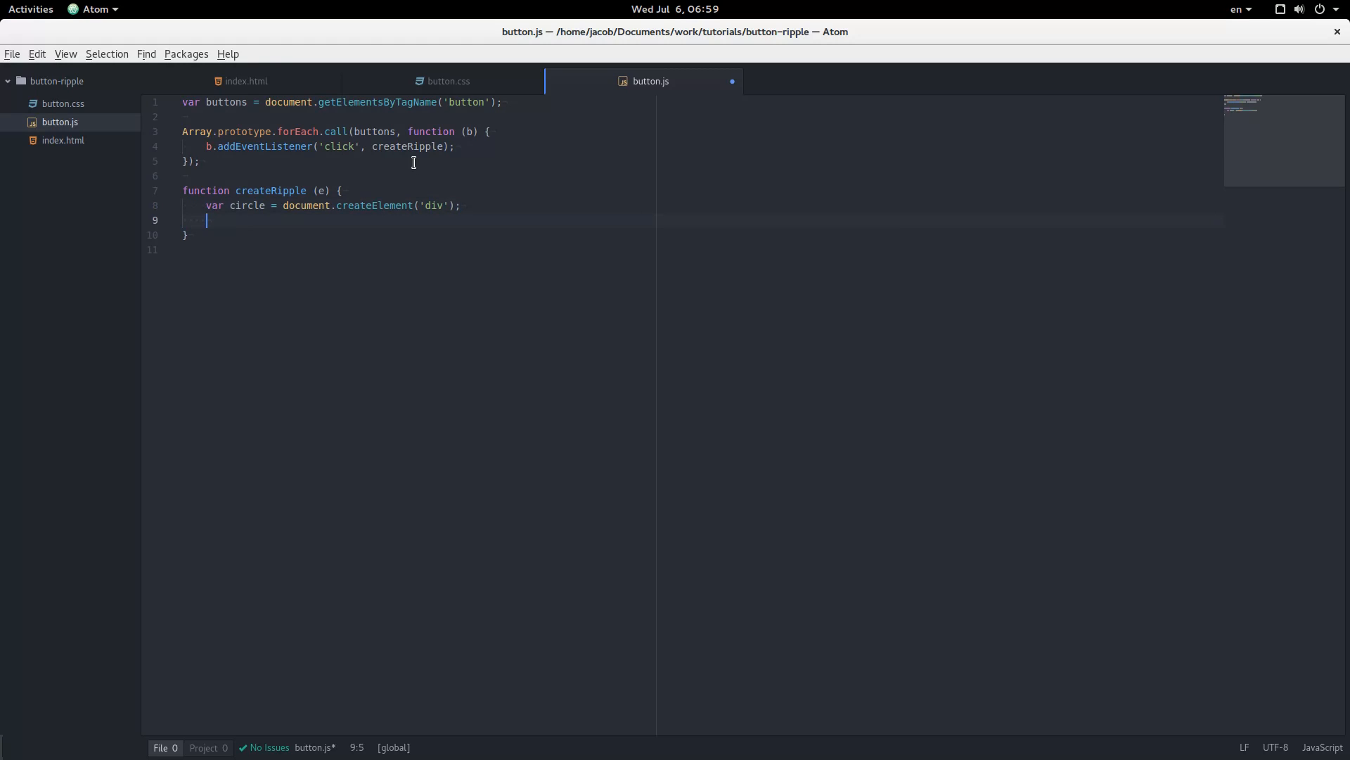
text(this.ap)
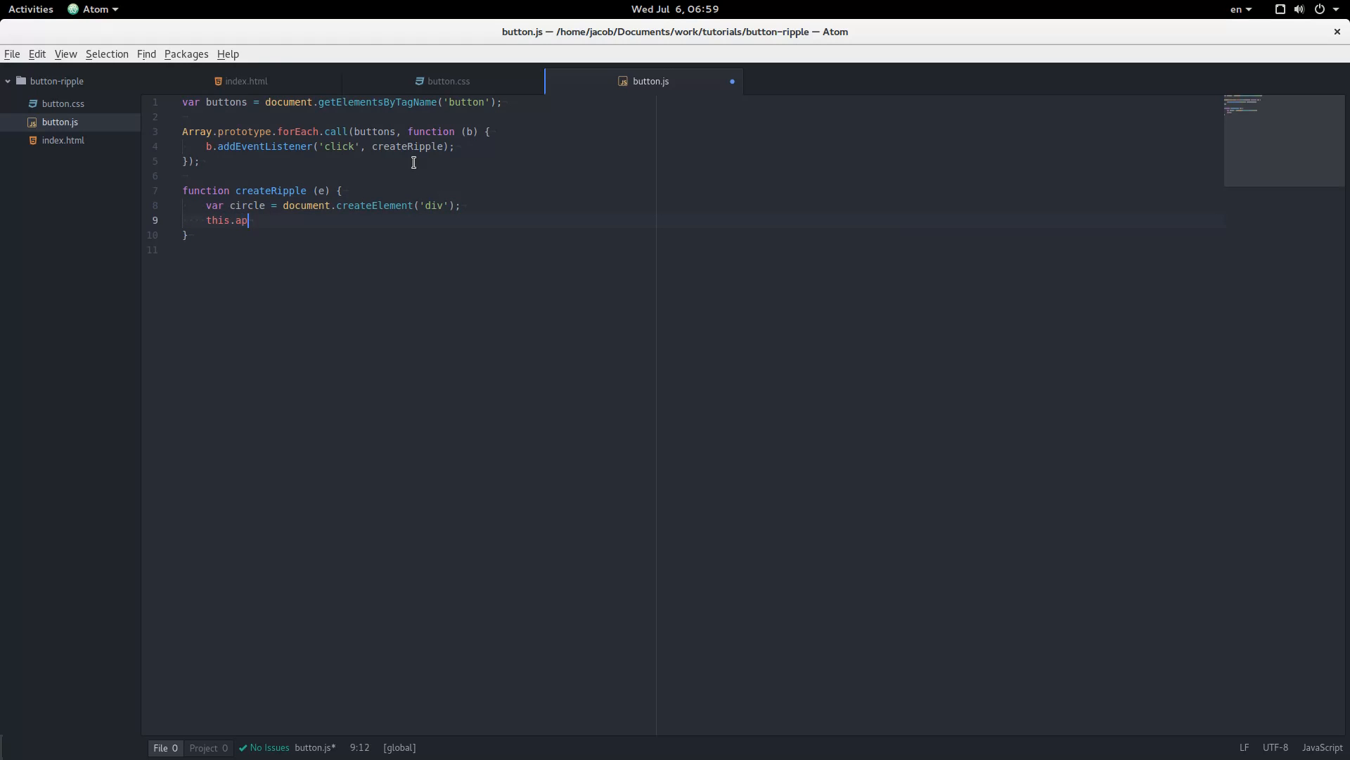
text(pendChild(circle);)
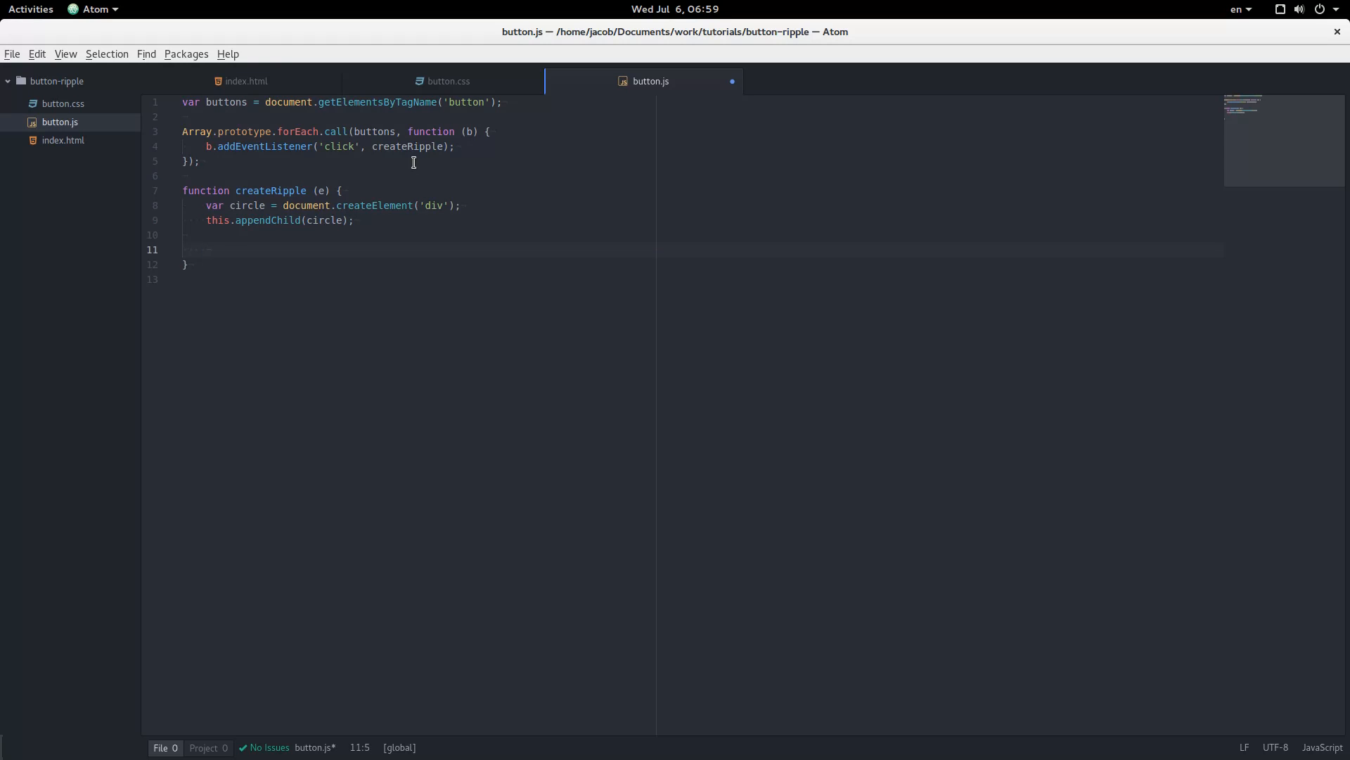
- Add the 'ripple' class to circle via classList.add
text(circ)
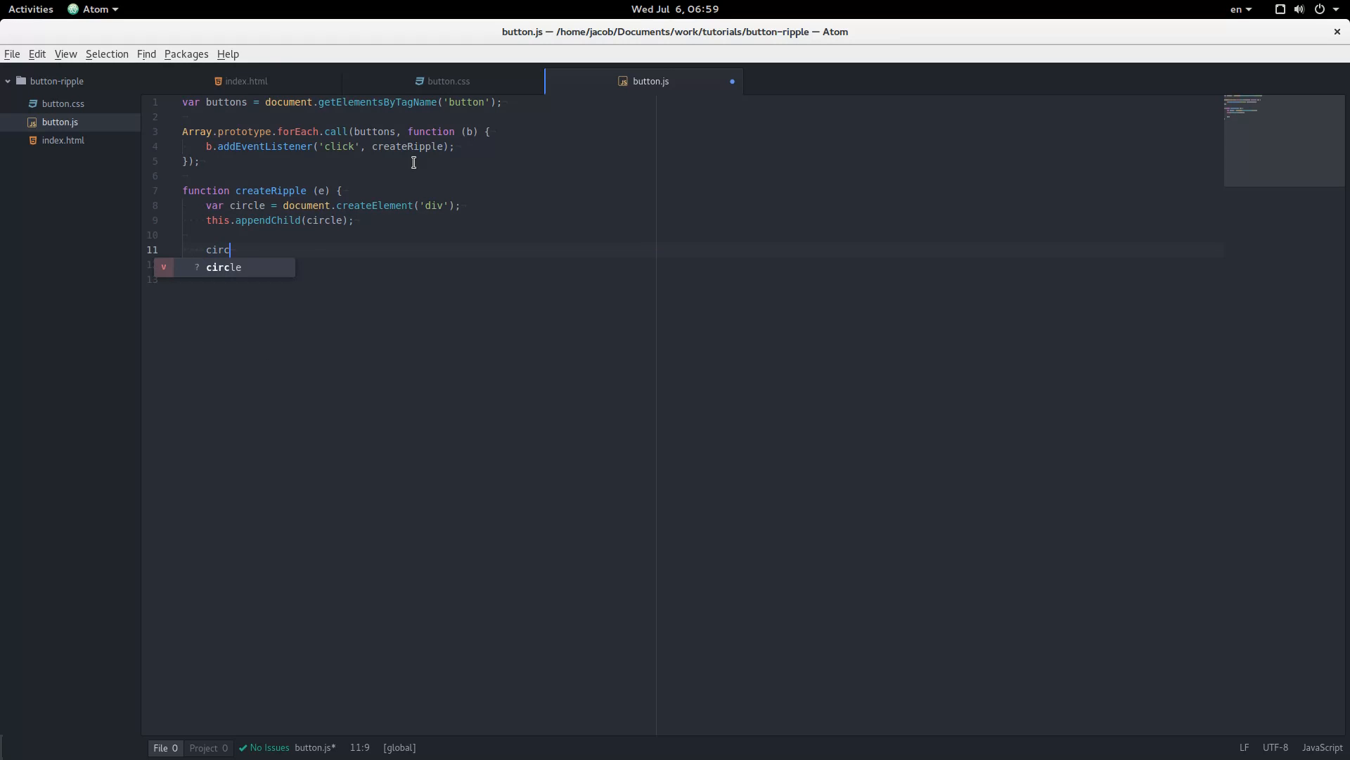
text(le.cla)
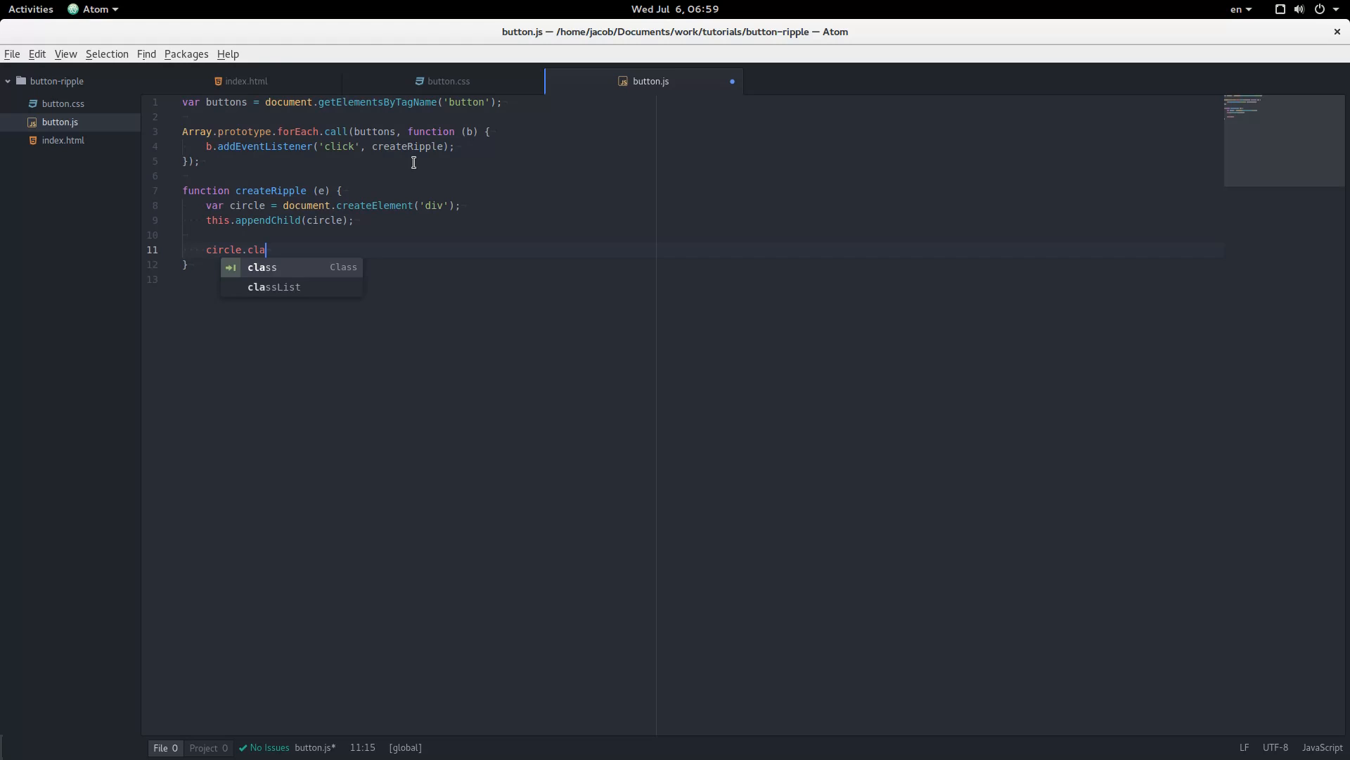
text(ssList.add())
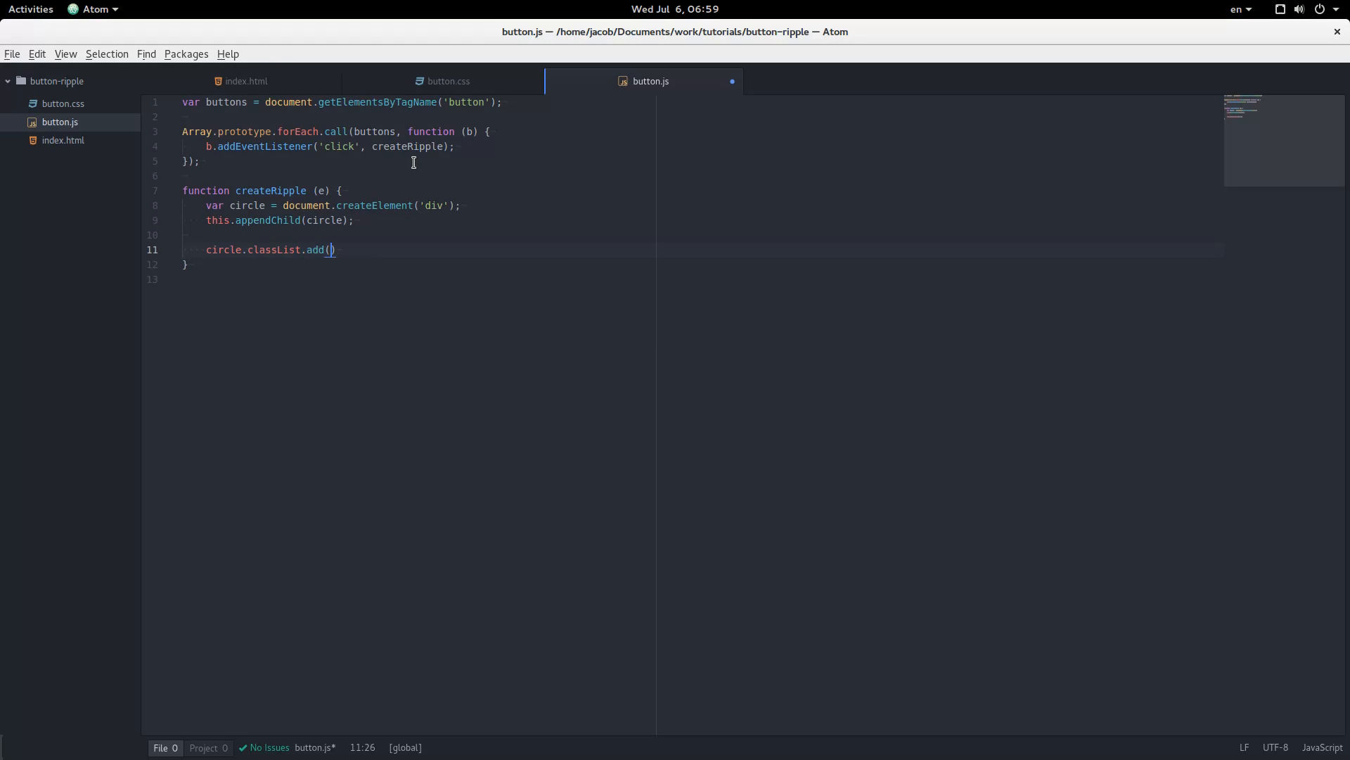
text('ripple')
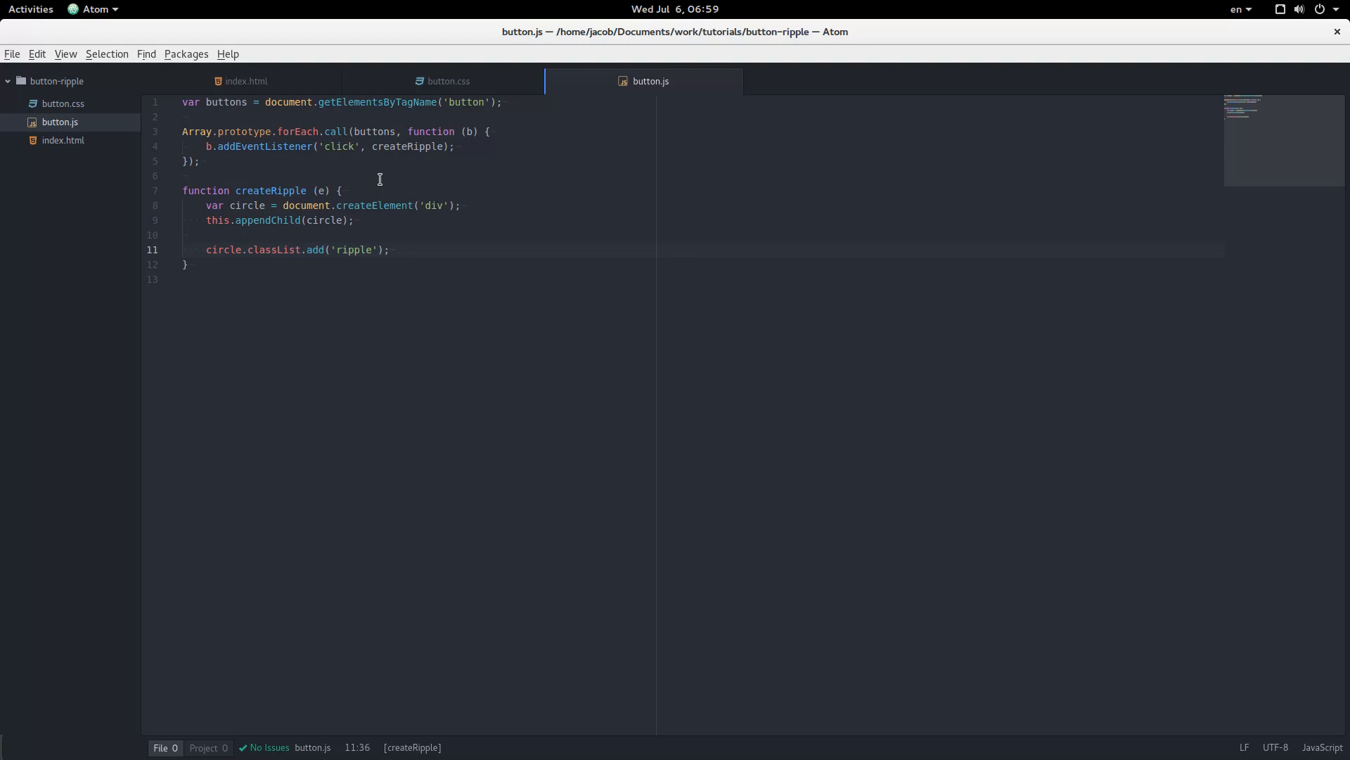
- Bring button.css to the front for editing
click(448, 81)
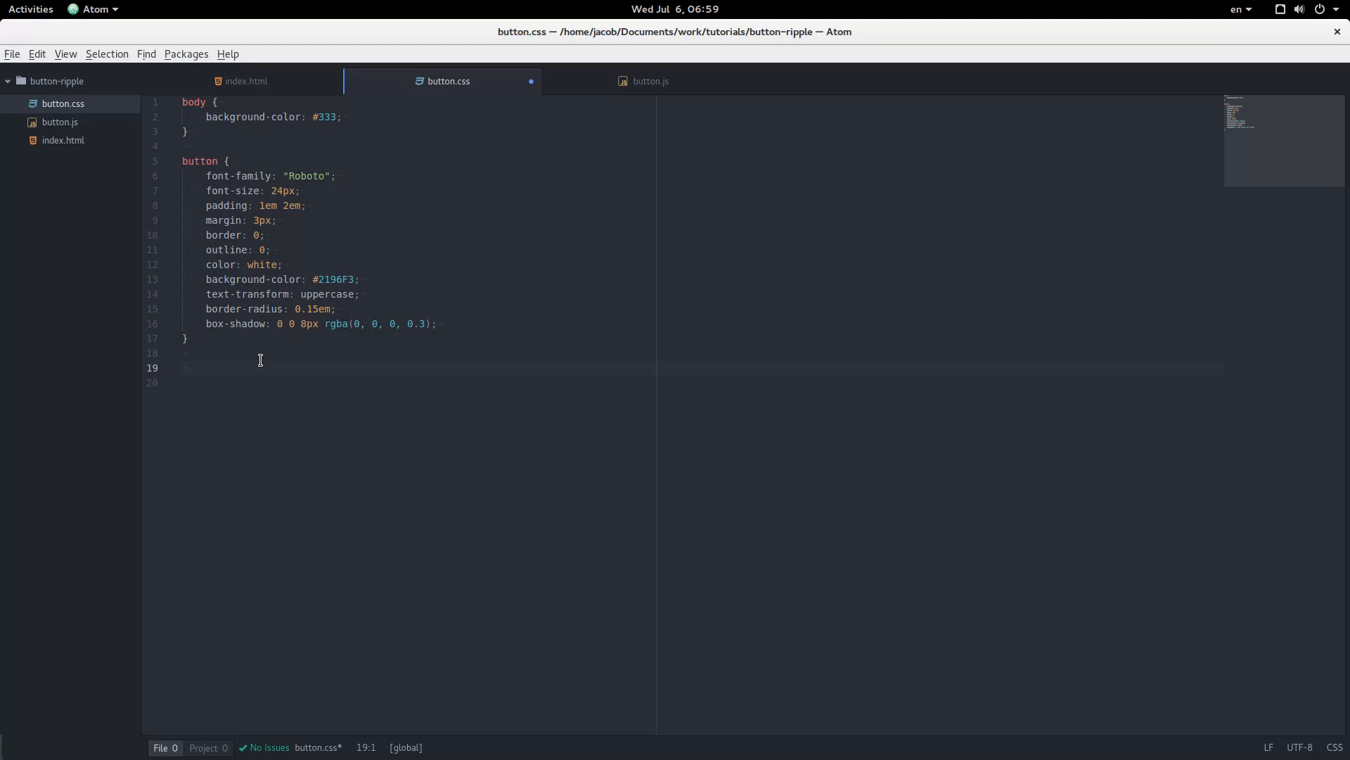
- Add a button .ripple rule with 100px width and height and 50% border-radius
text(button)
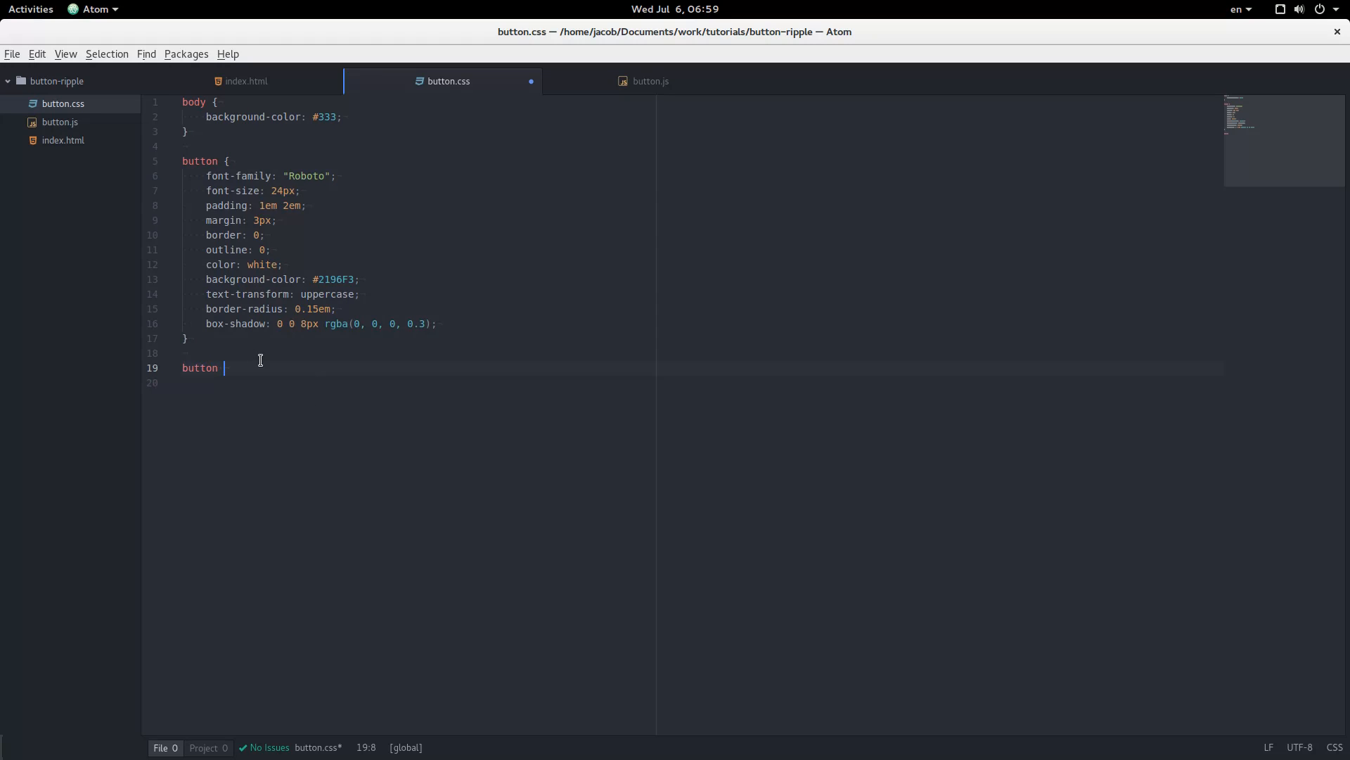
text(.ripp)
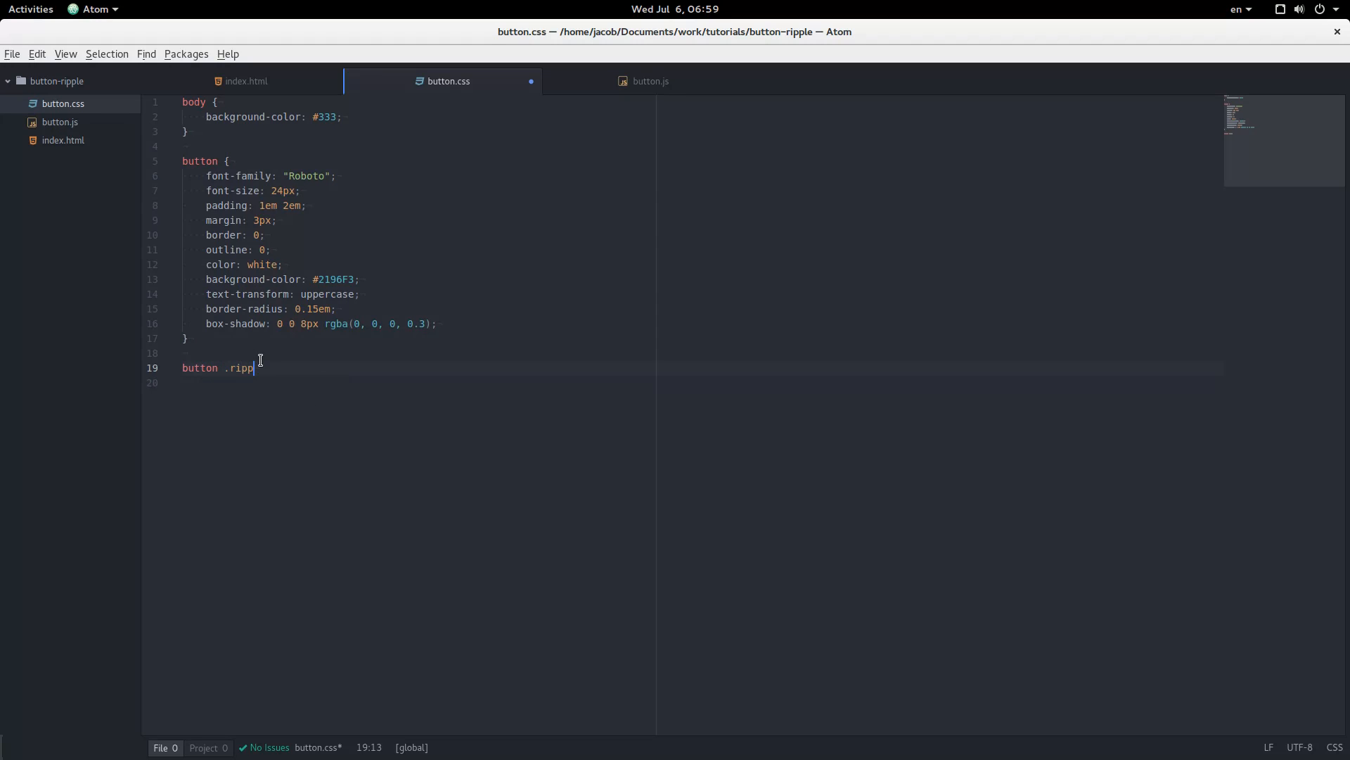
text(le {)
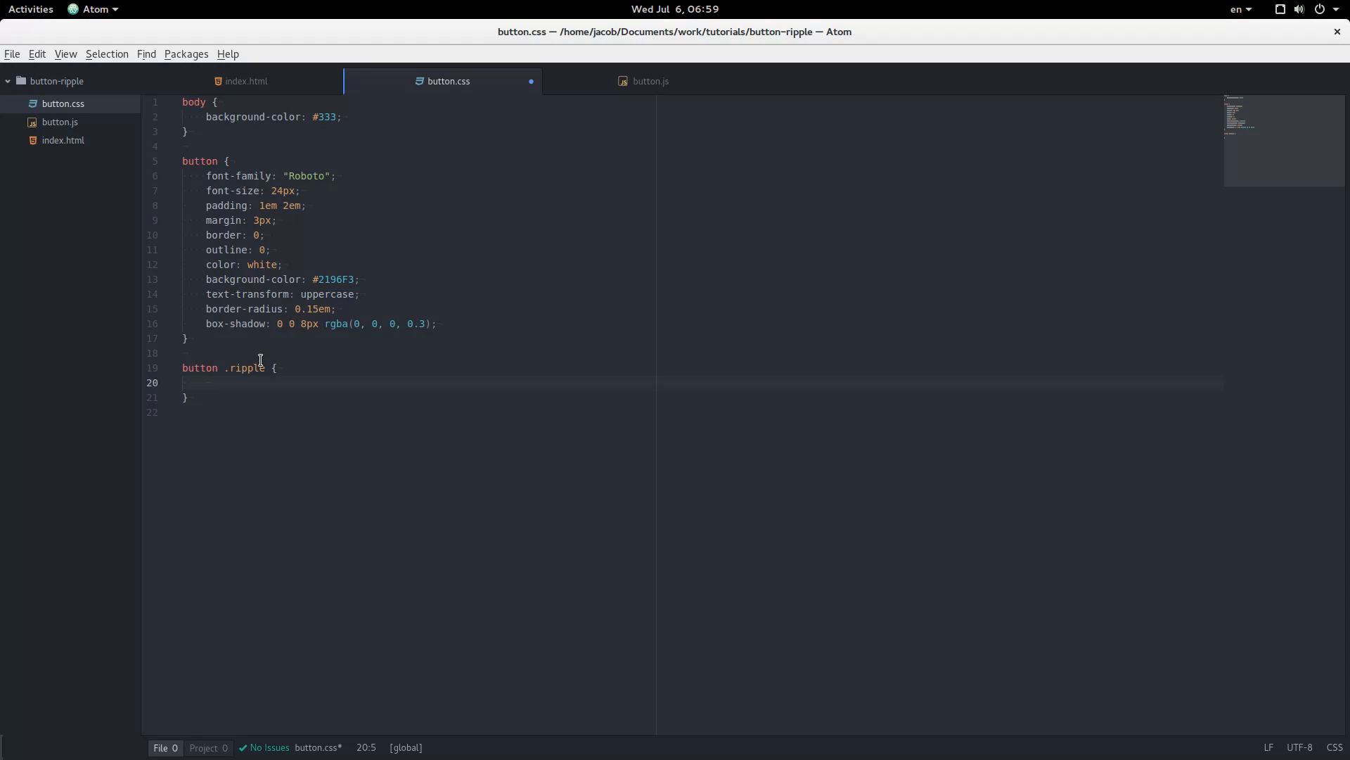
text(width: 1)
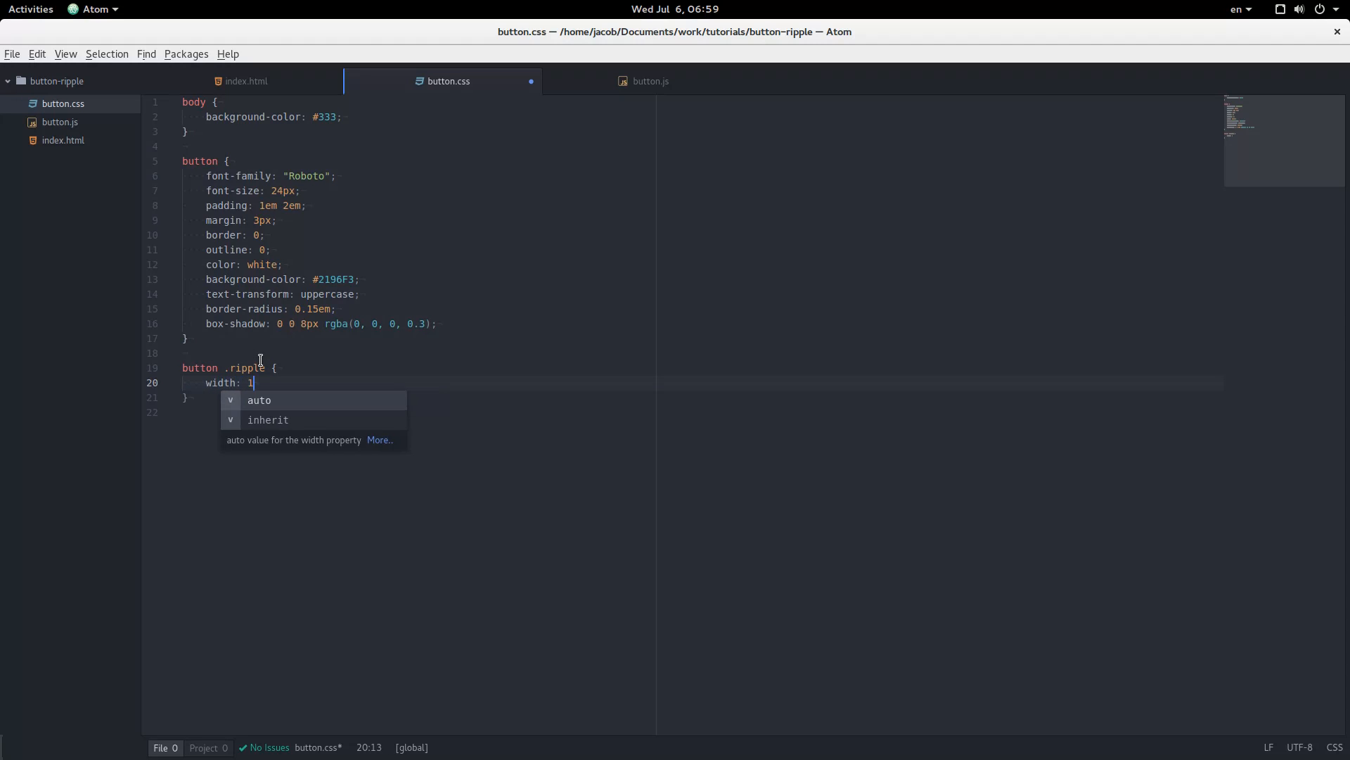
text(00px;)
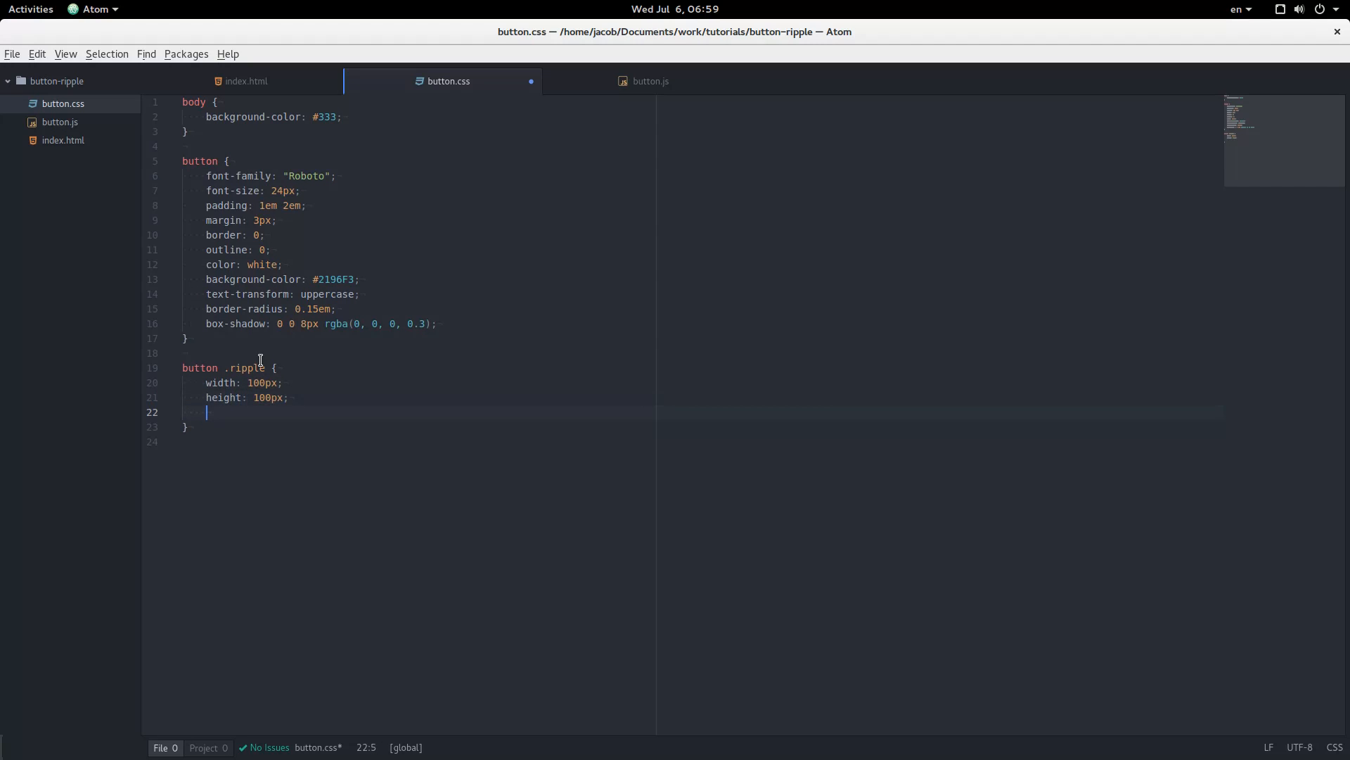
text(border-ra)
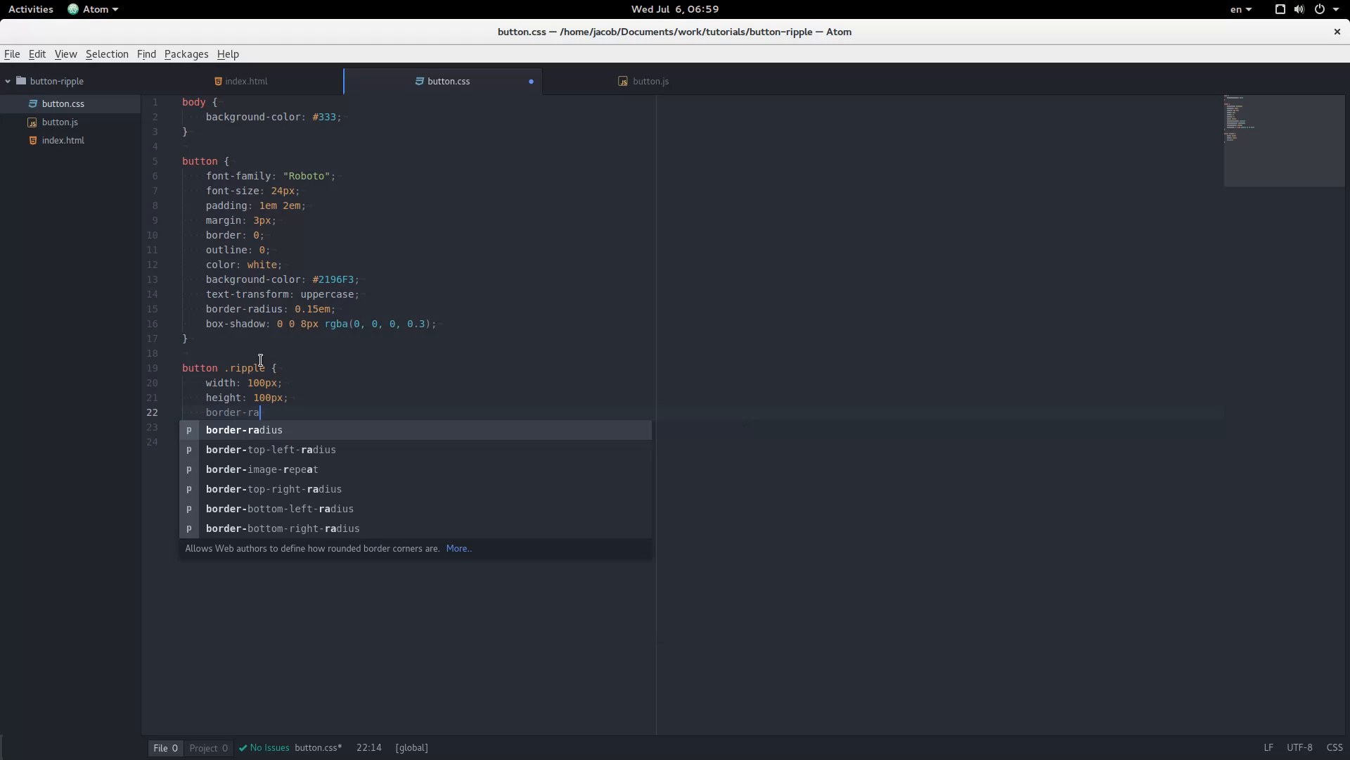
text(dius: 50)
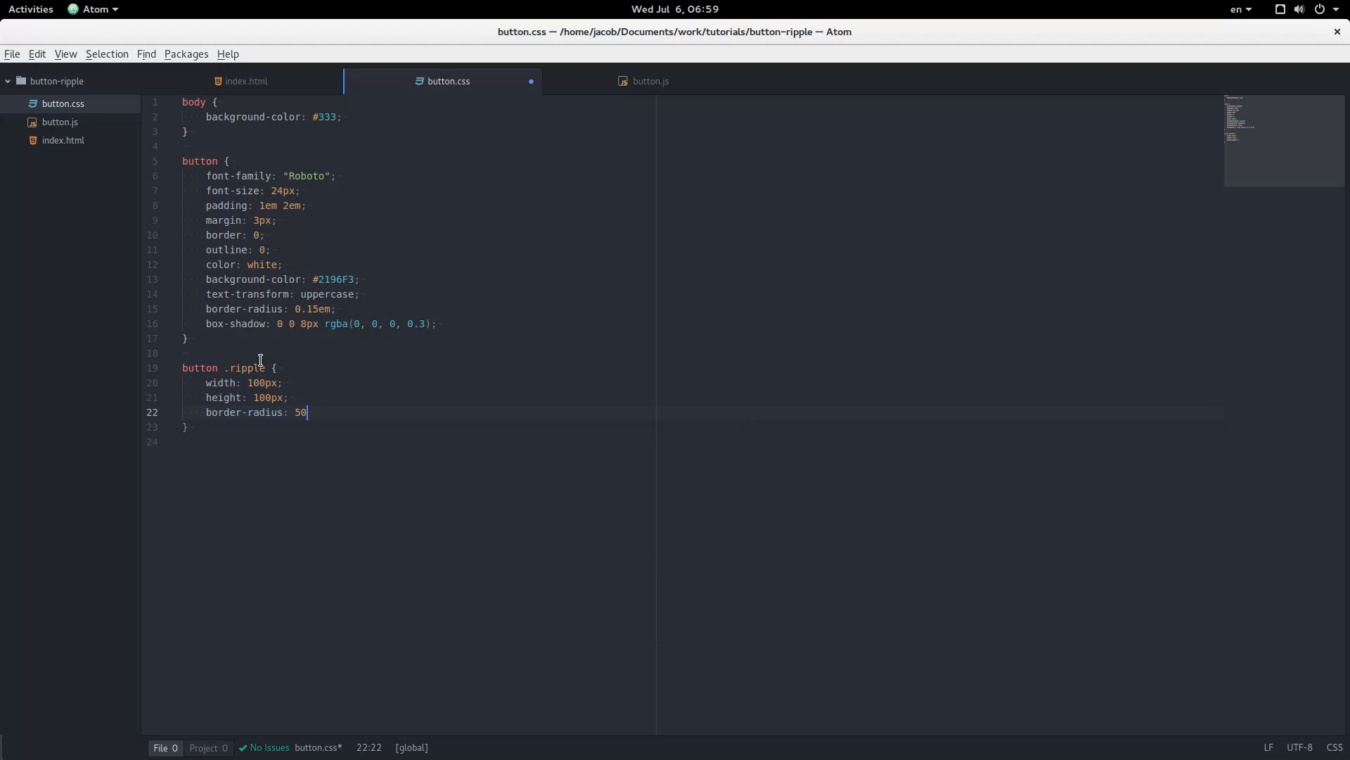
text(%;)
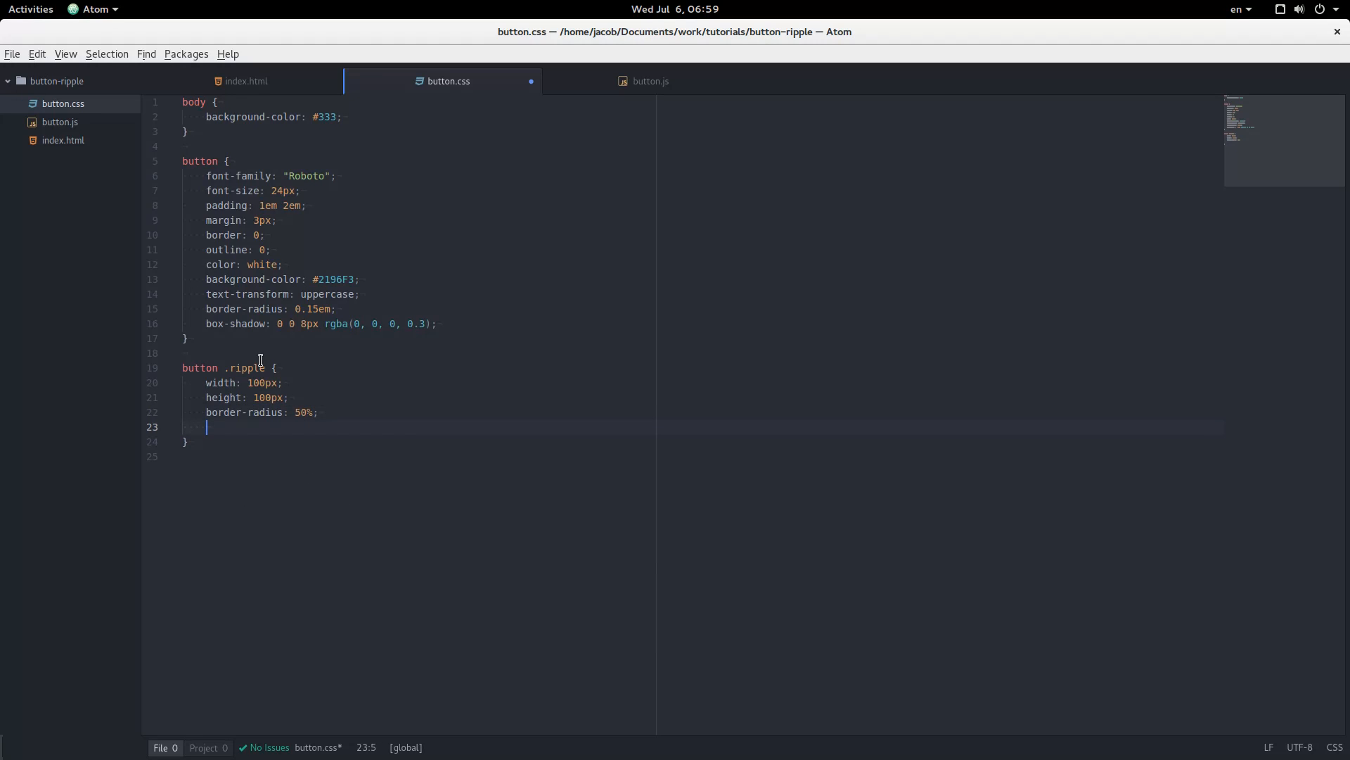
- Give the ripple a background-color of rgba(255, 255, 255, 0.7)
text(bac)
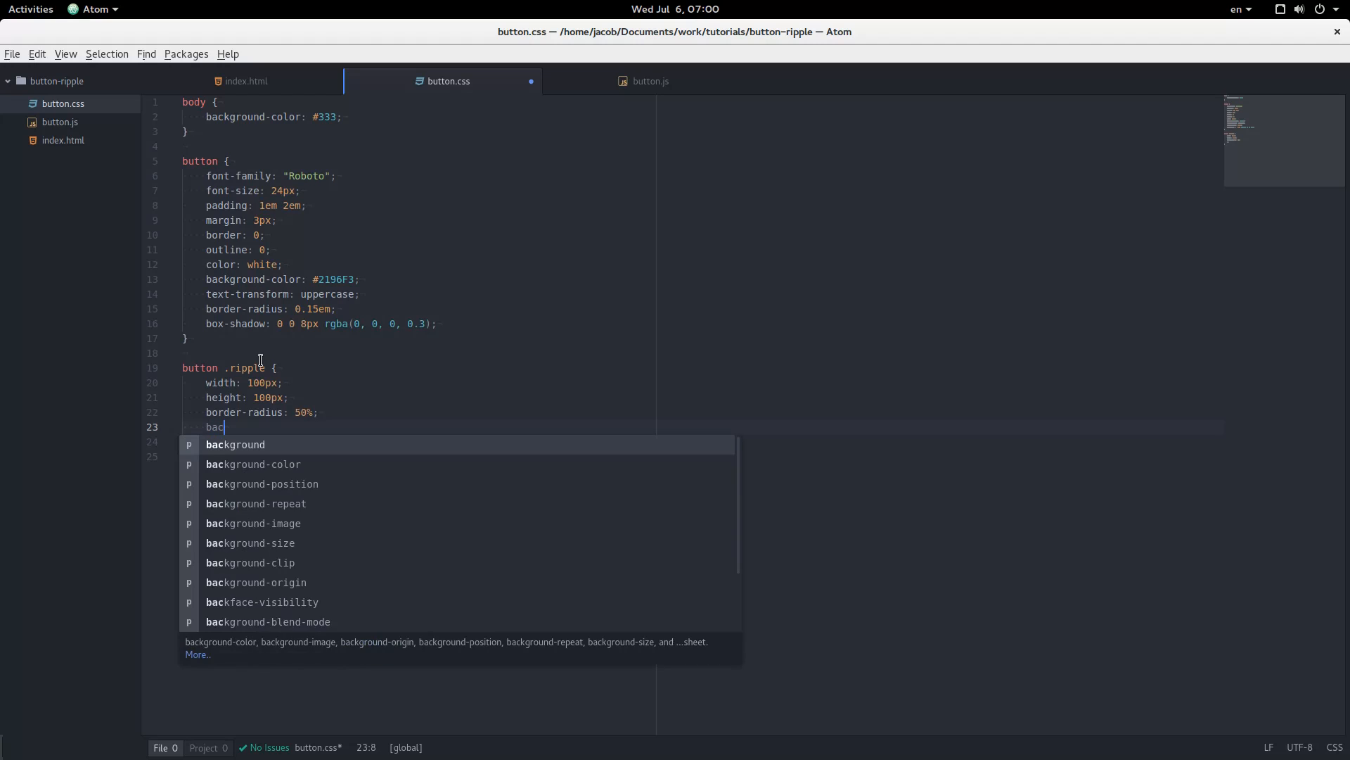
text(kground-color: rgba)
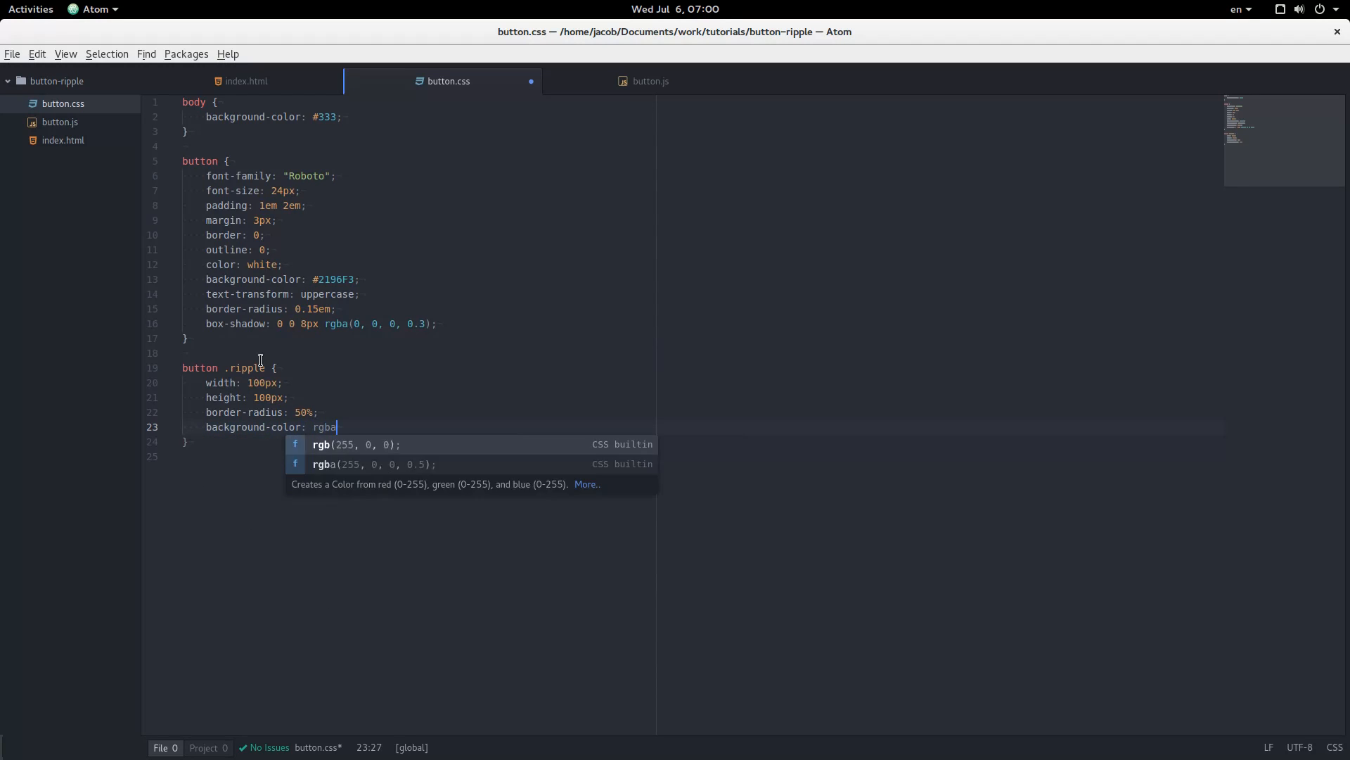
text((255)
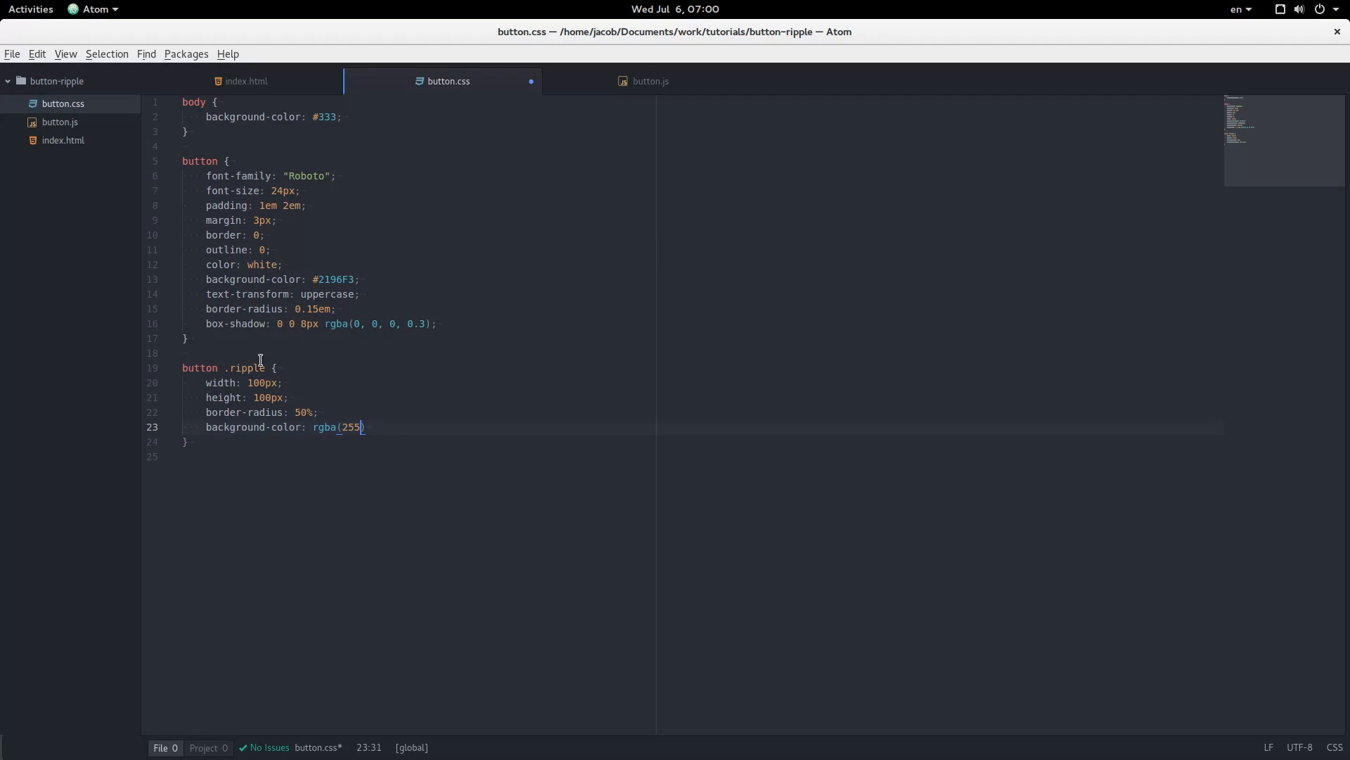
text(, 255, 255, 0.7)
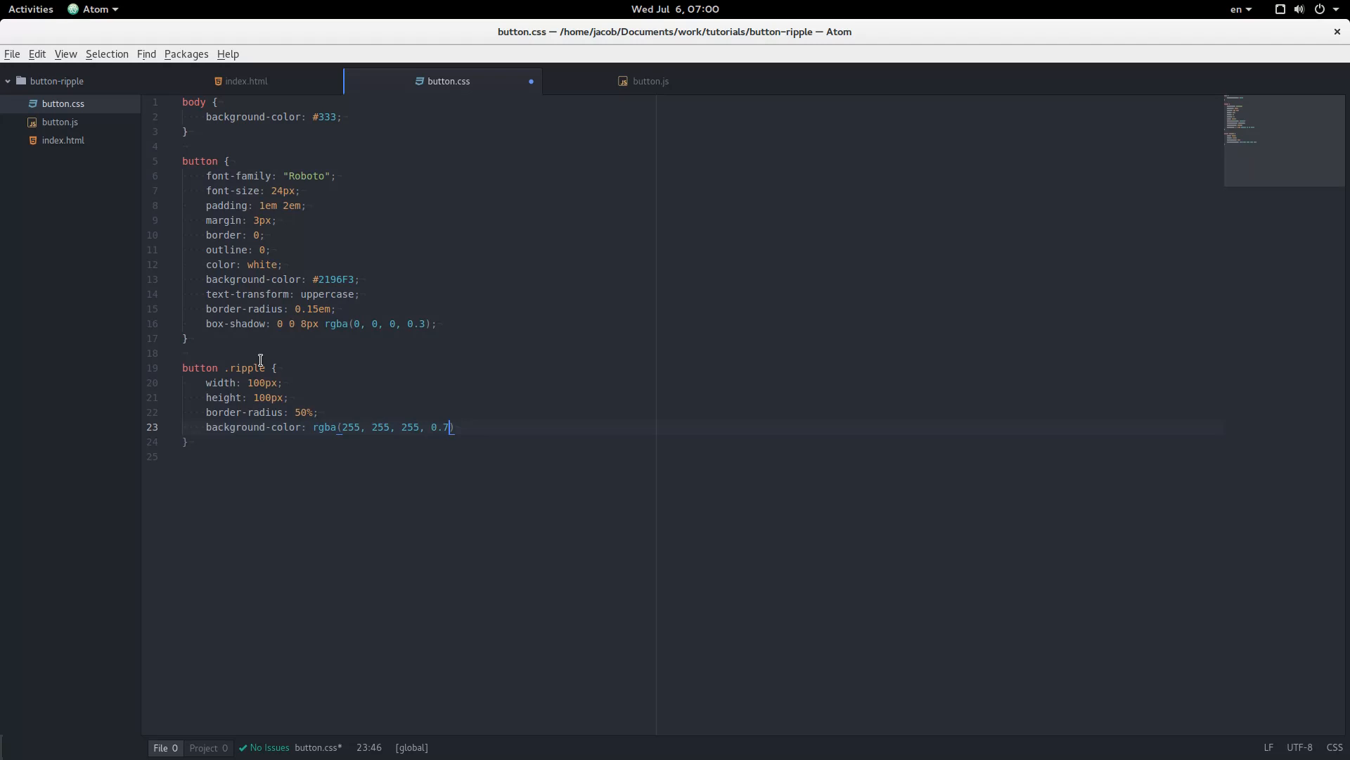
text();)
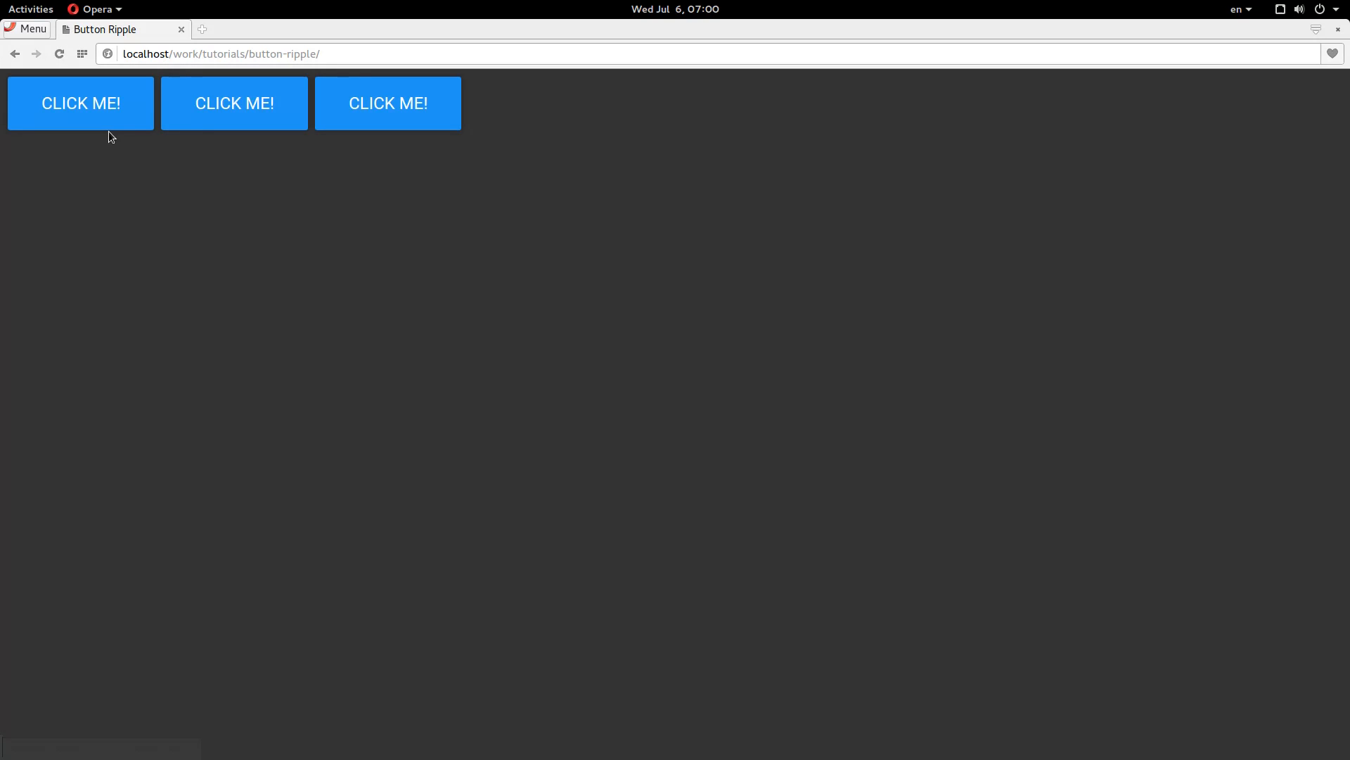
- Test a button click in Opera, then add position: absolute to .ripple
click(233, 120)
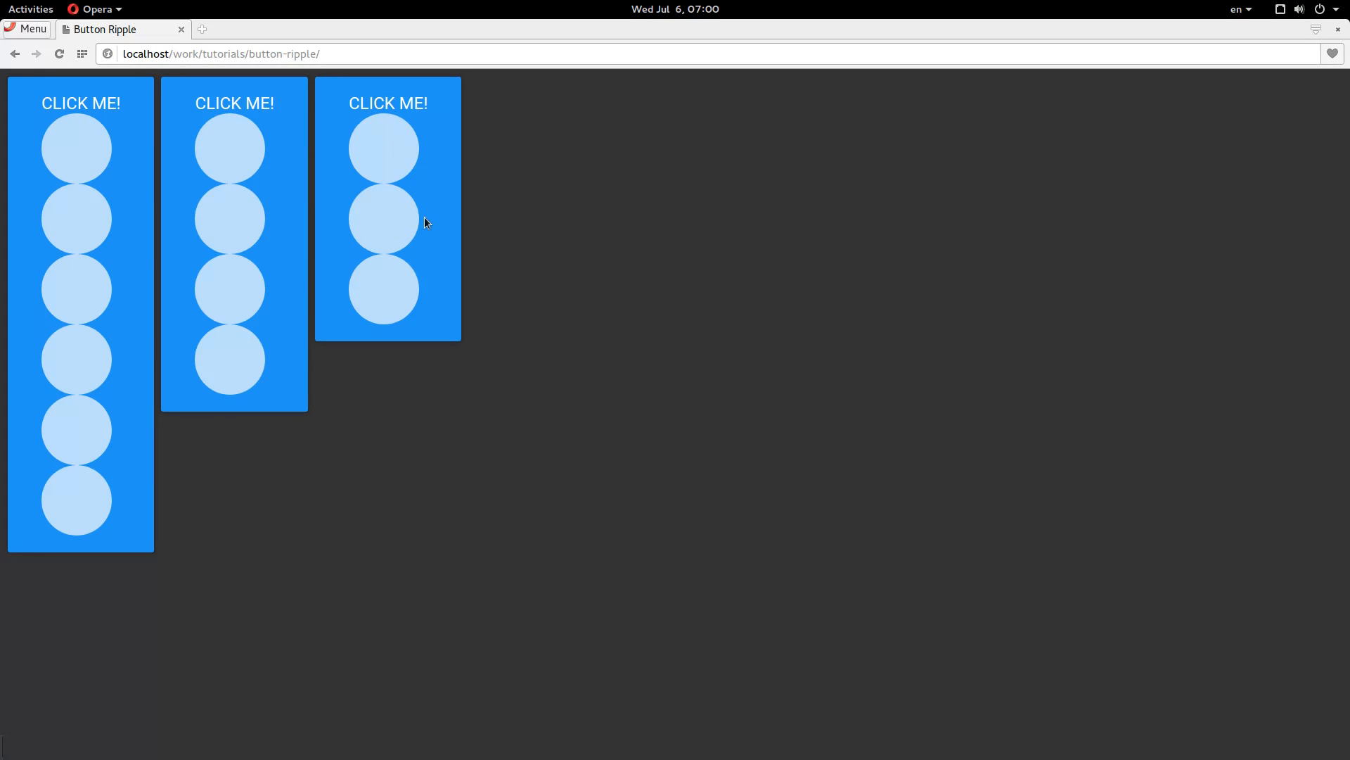
mouse_move(439, 292)
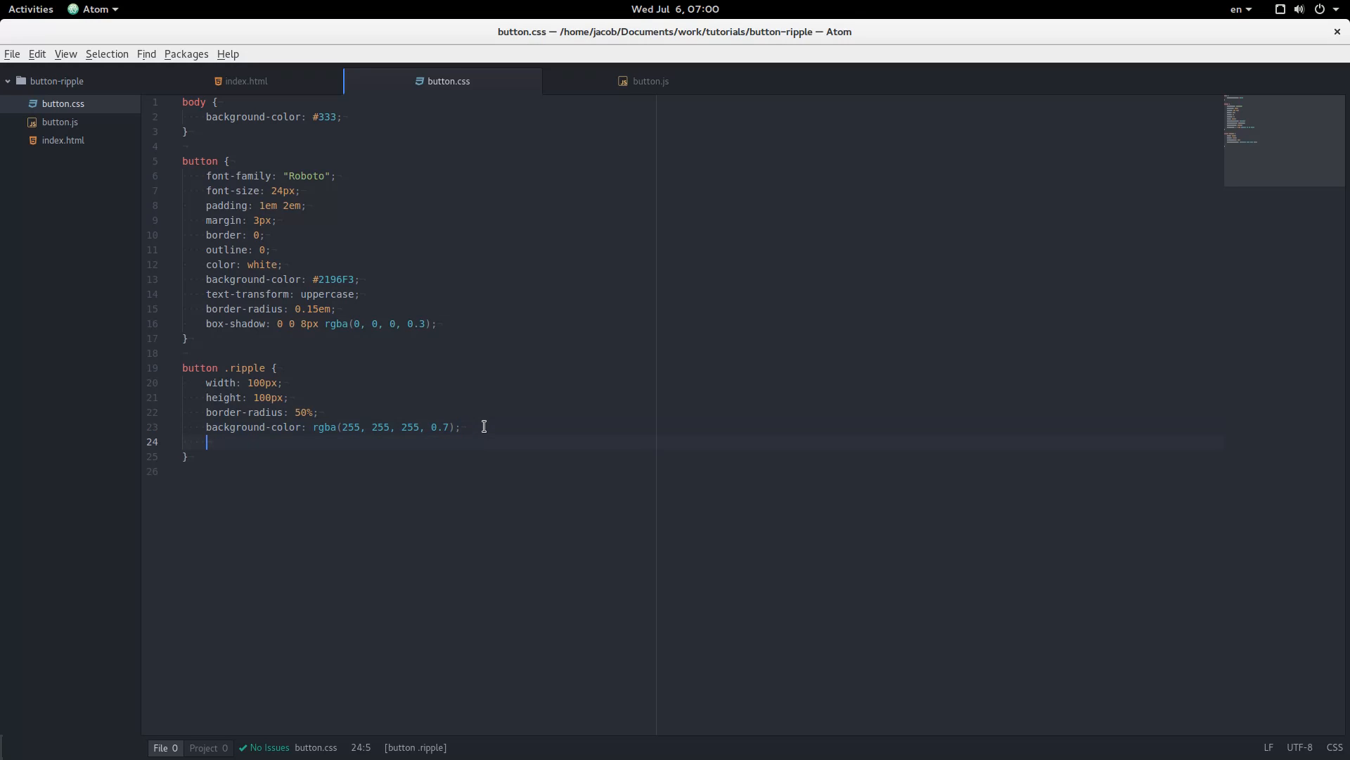
text(position: a)
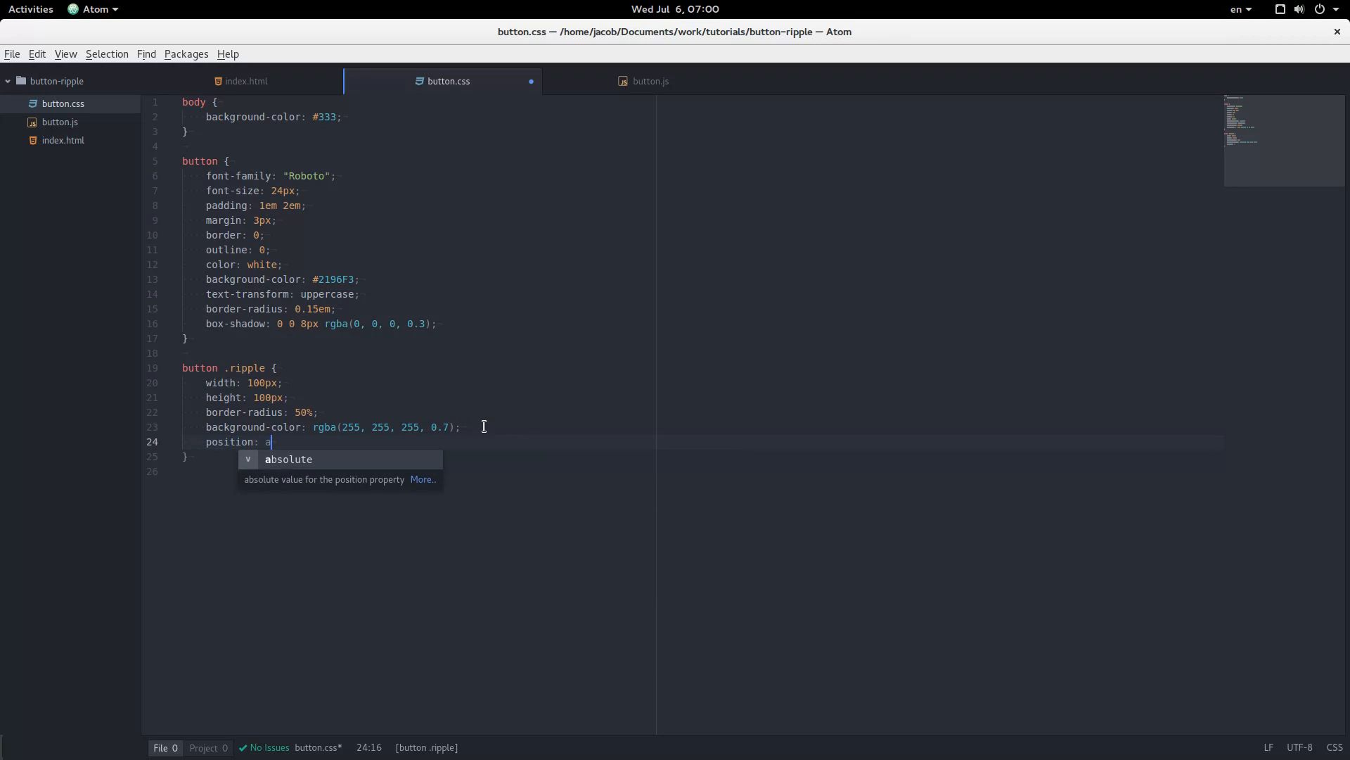
key(Tab)
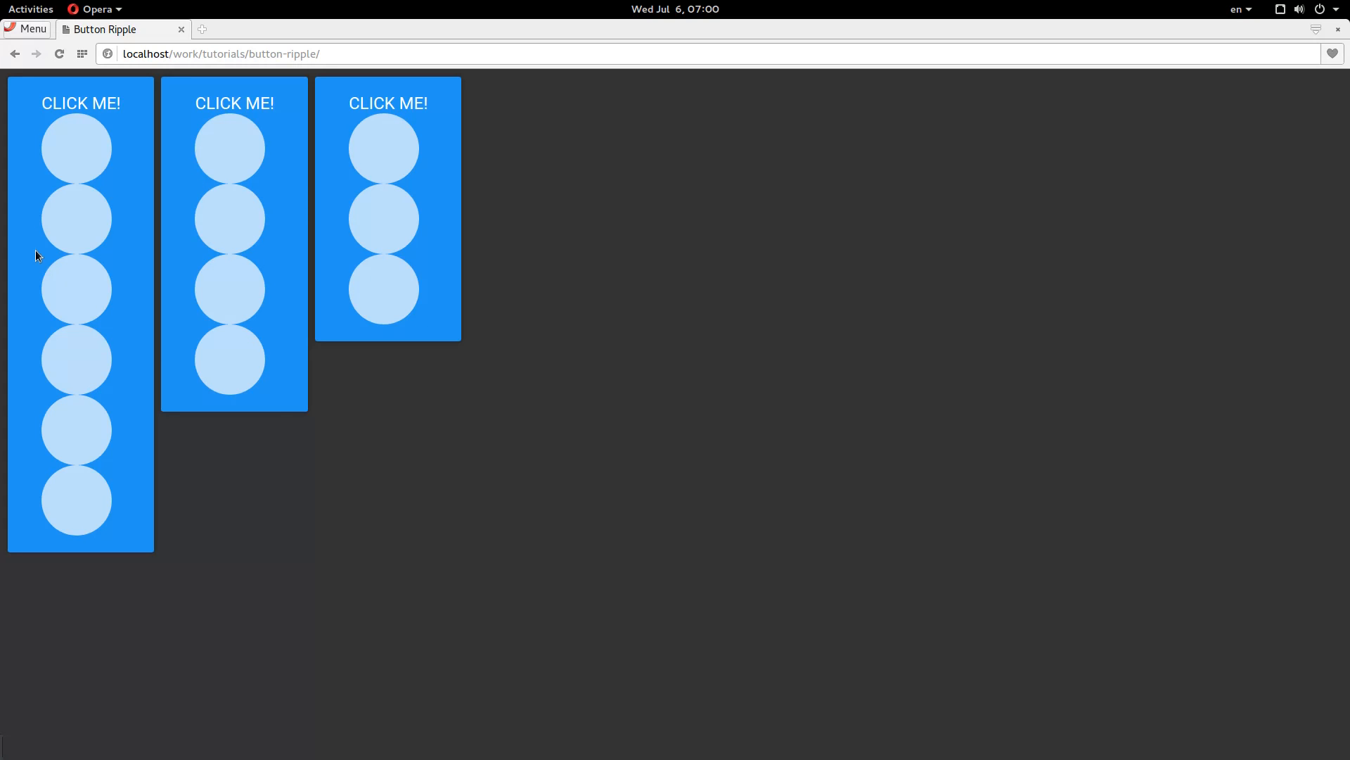
click(80, 103)
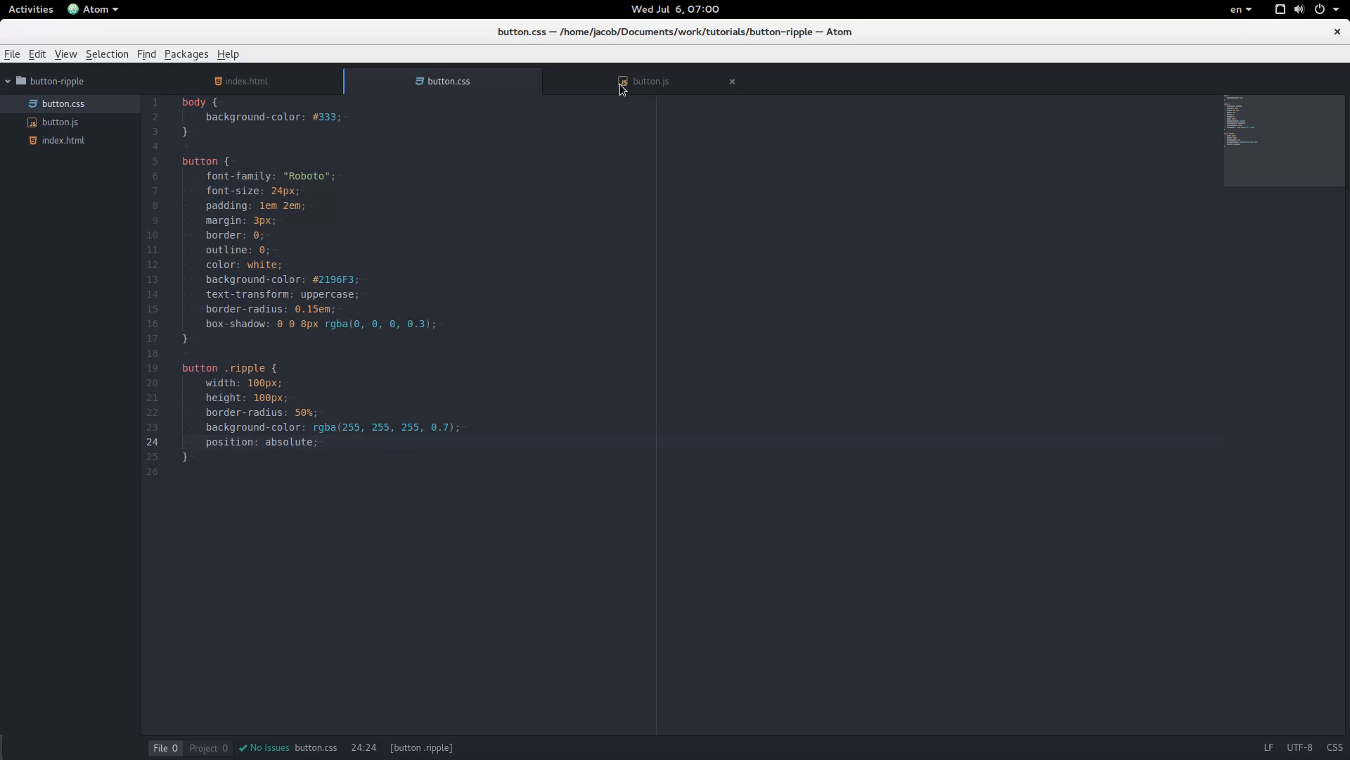
- In button.js, set var d = Math.max(this.clientWidth, this.clientHeight)
click(649, 81)
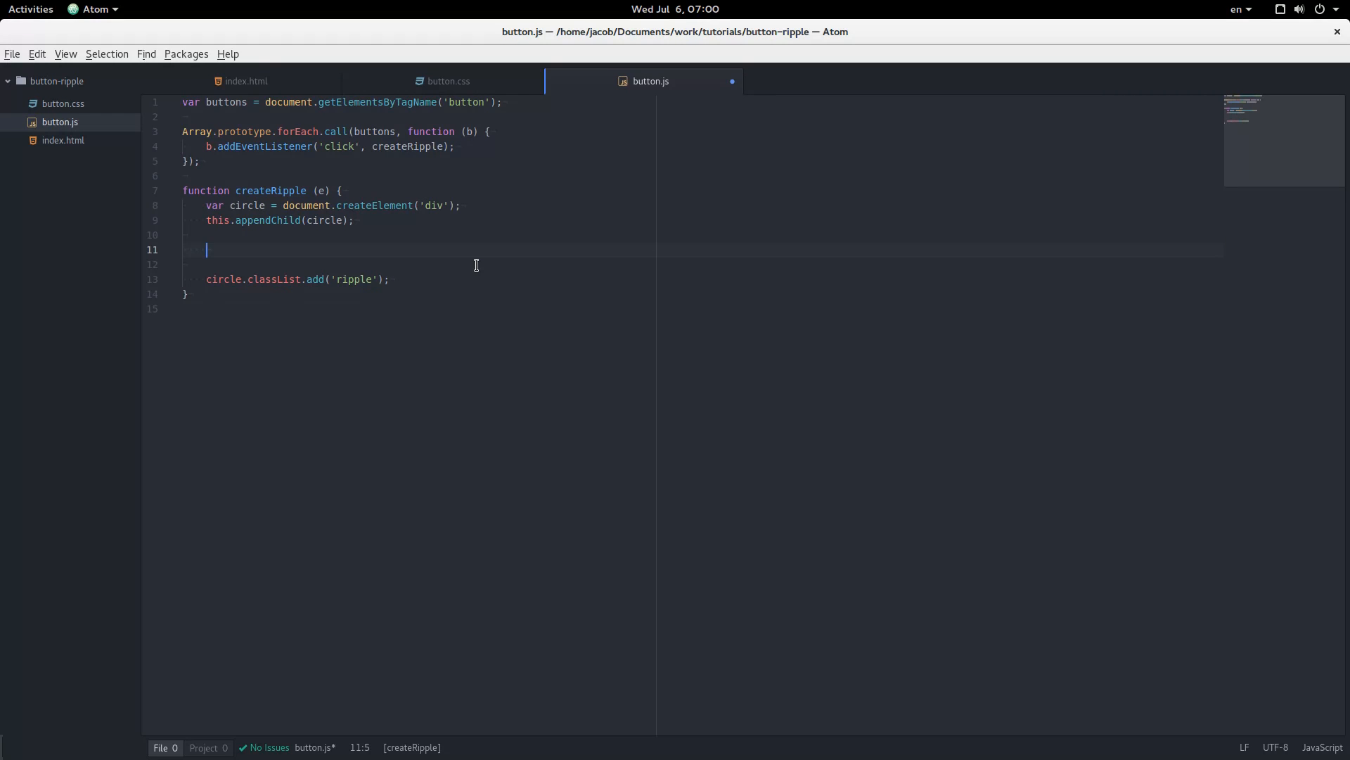
text(var d = M)
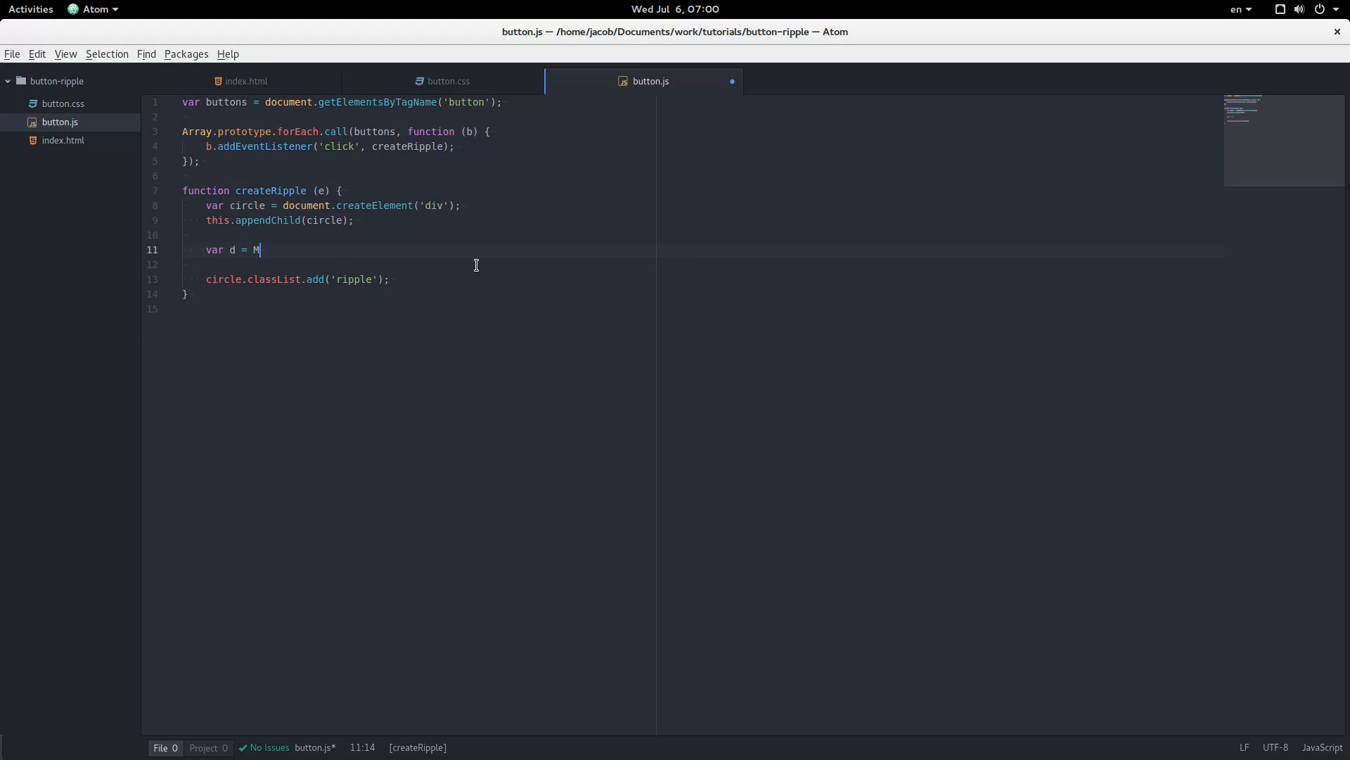
text(ath.max()
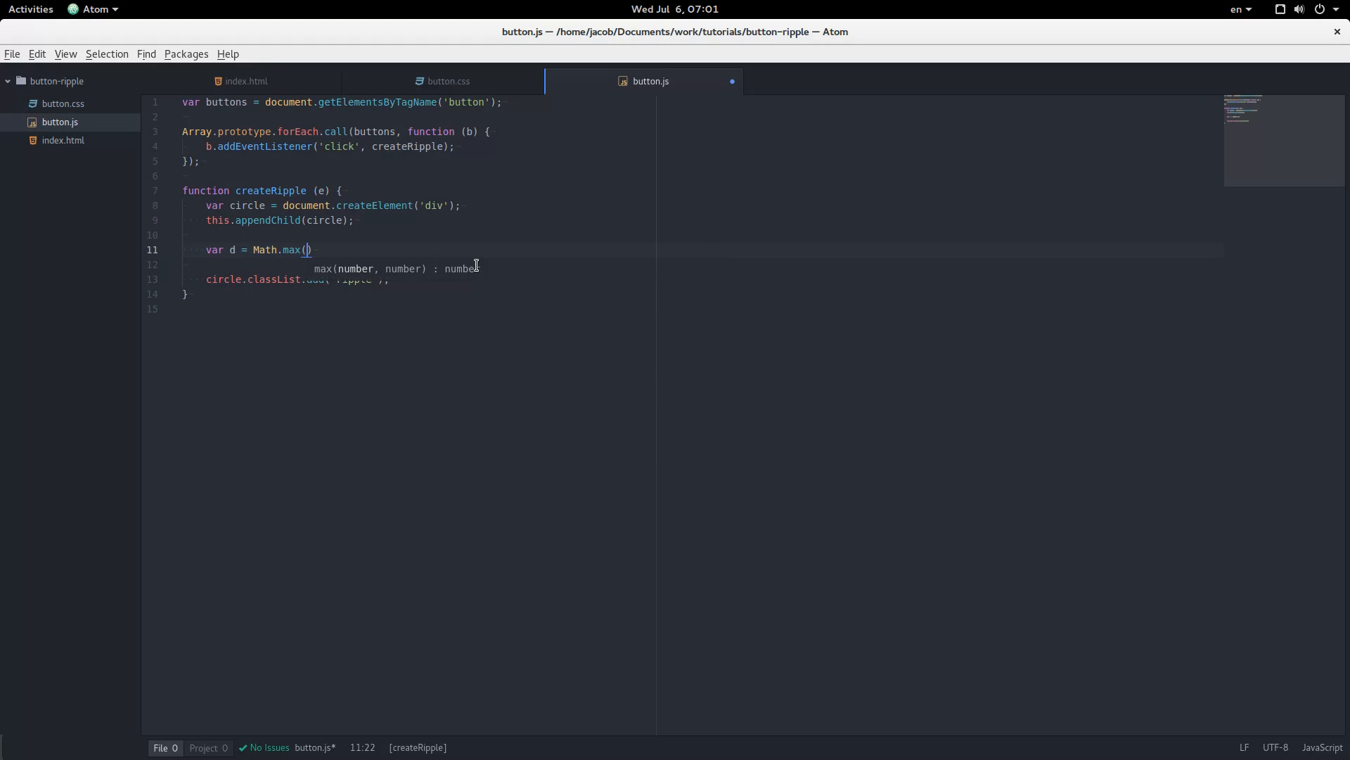
text(this.clientWidth)
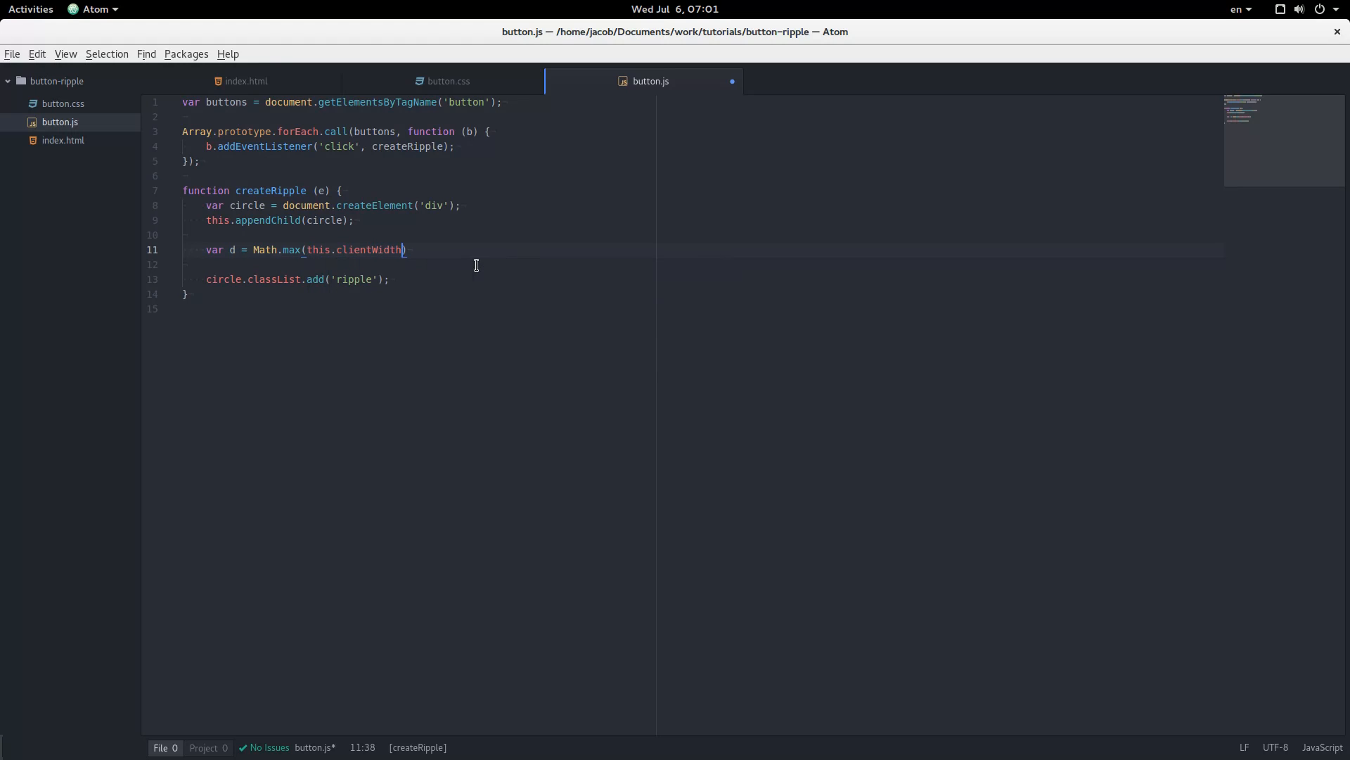
text(, this.clientHeight)
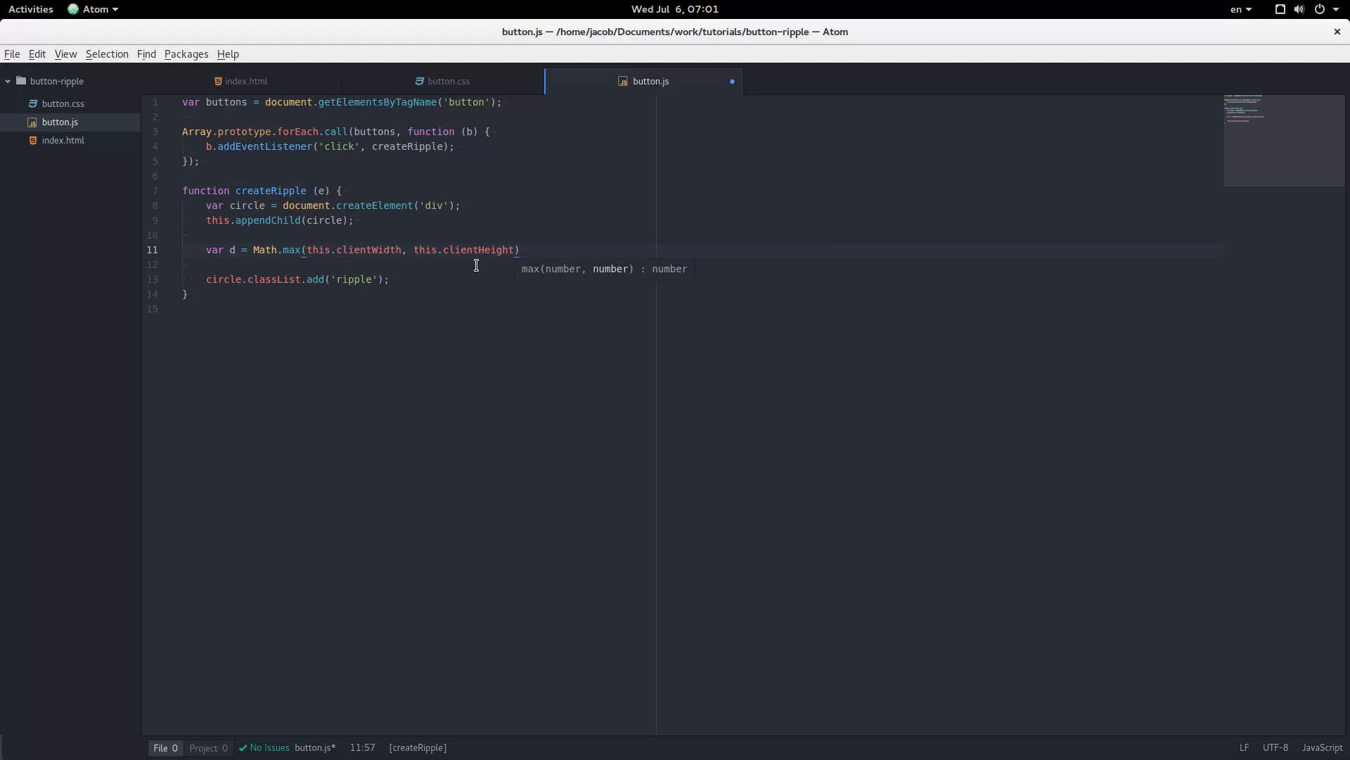
text(;)
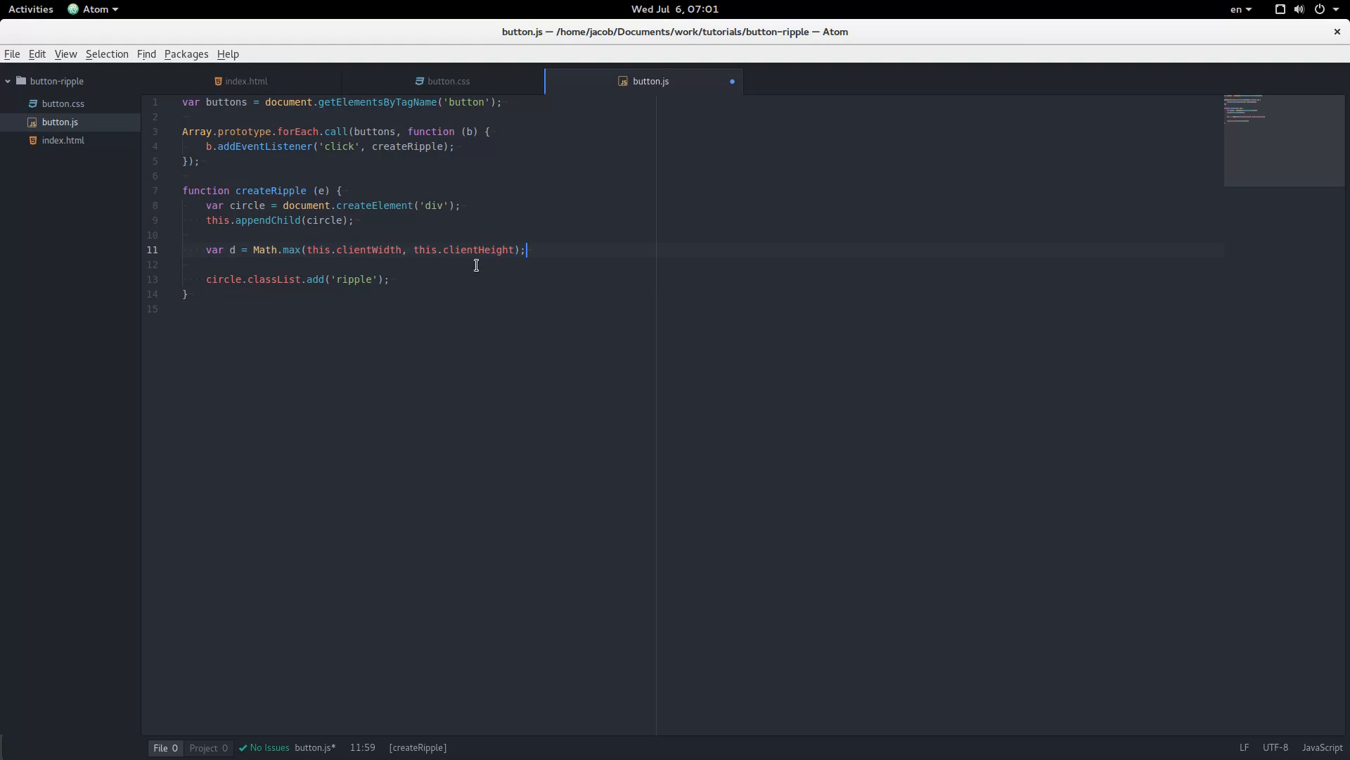
- Set circle.style.width and circle.style.height to d + 'px'
text(circle.style)
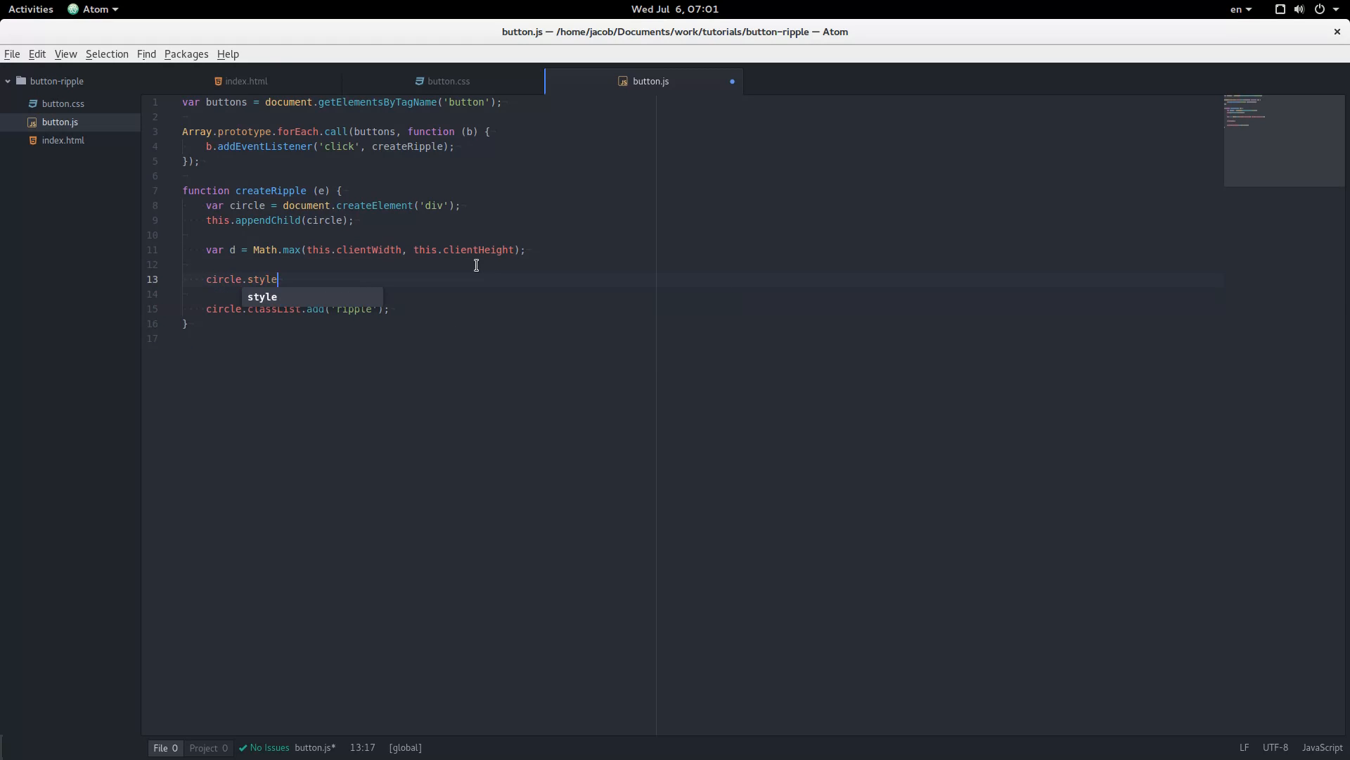
text(.width,)
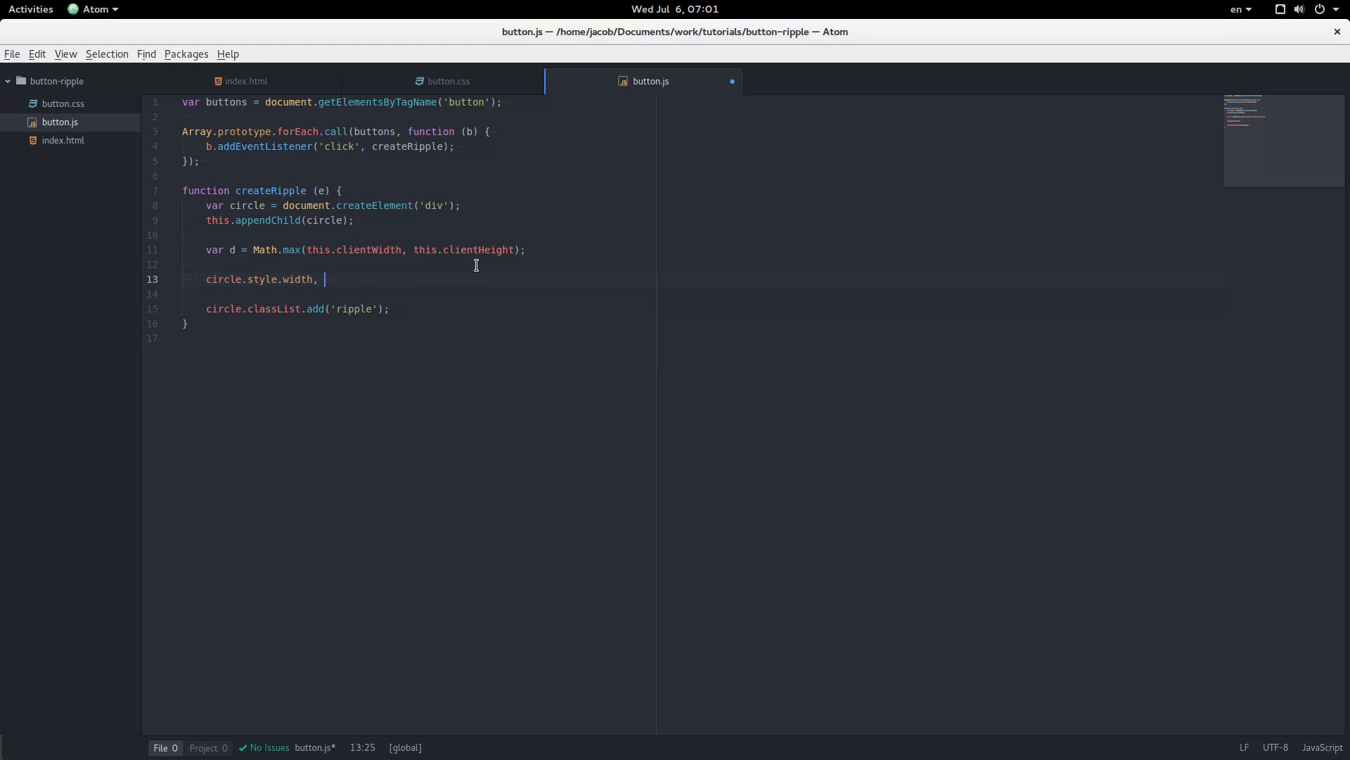
text(=)
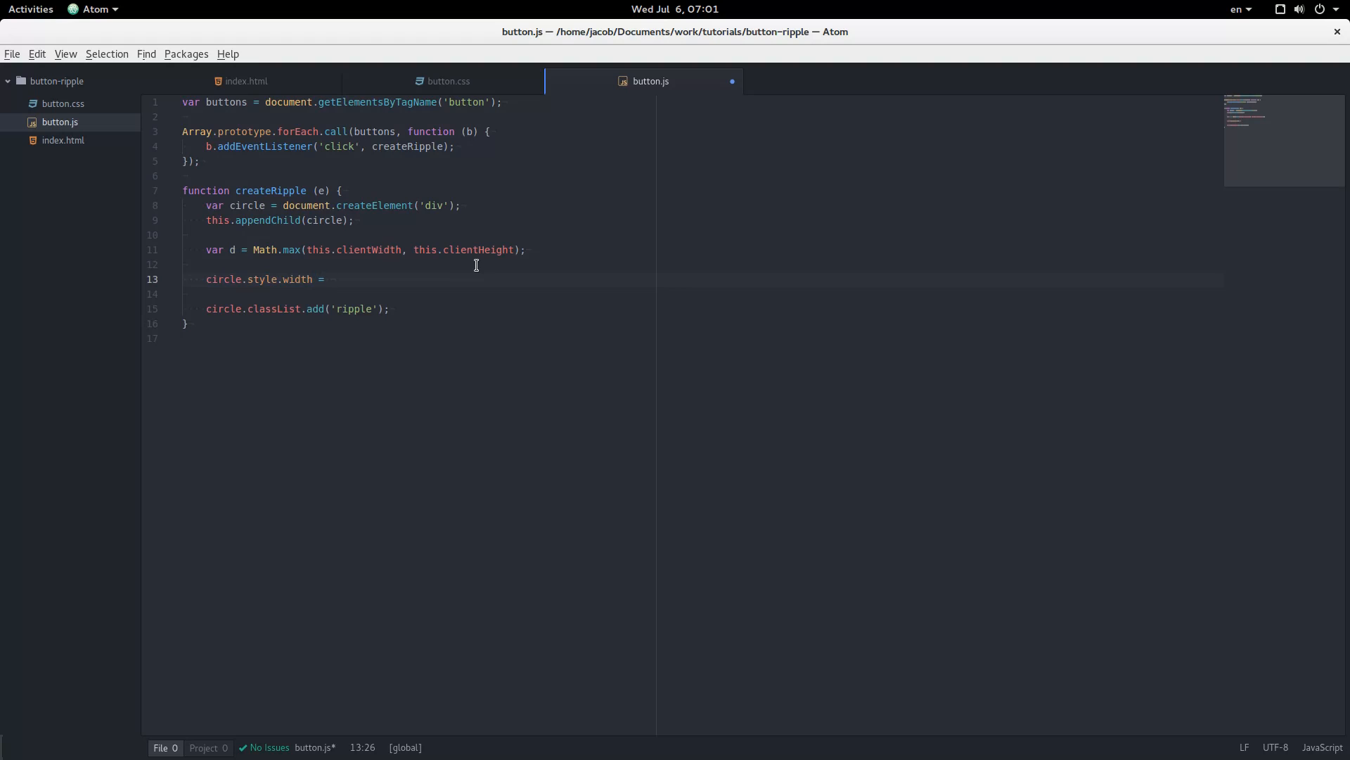
text(circle)
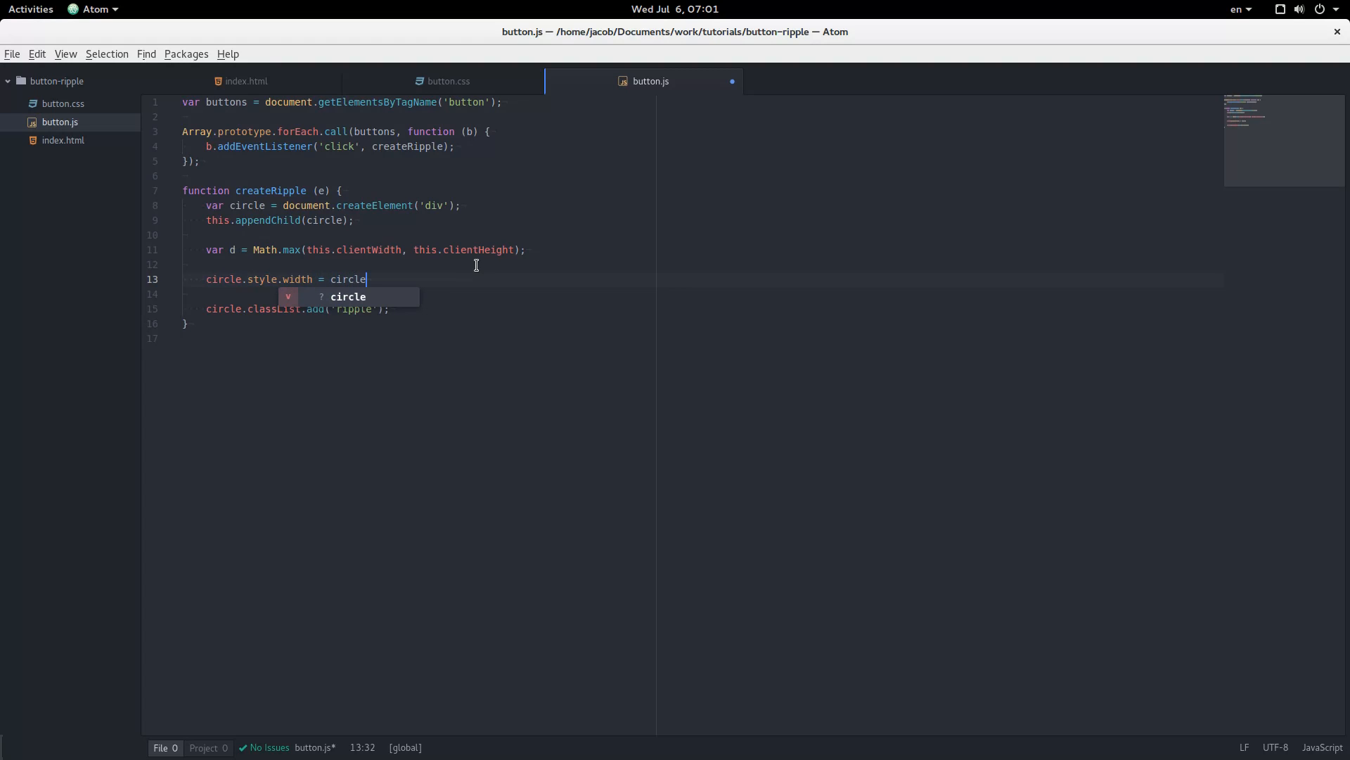
text(.sty)
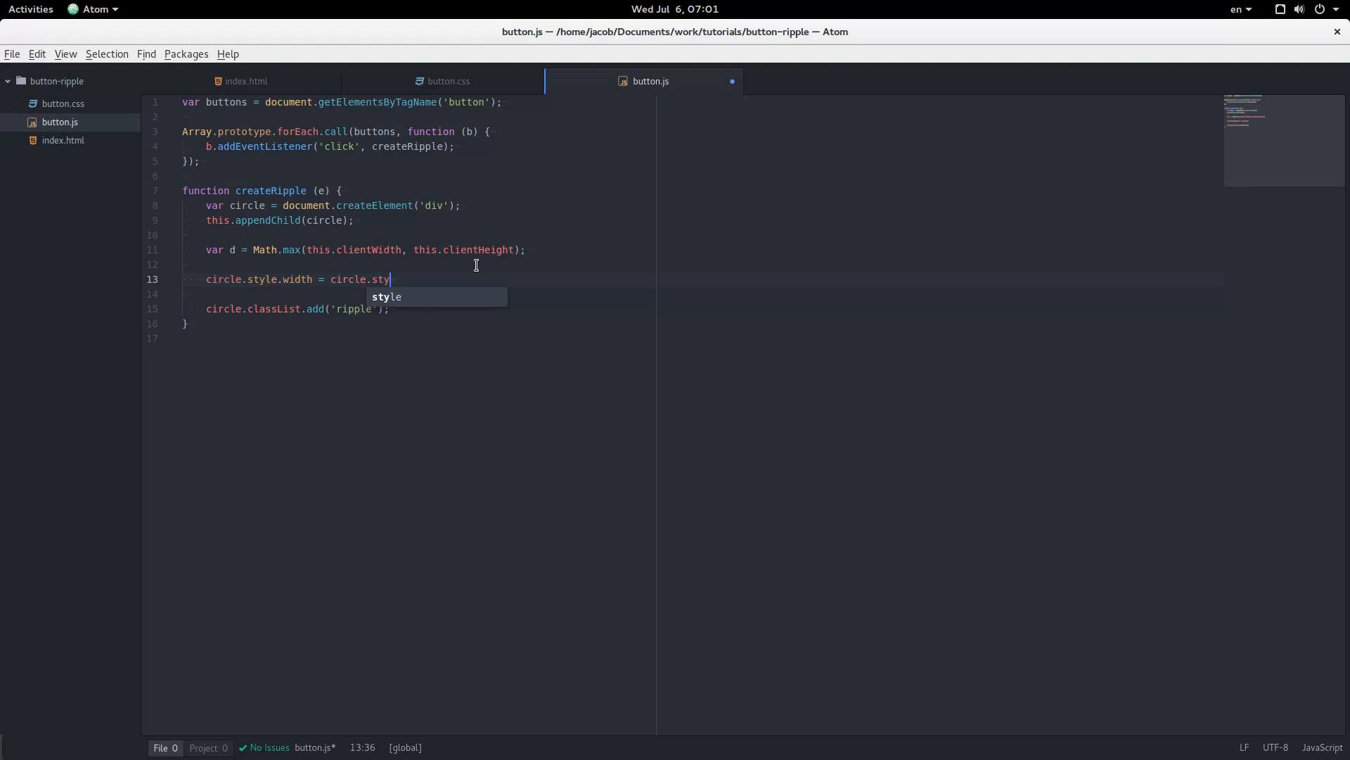
text(le.height =)
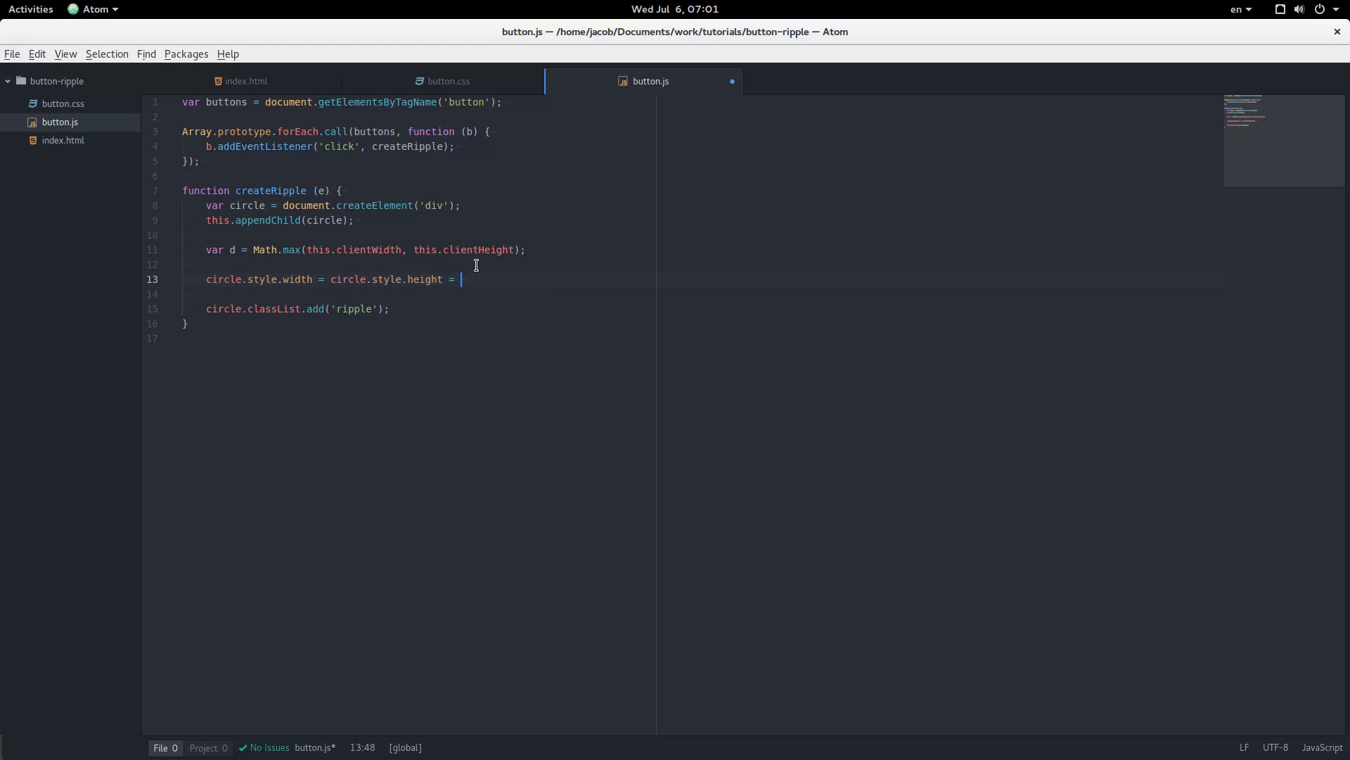
text(d +)
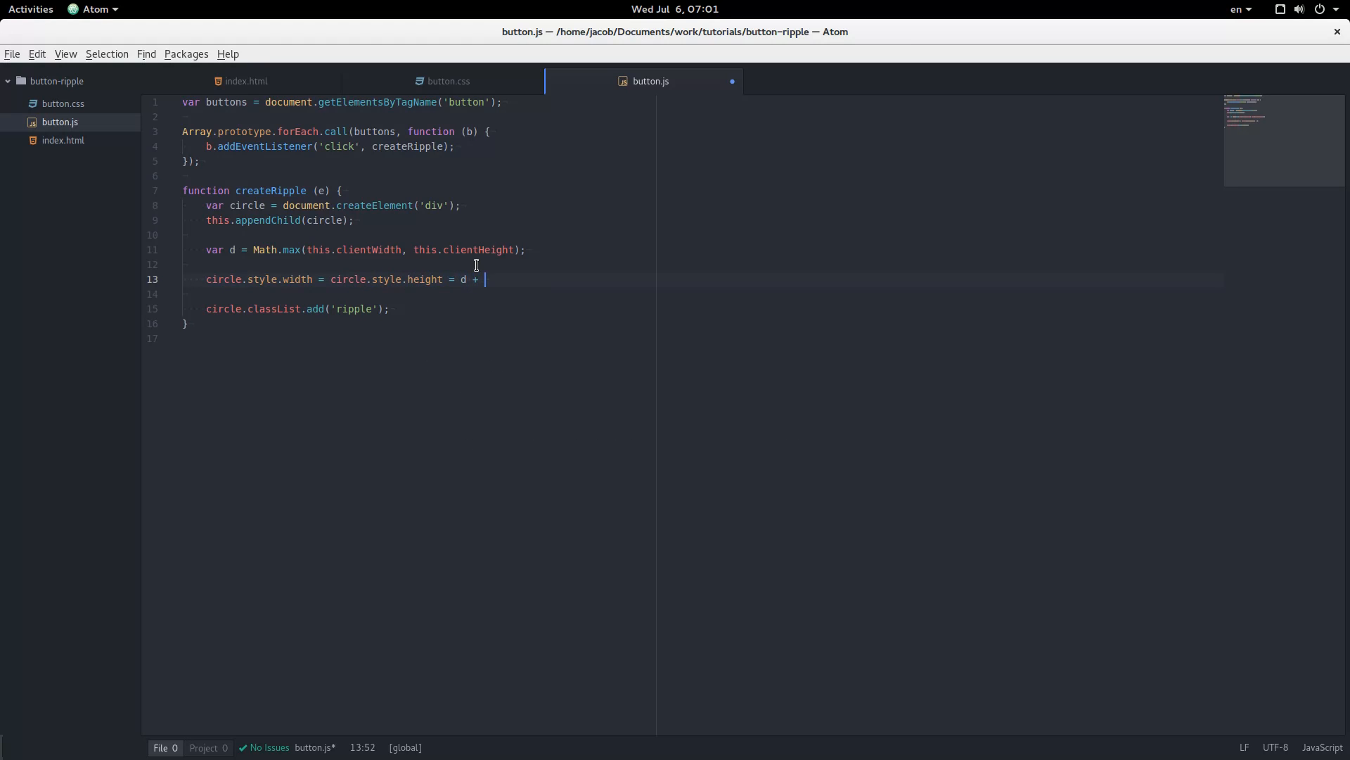
text('px';)
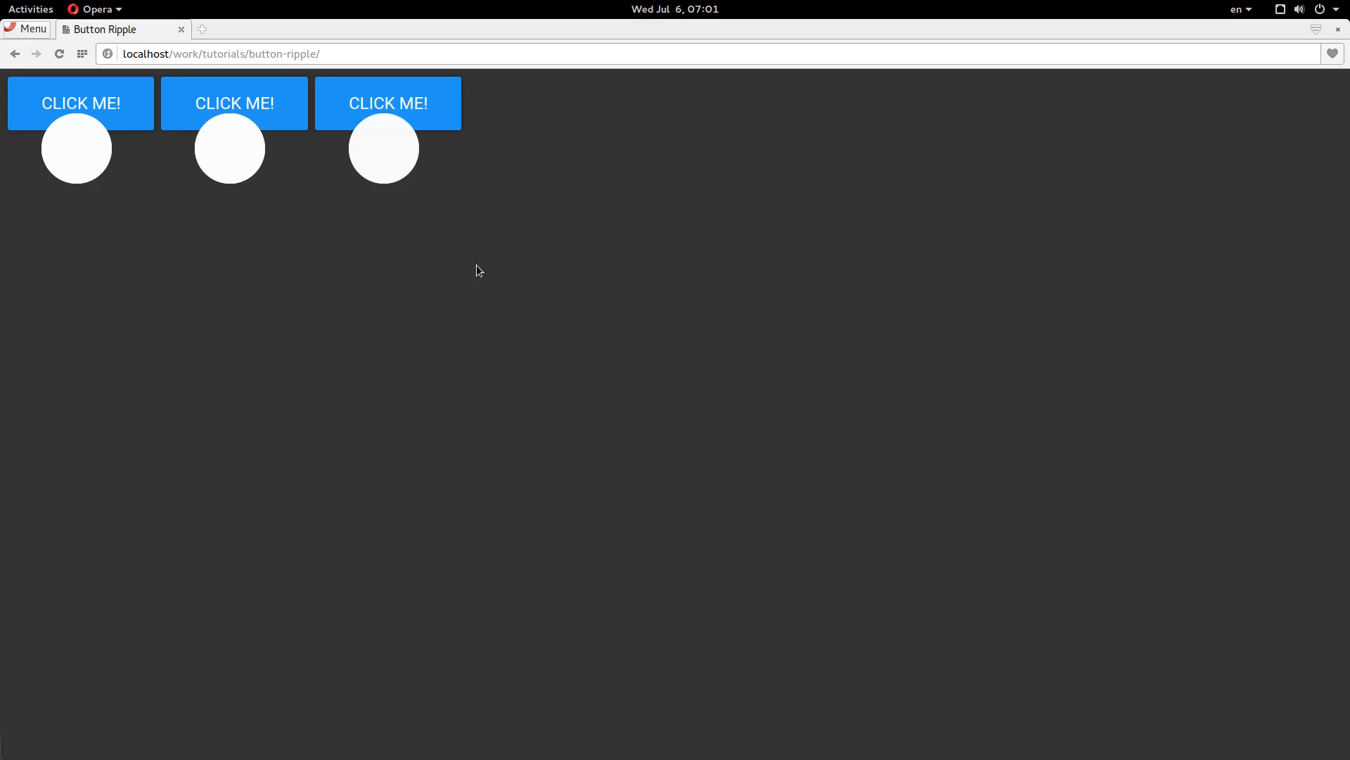
click(233, 103)
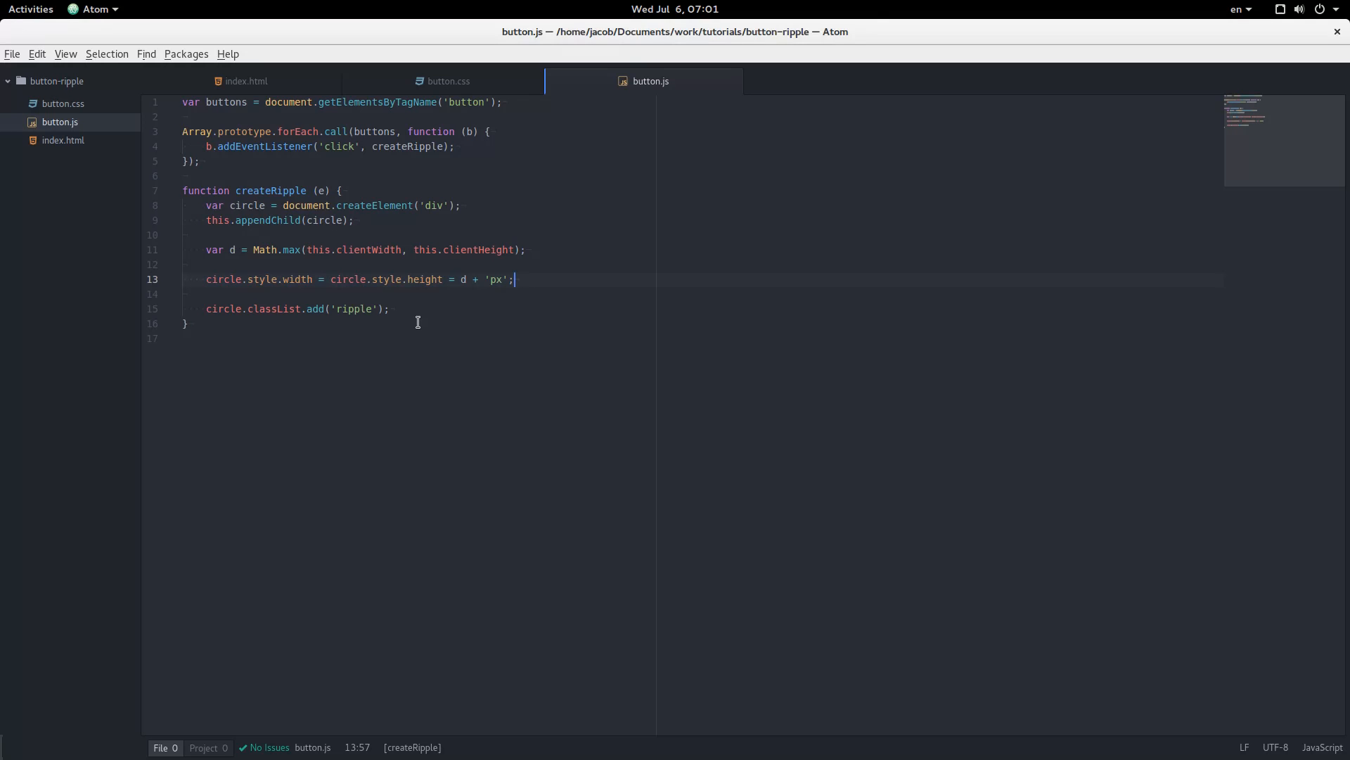
mouse_move(525, 346)
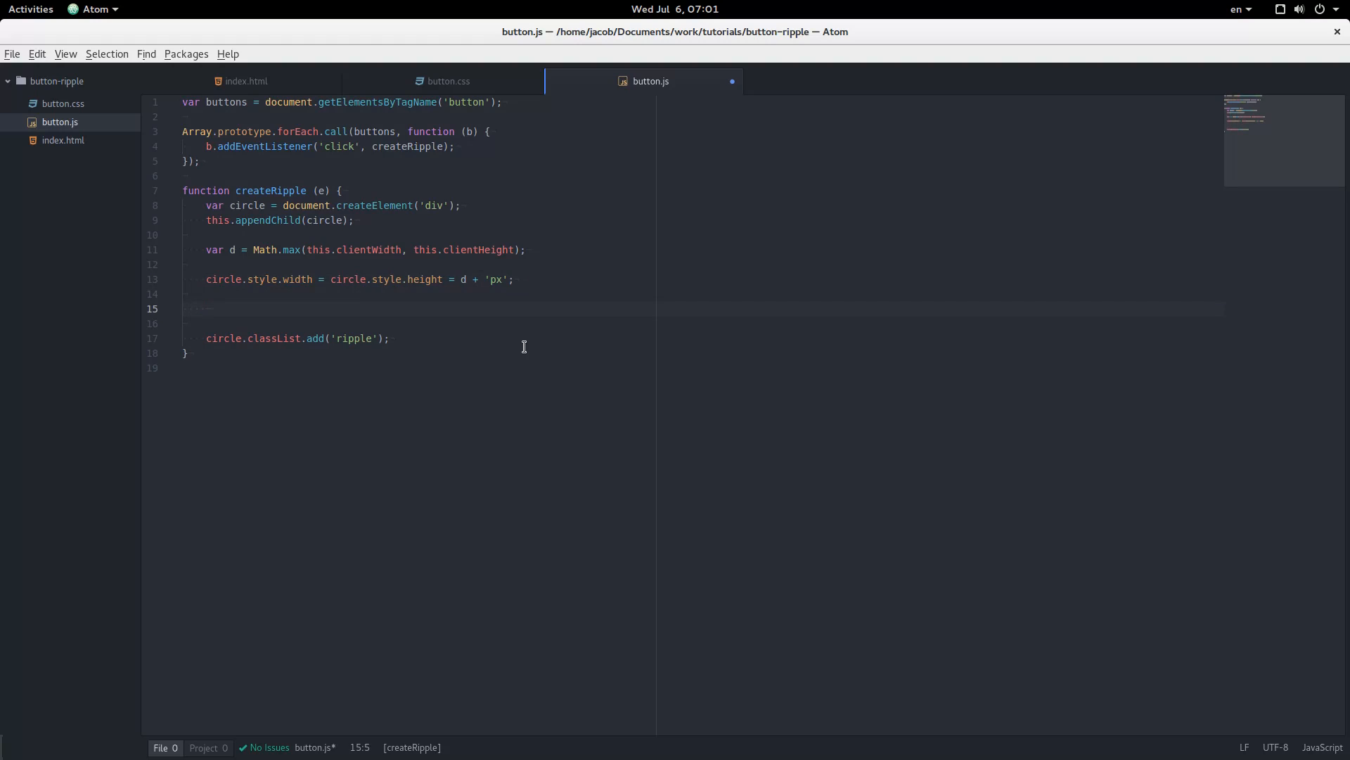
- Set circle.style.left to e.clientX - d / 2 + 'px'
text(cir)
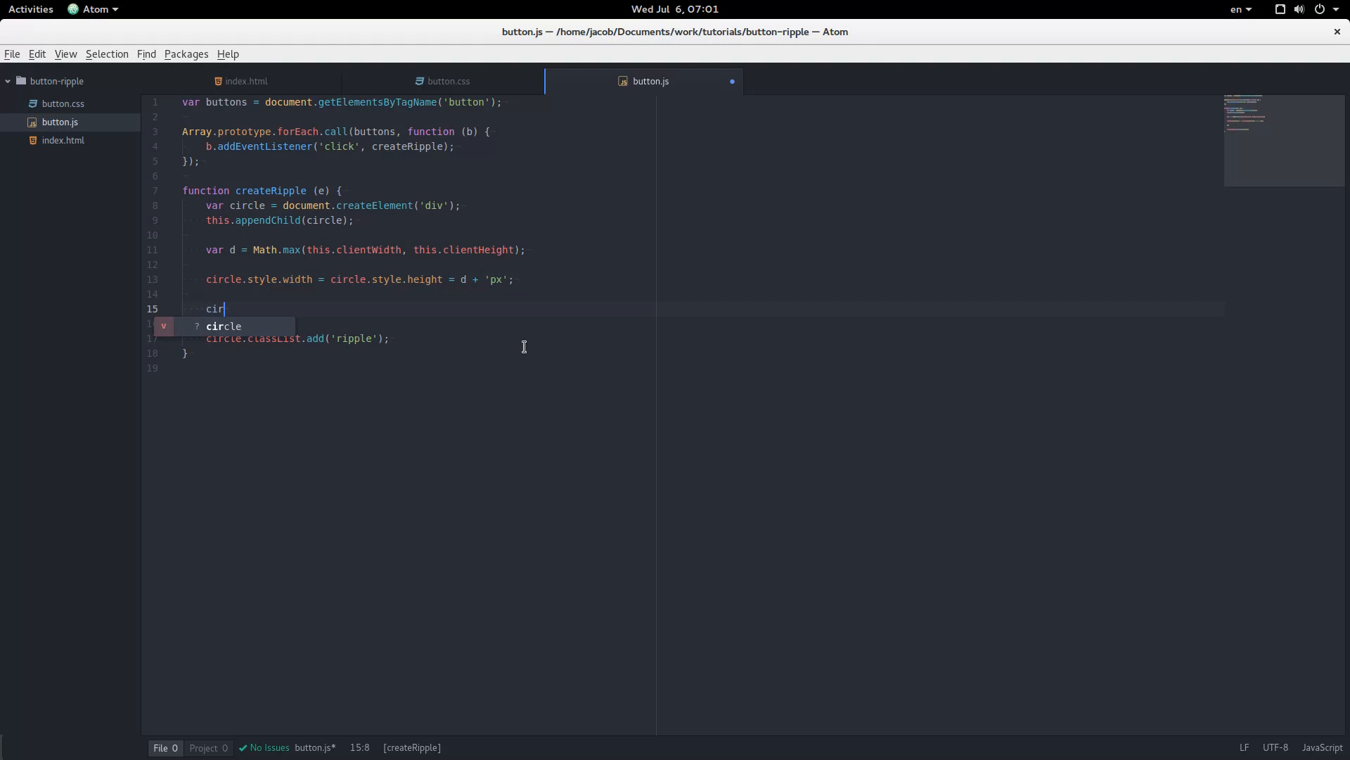
text(cle.)
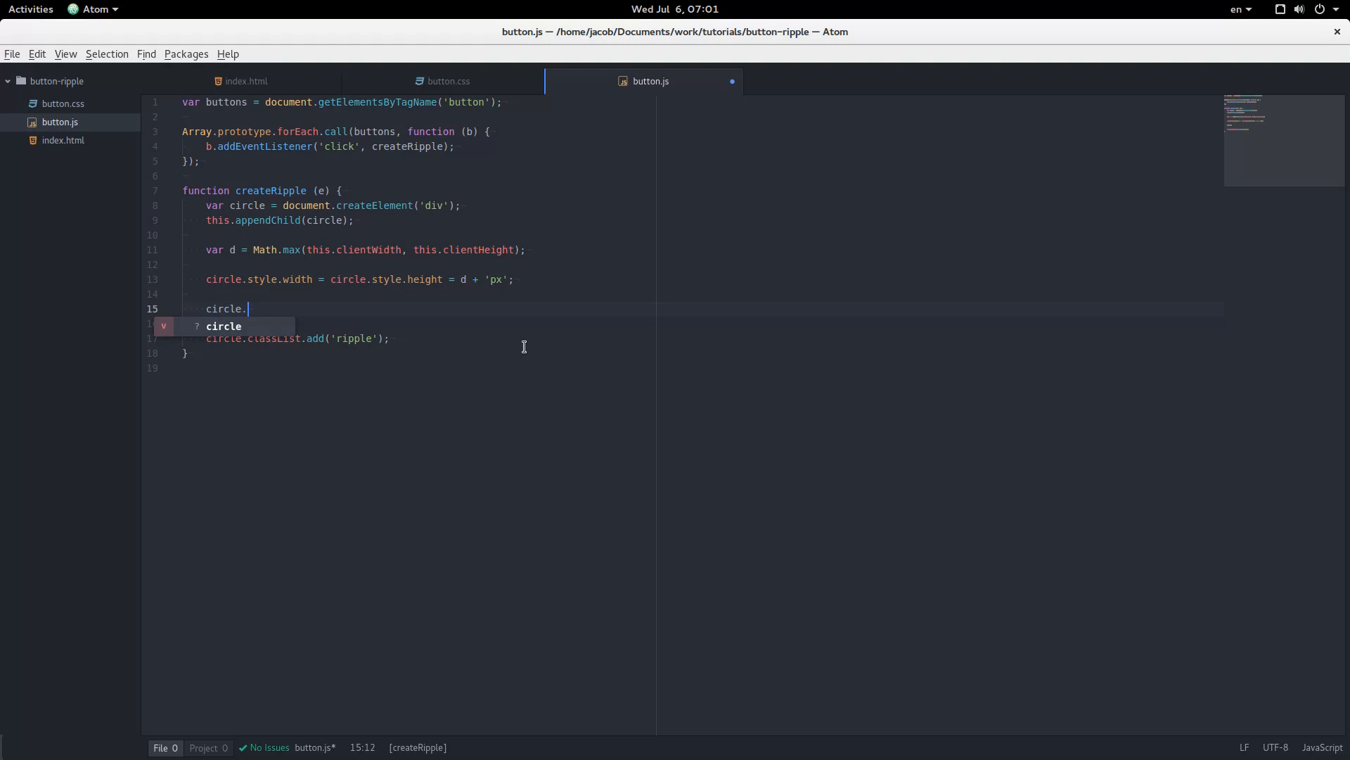
text(style.le)
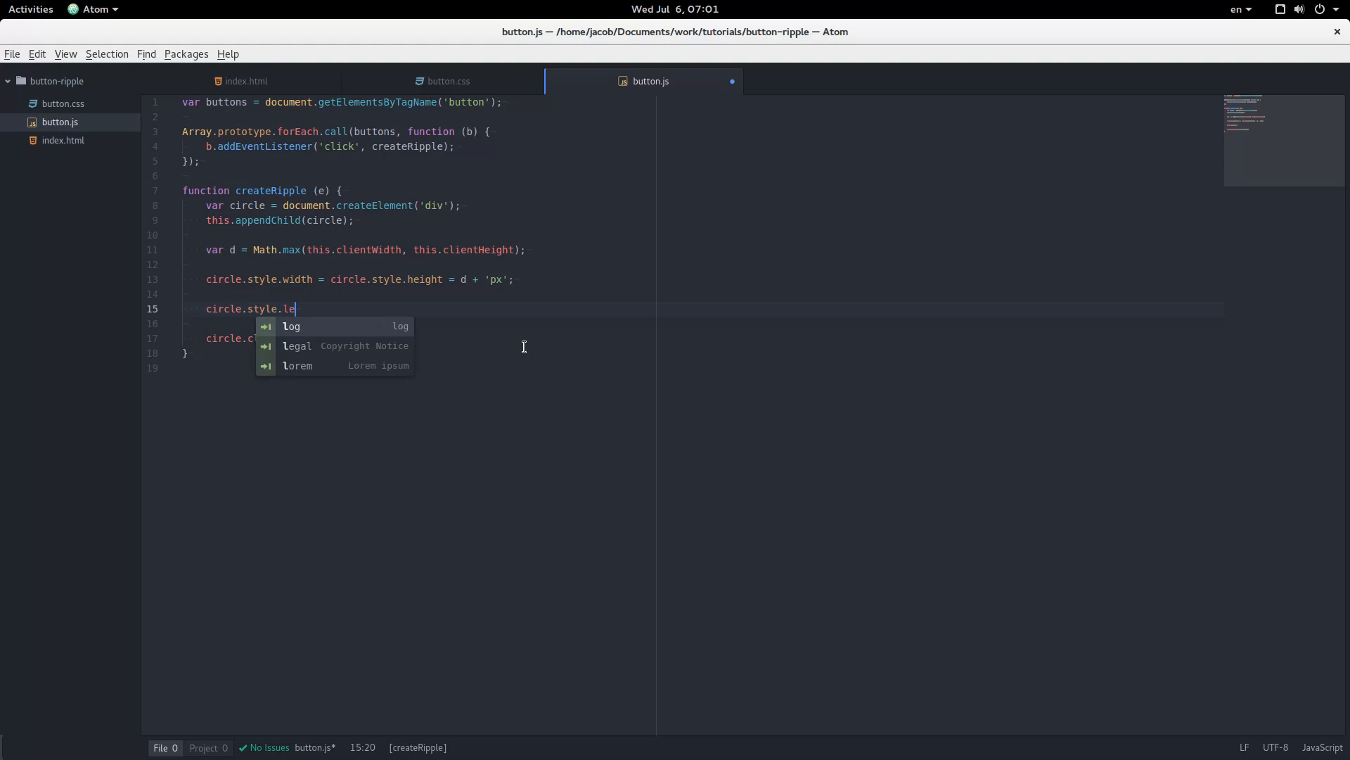
text(ft =)
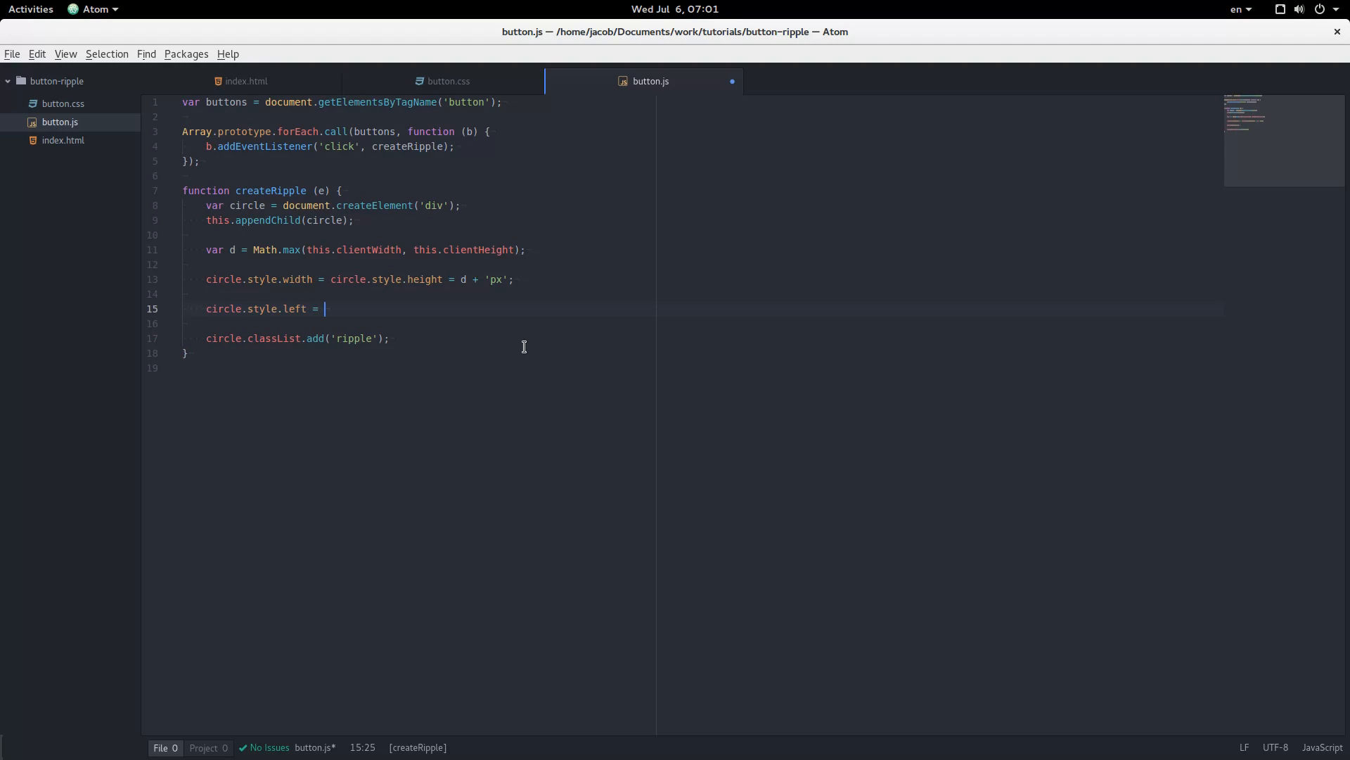
text(e)
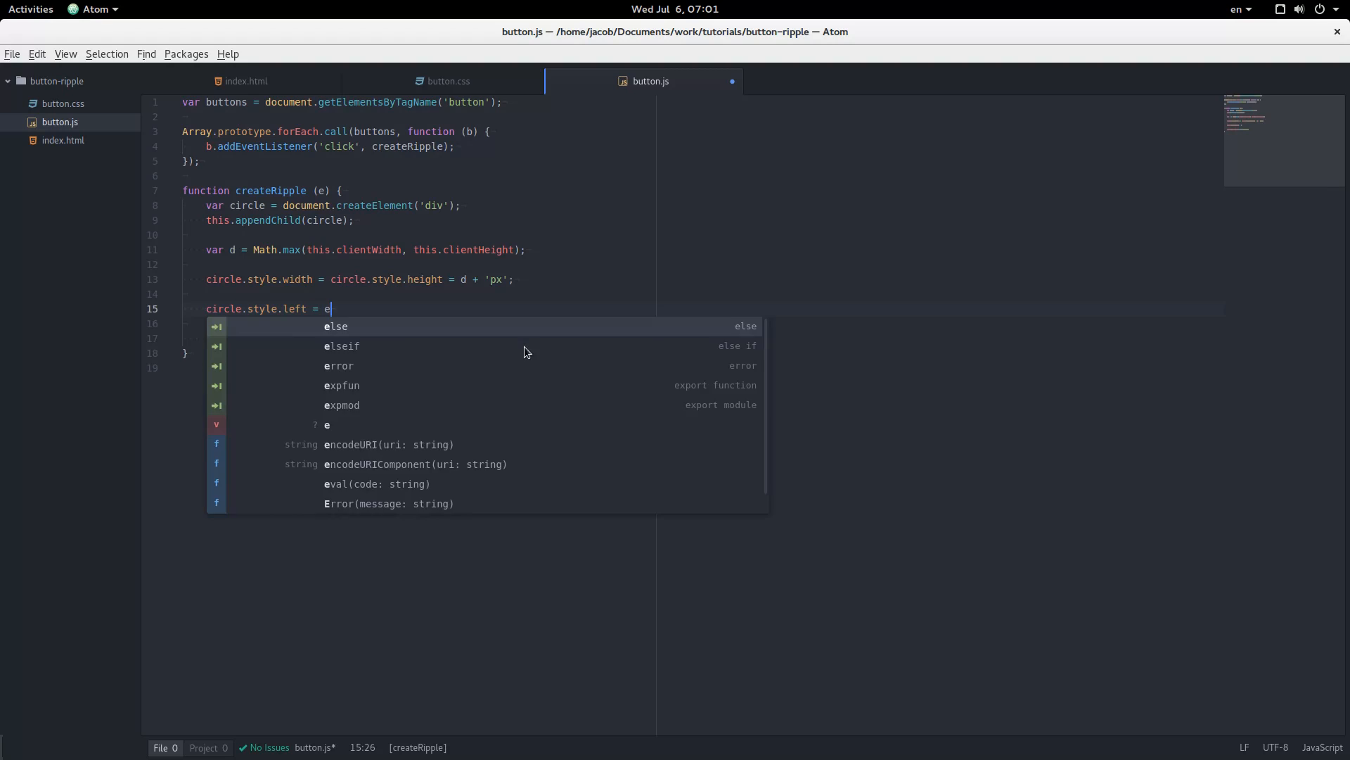
text(.clientX)
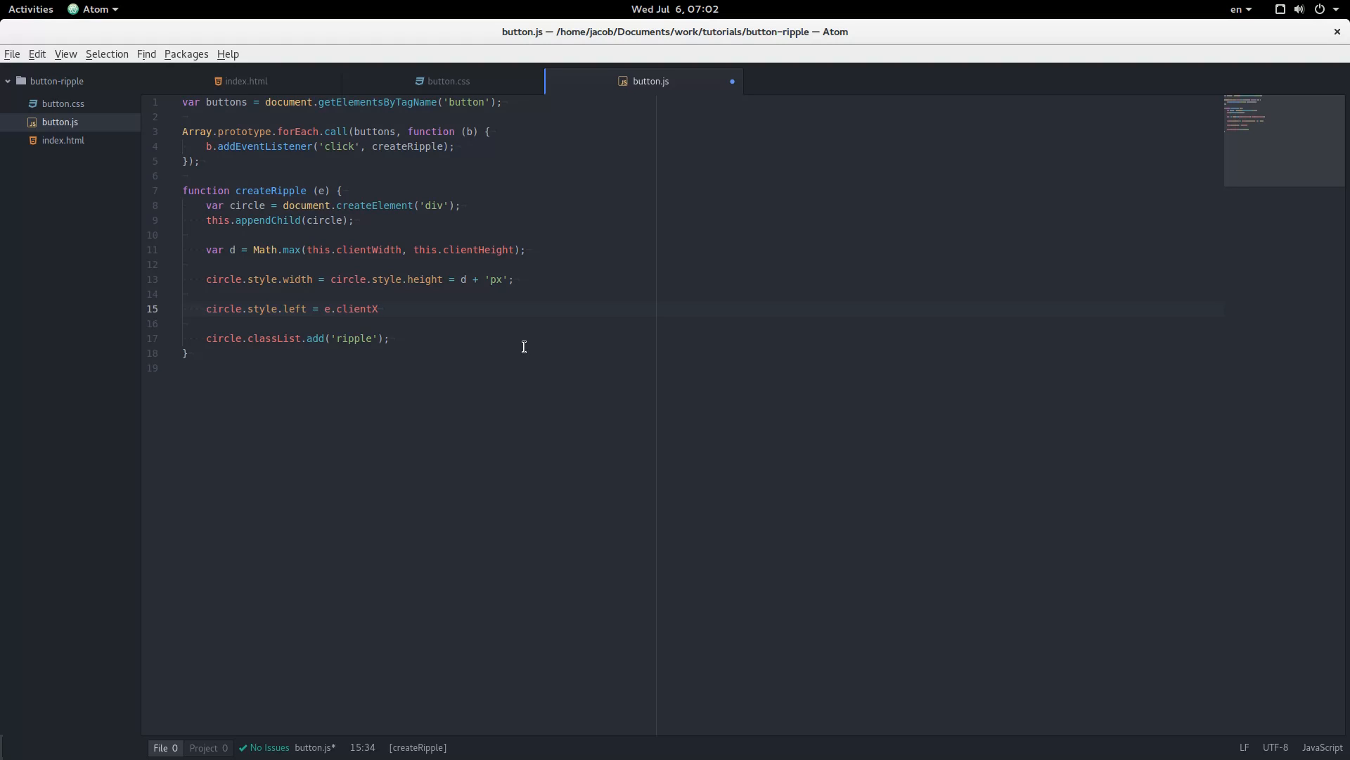
click(377, 308)
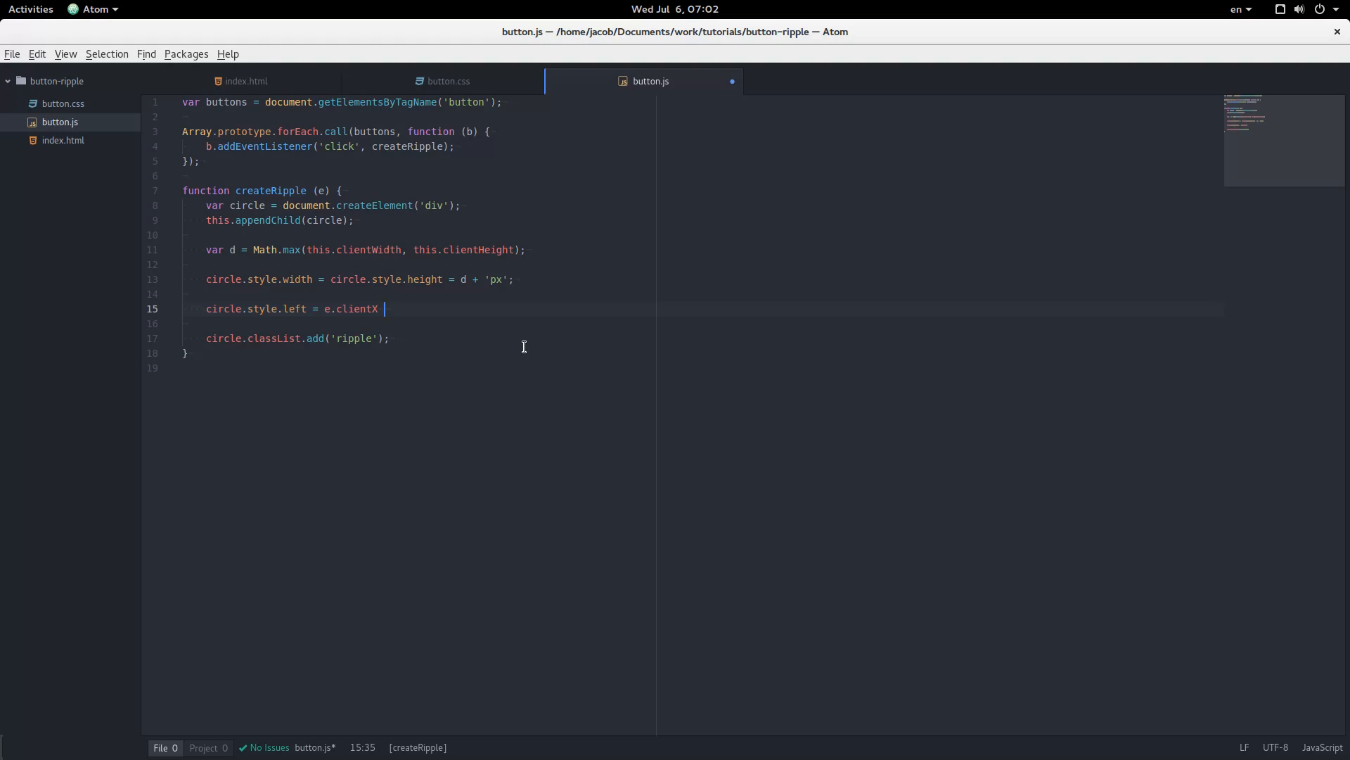
text(- d /)
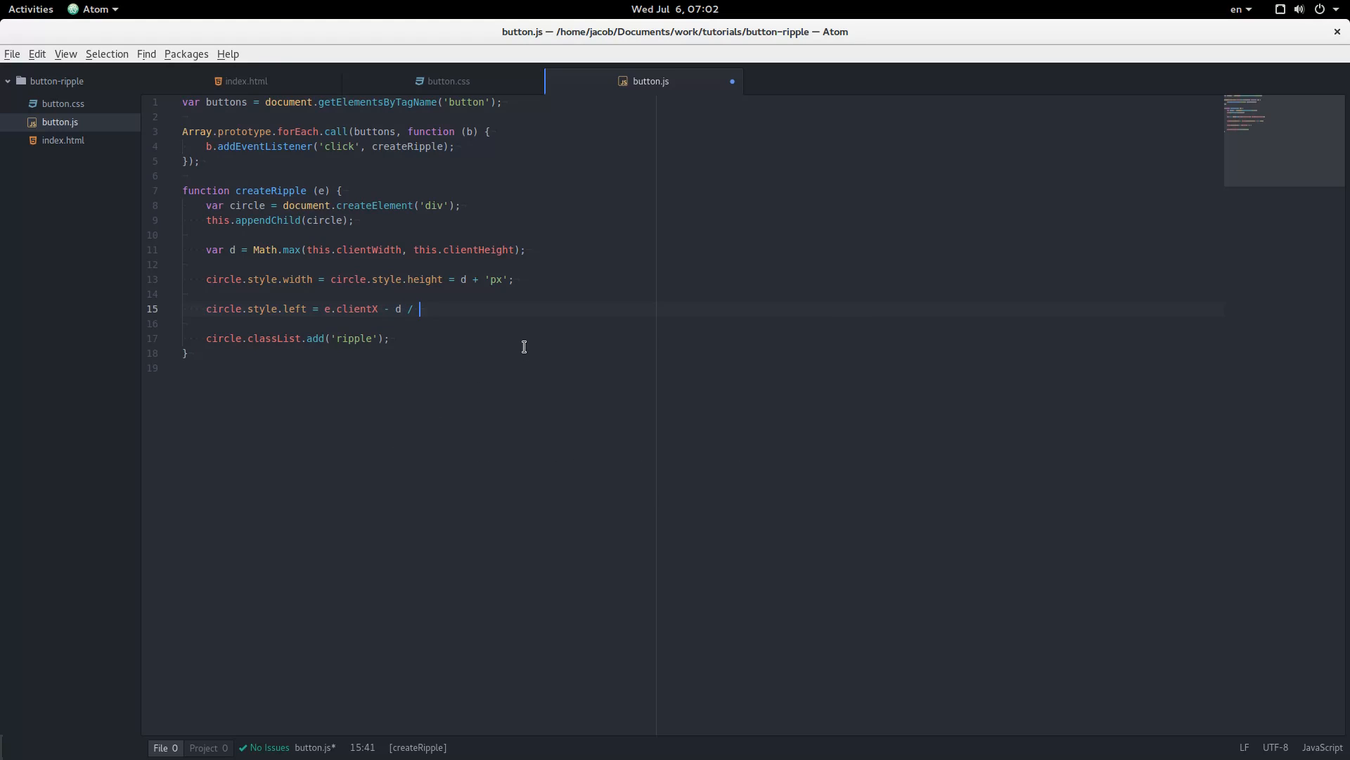
text(2)
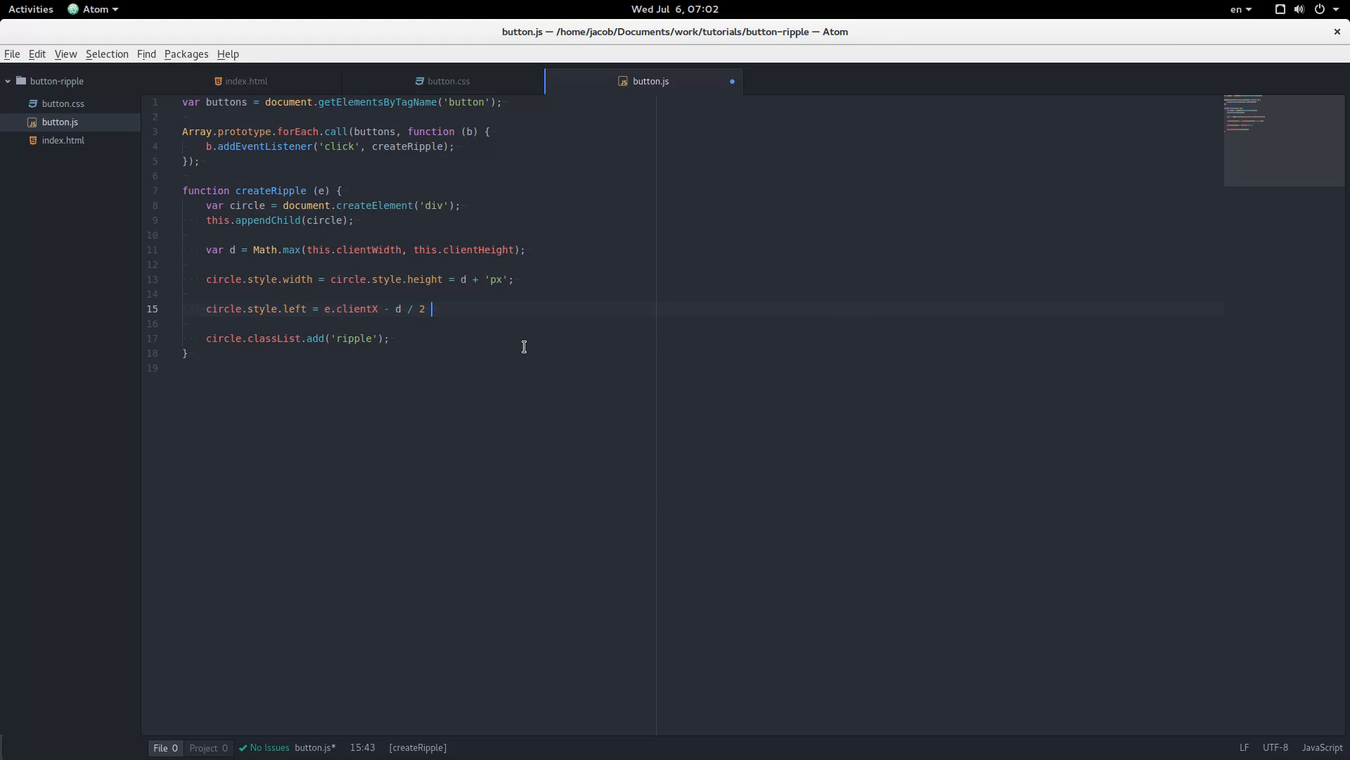
text(+ 'px';)
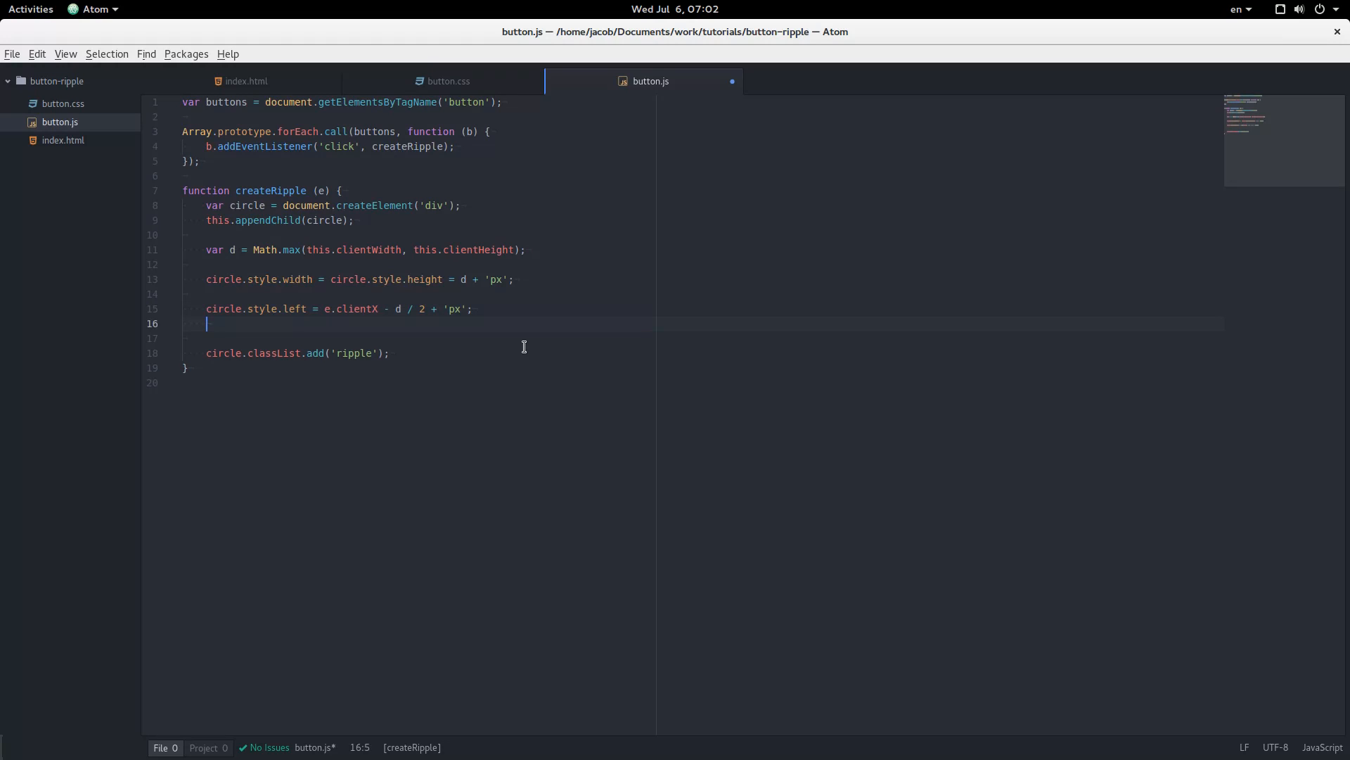
- Set circle.style.top to e.clientY - d / 2 + 'px'
text(circle.)
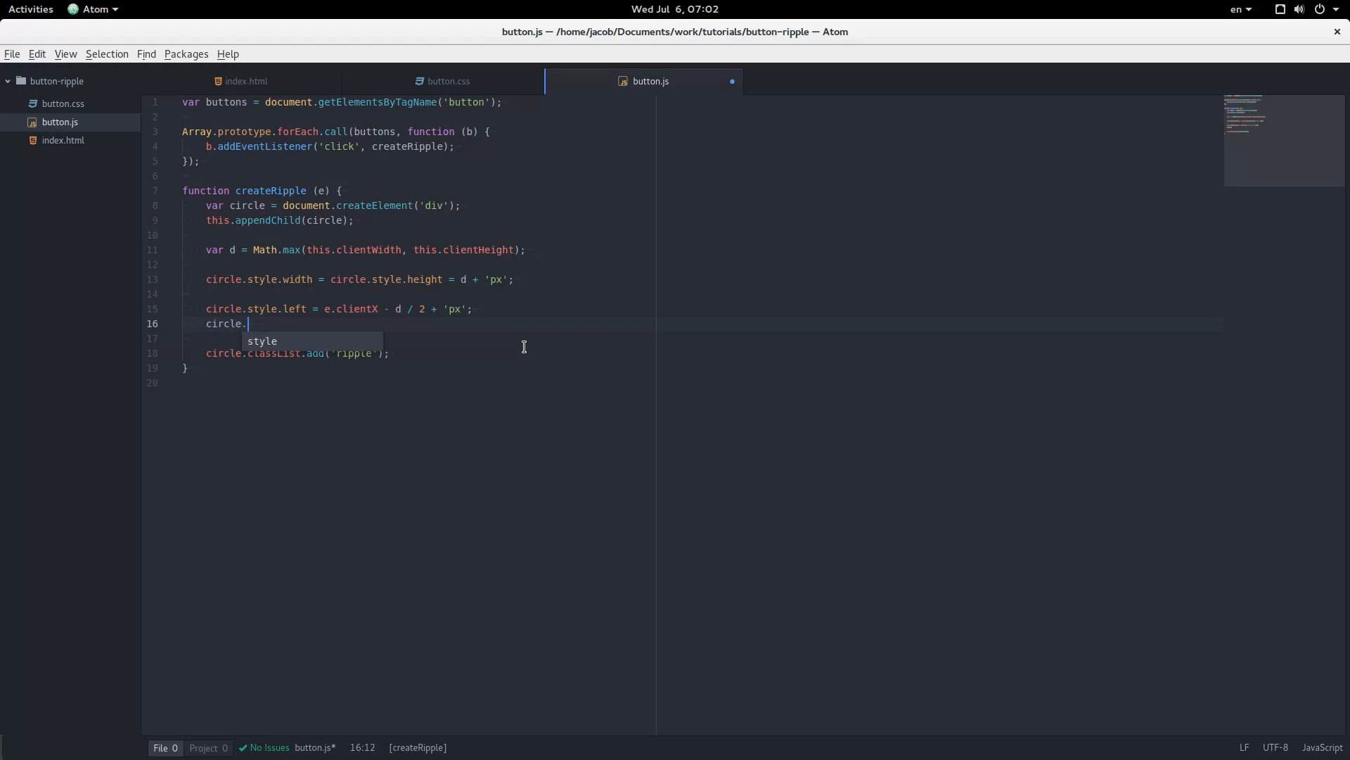
text(style.top =)
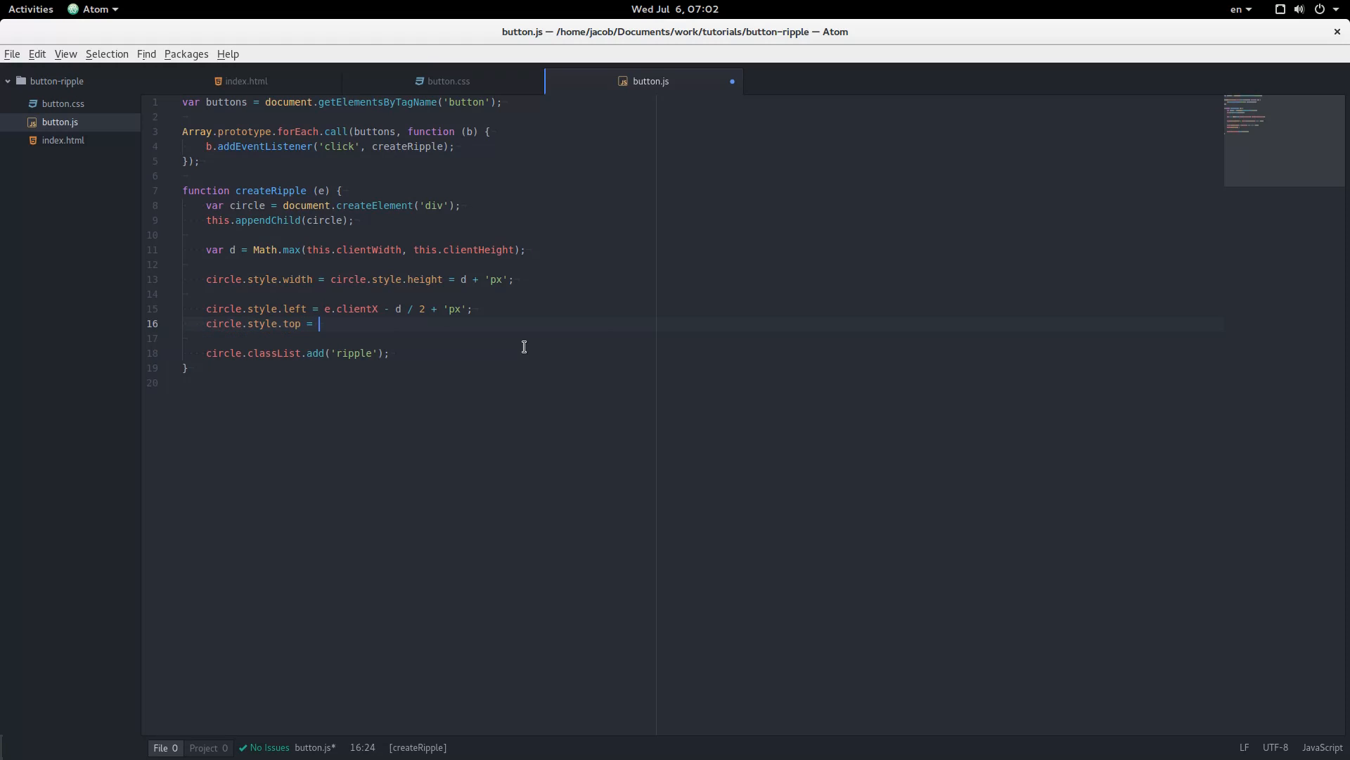
text(e.clien)
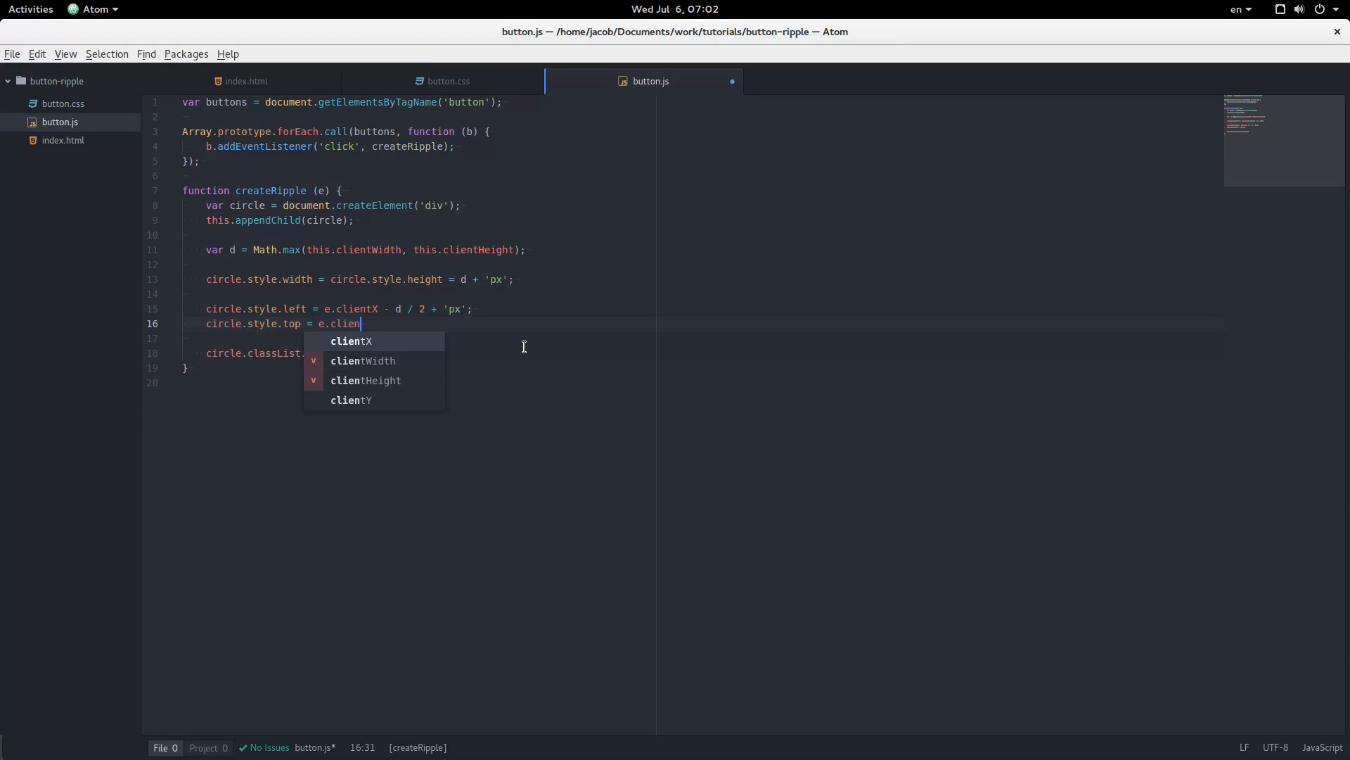
text(tY - d)
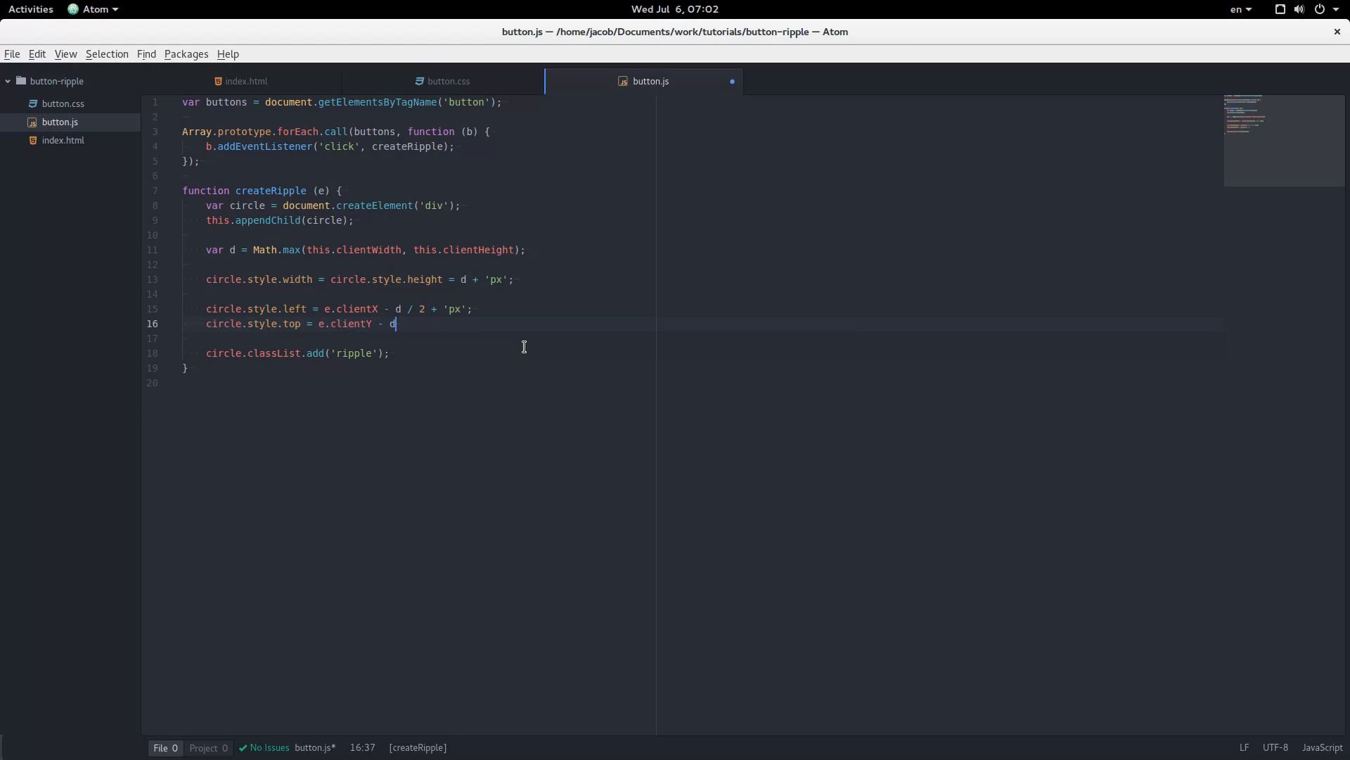
text(/ 2 +)
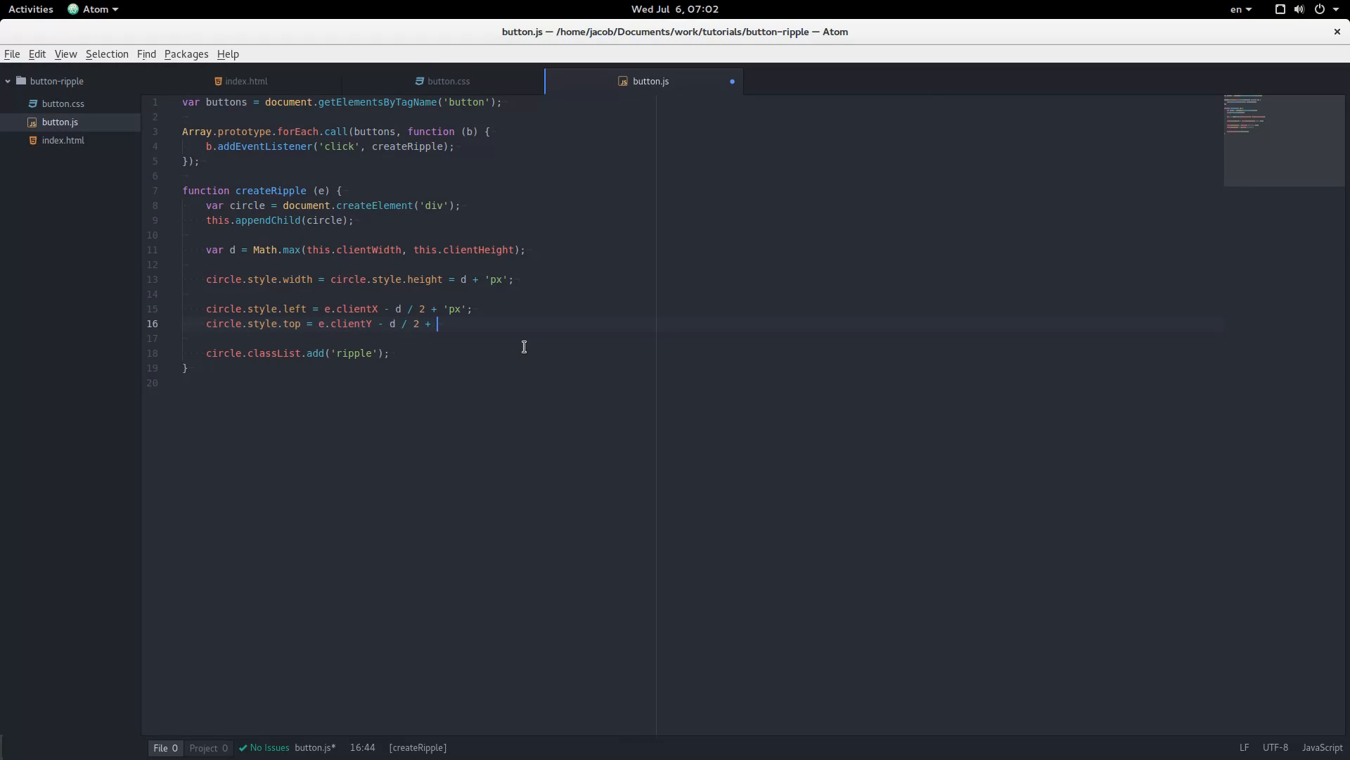
text('px';)
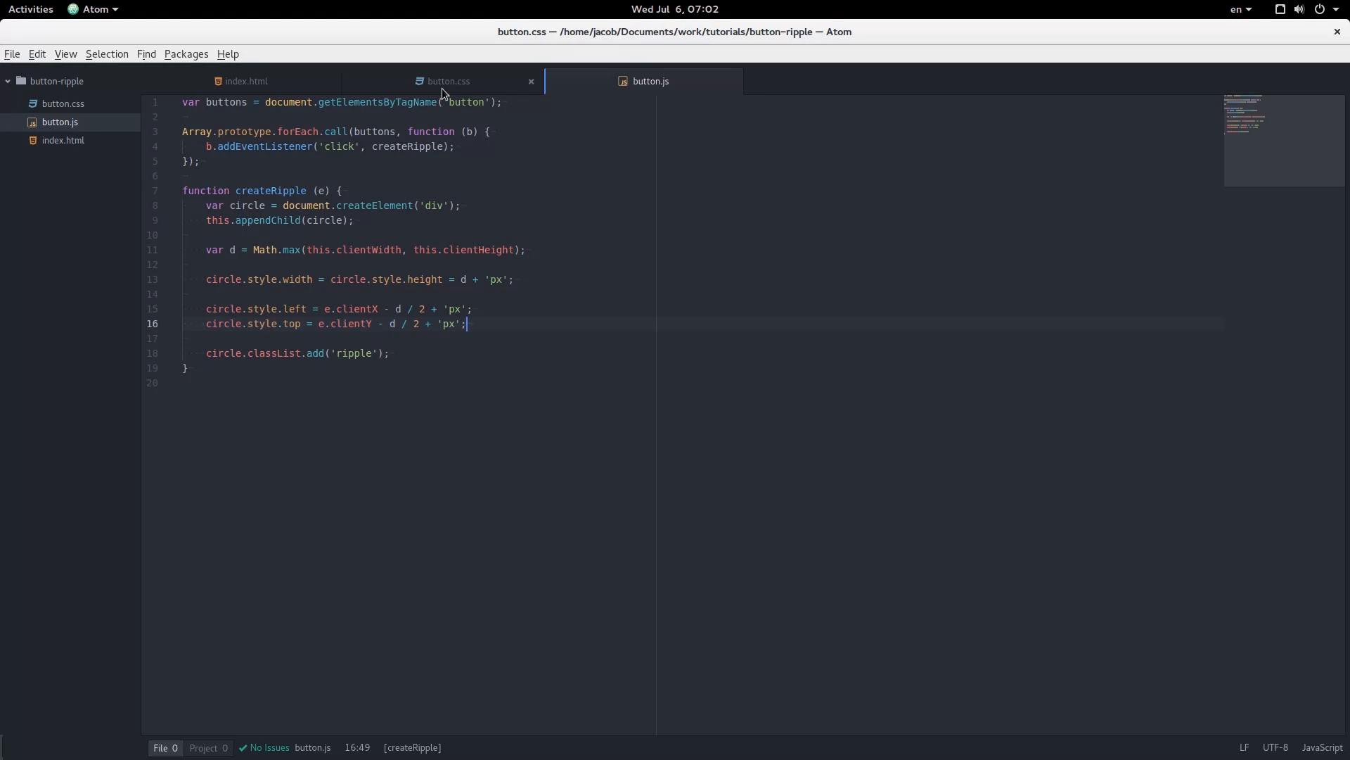
- Add overflow: hidden and position: relative to the button rule in button.css
click(447, 81)
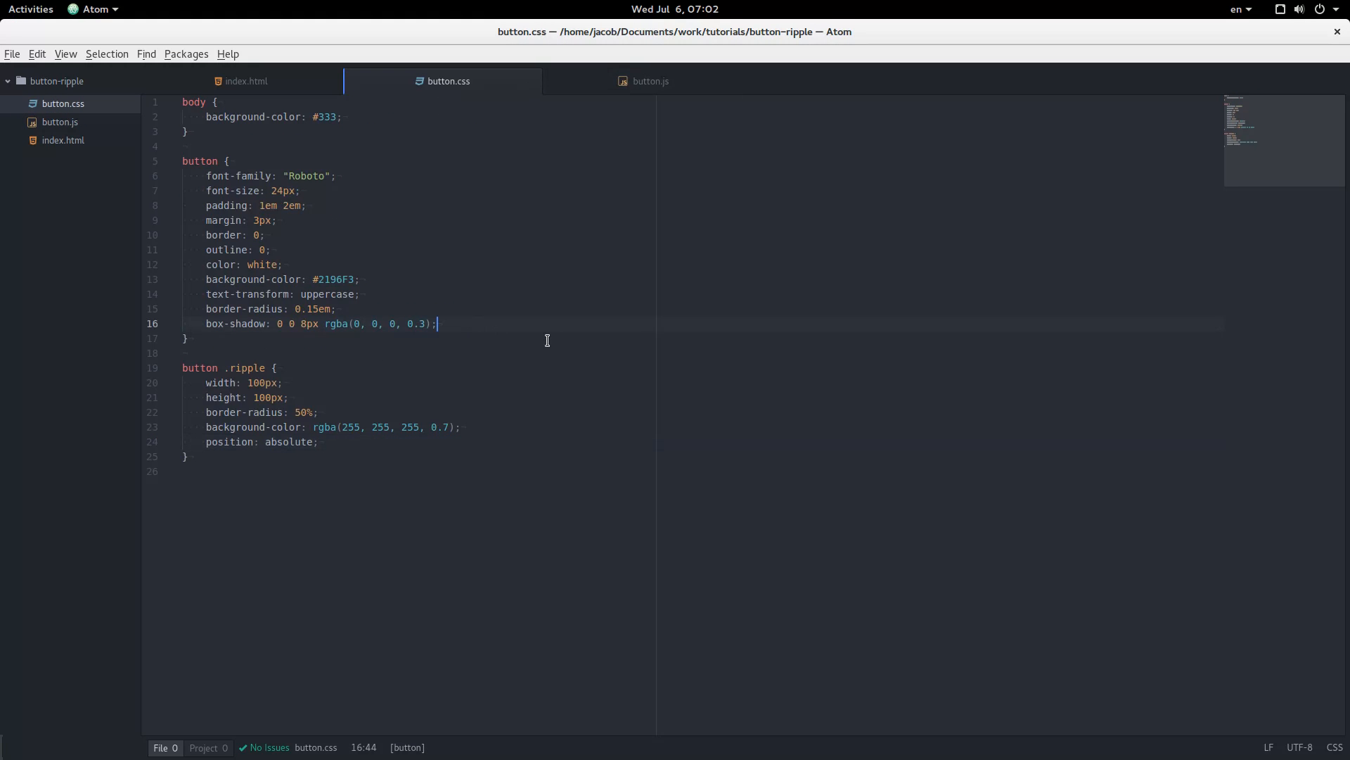
text(overflow: hidden;)
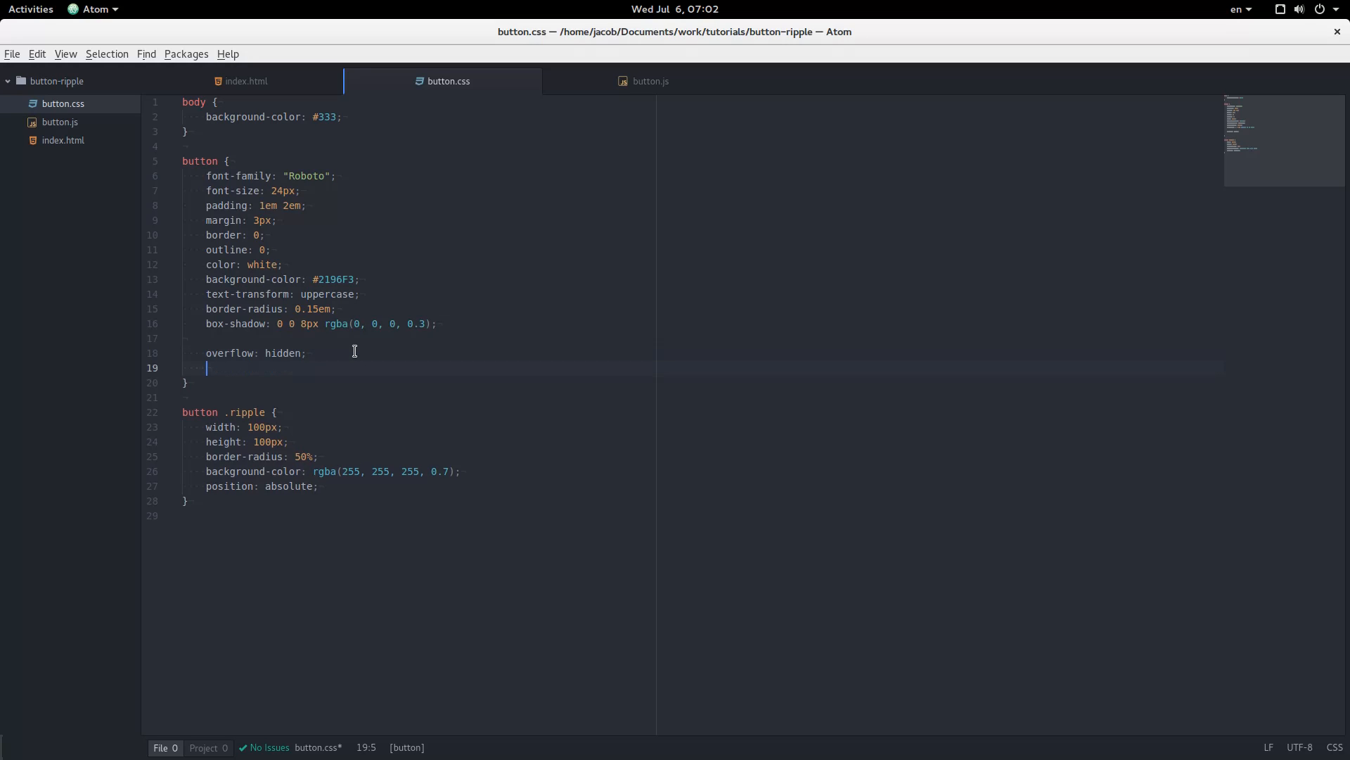
text(position)
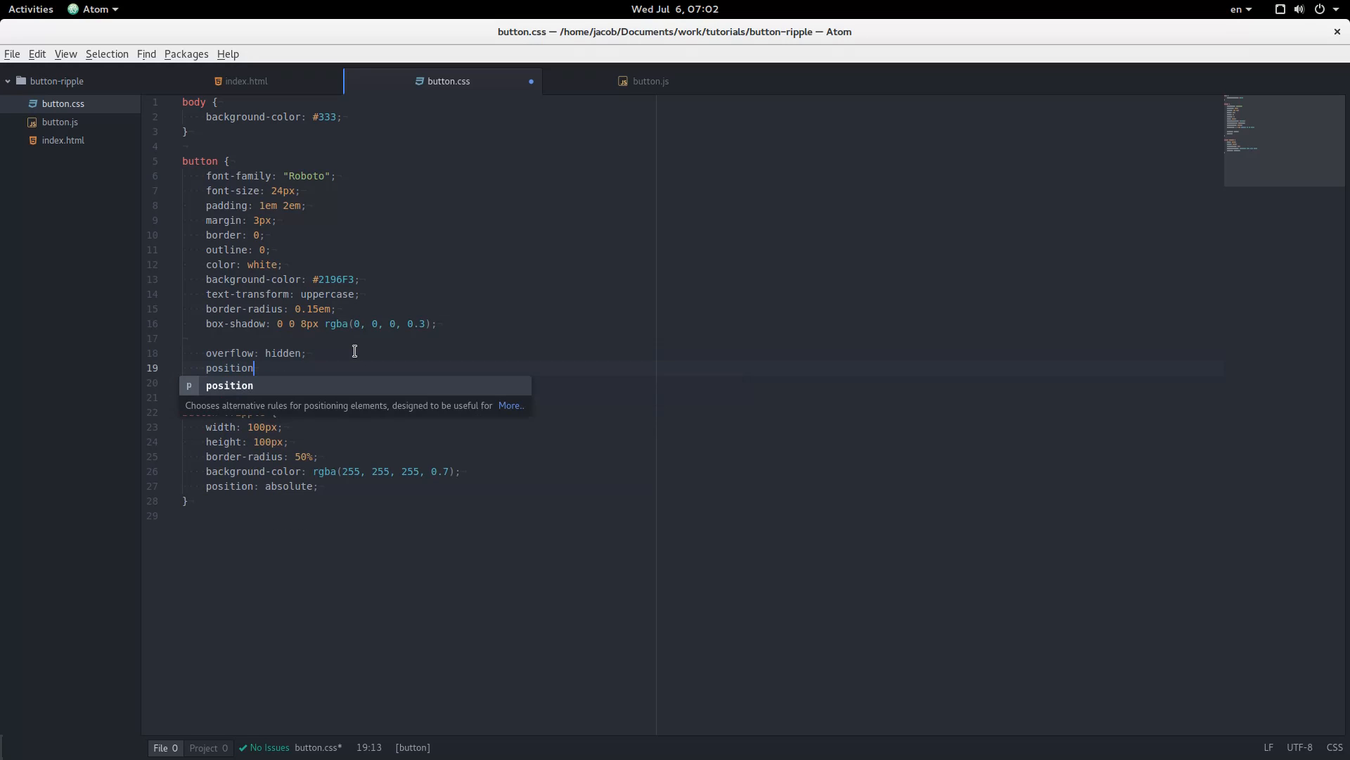
text(: relat)
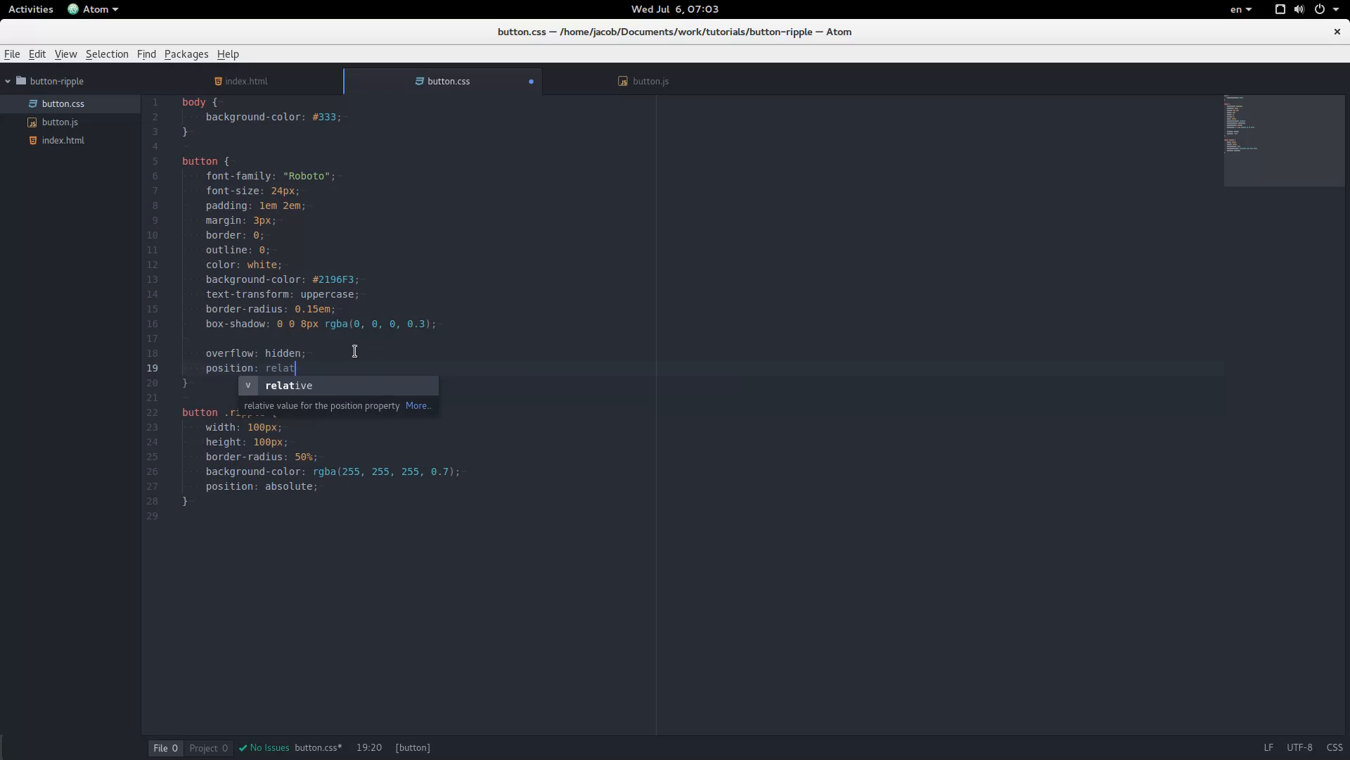
key(alt+Tab)
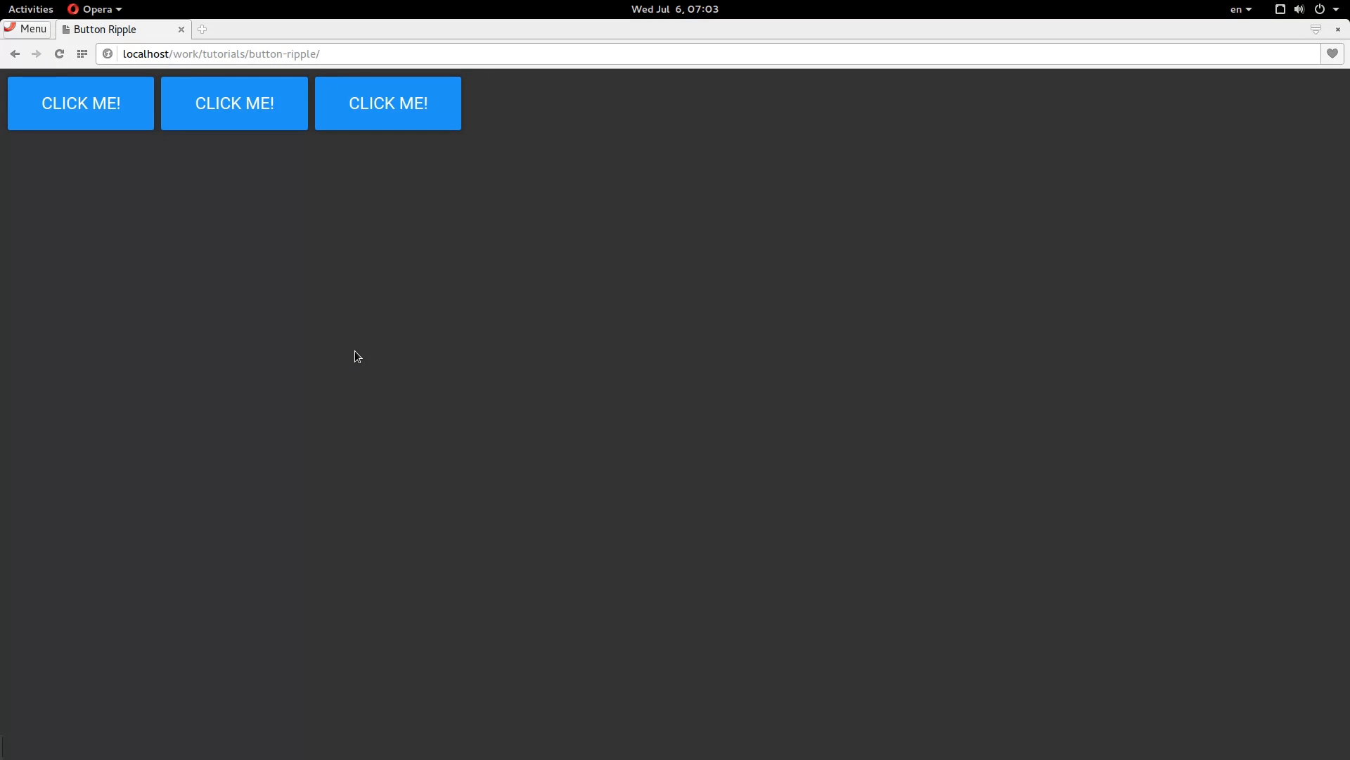
mouse_move(396, 294)
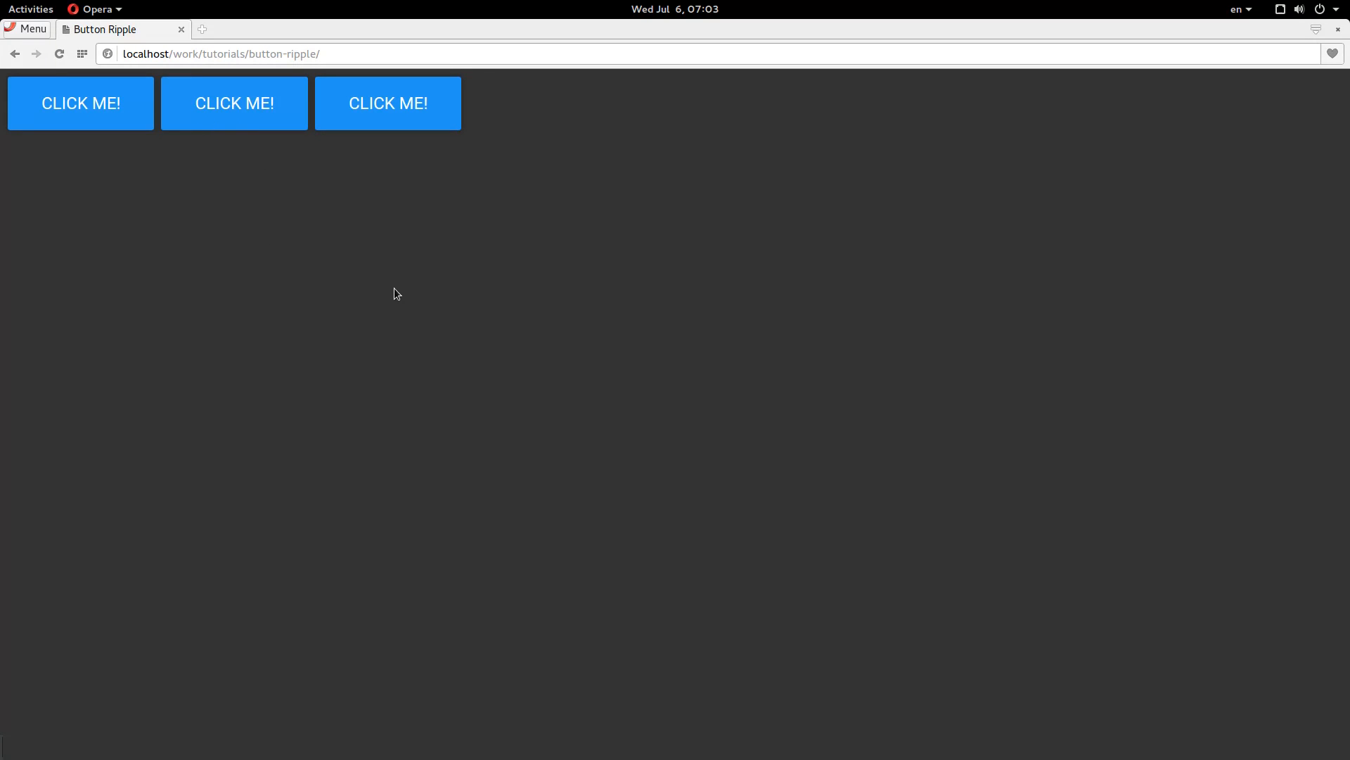
key(alt+Tab)
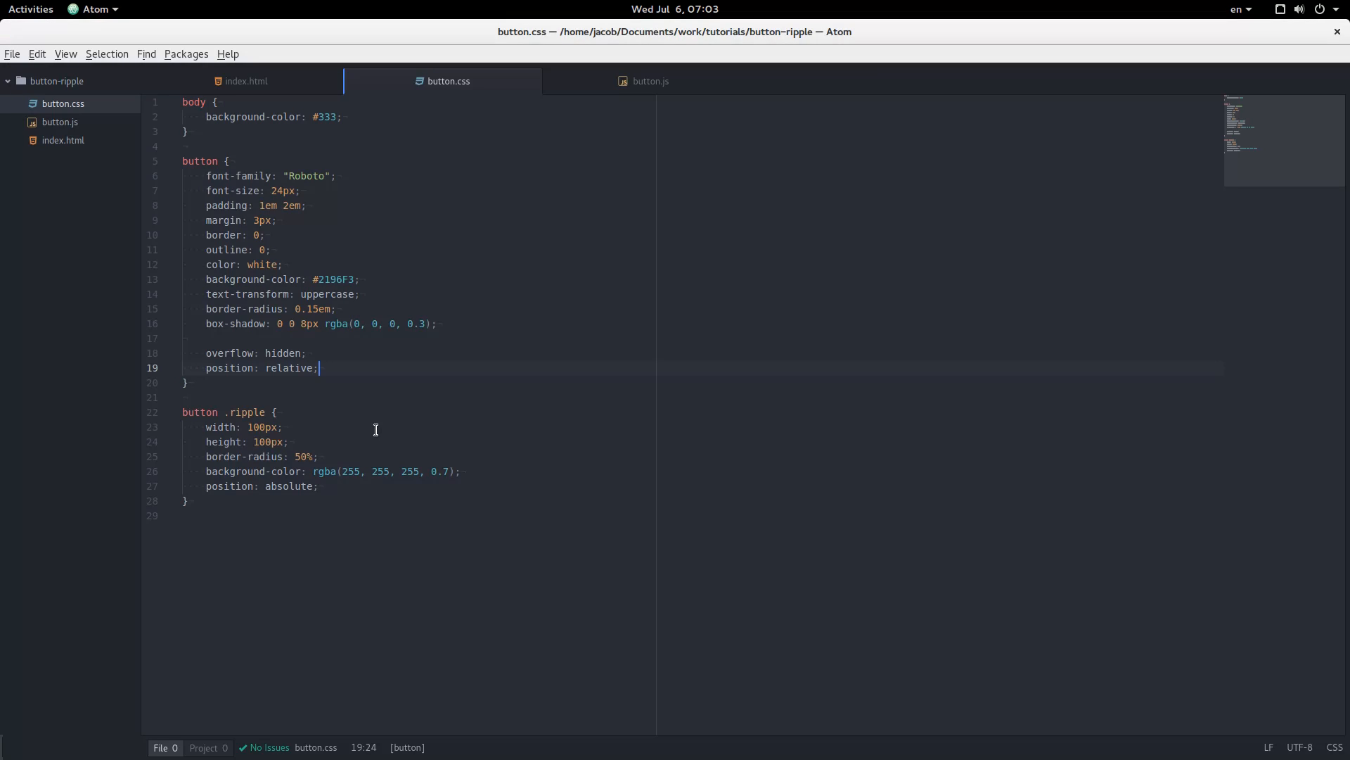
mouse_move(329, 386)
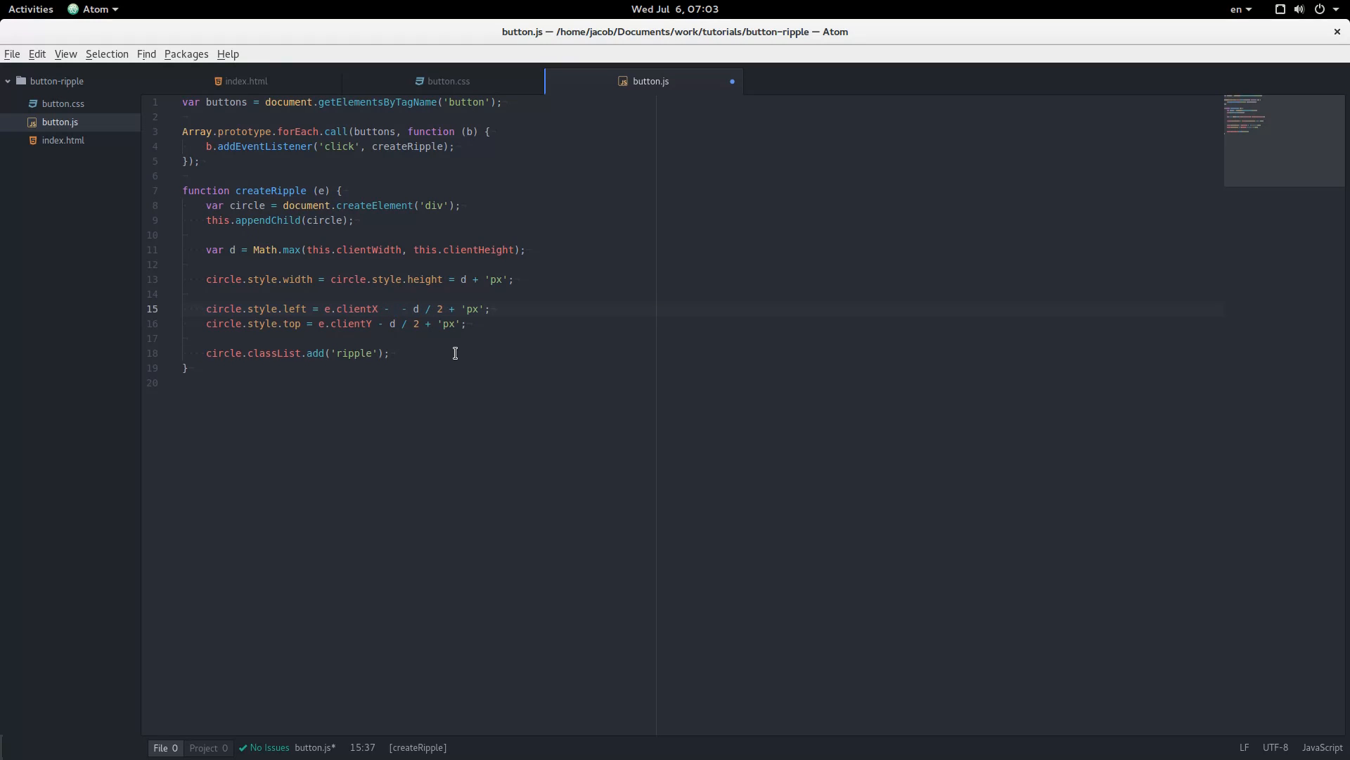
- Subtract this.offsetLeft and this.offsetTop from the ripple circle's left and top in createRipple
text(this.offe)
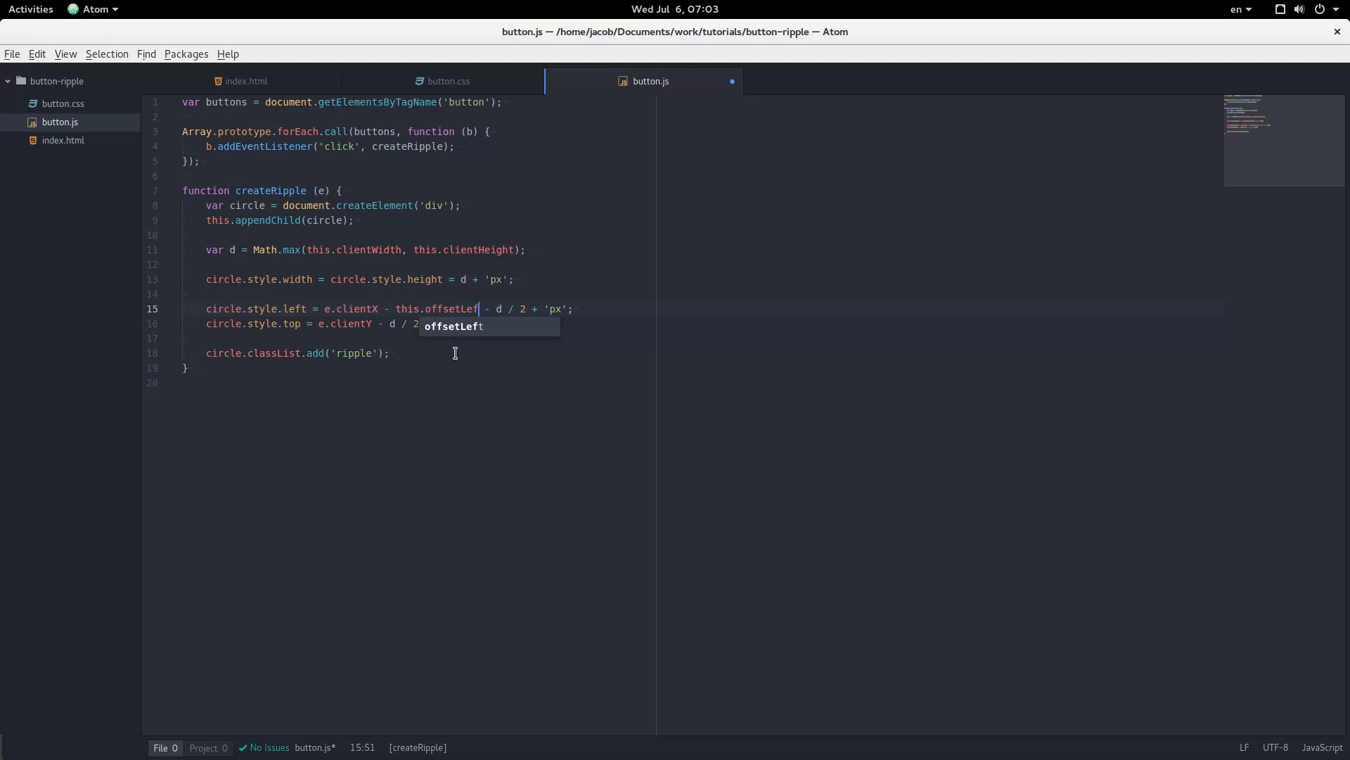
key(Tab)
text(this.offsetTop - )
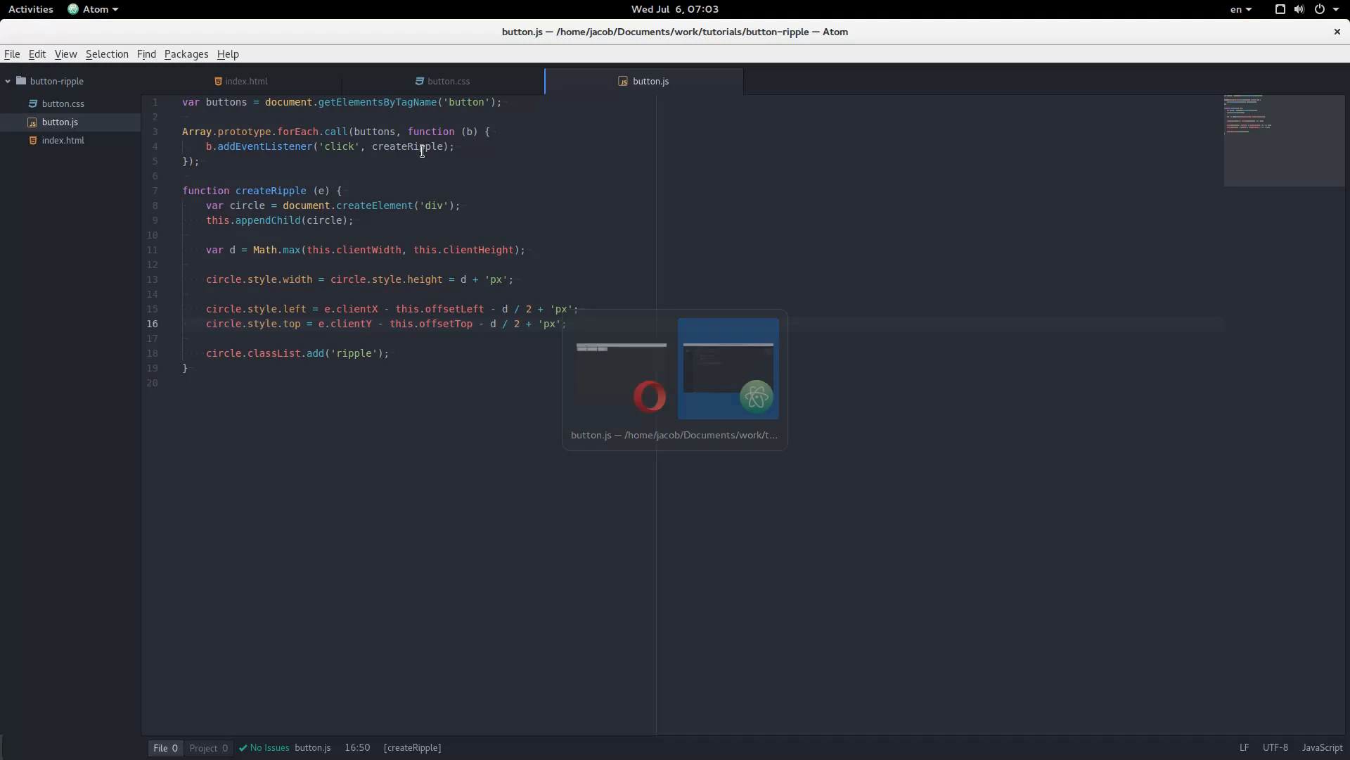
- Replace the .ripple rule's fixed width and height with animation: ripple 0.6s linear
click(447, 81)
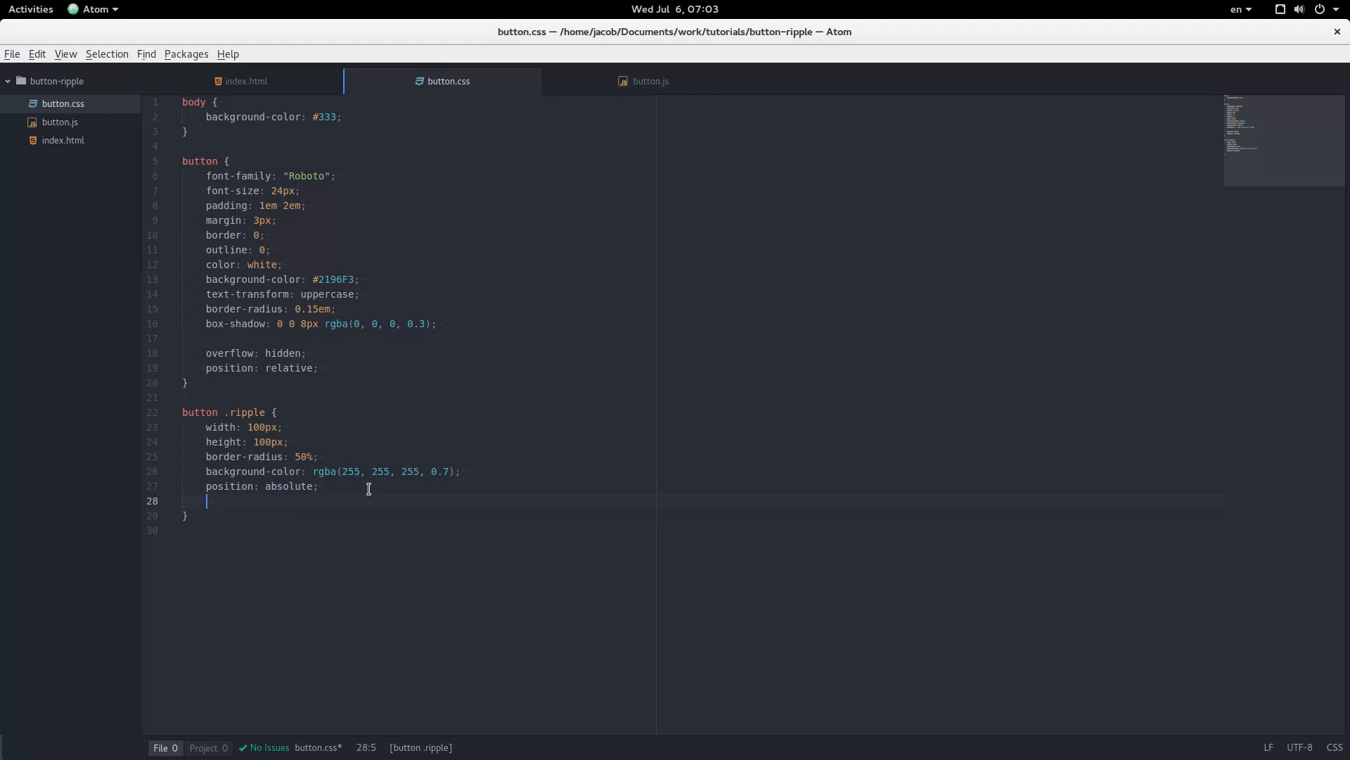
text(animation:)
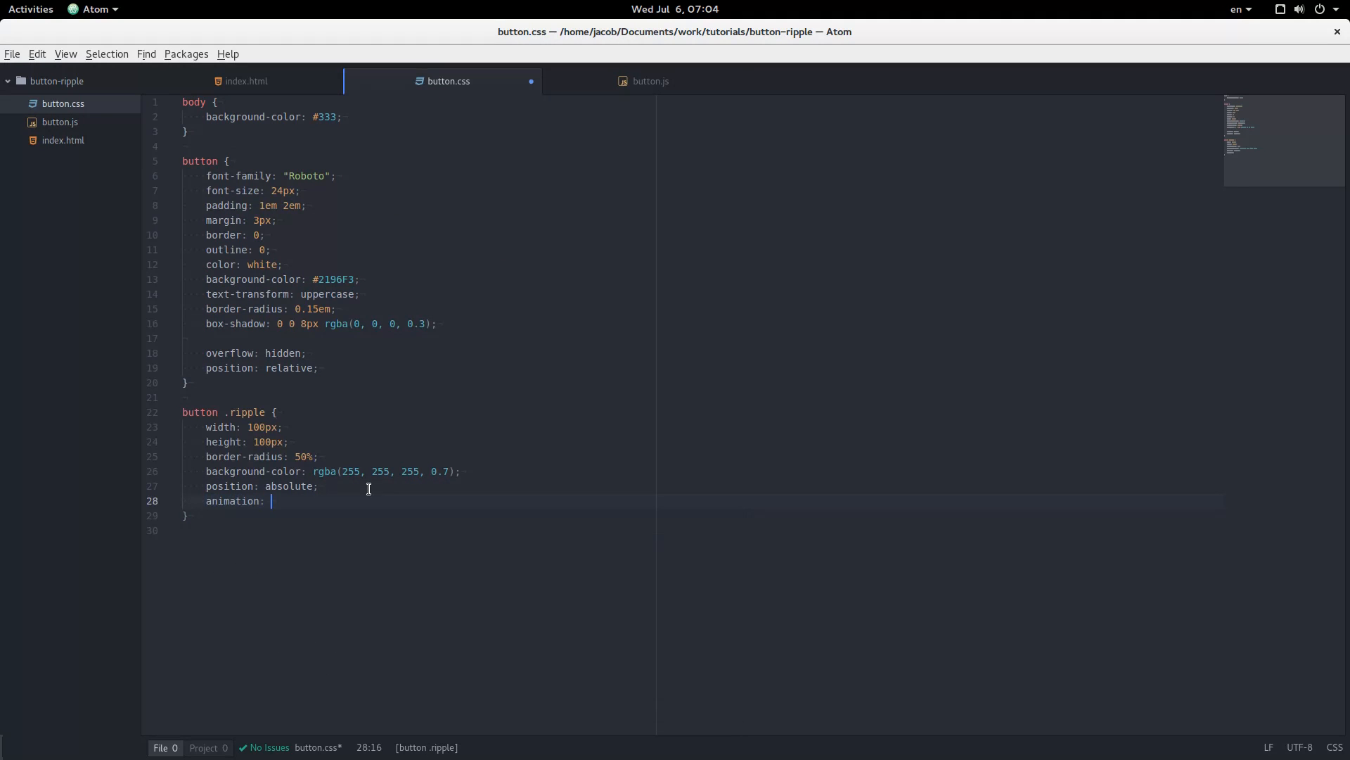
text(ripple 0.6s lin)
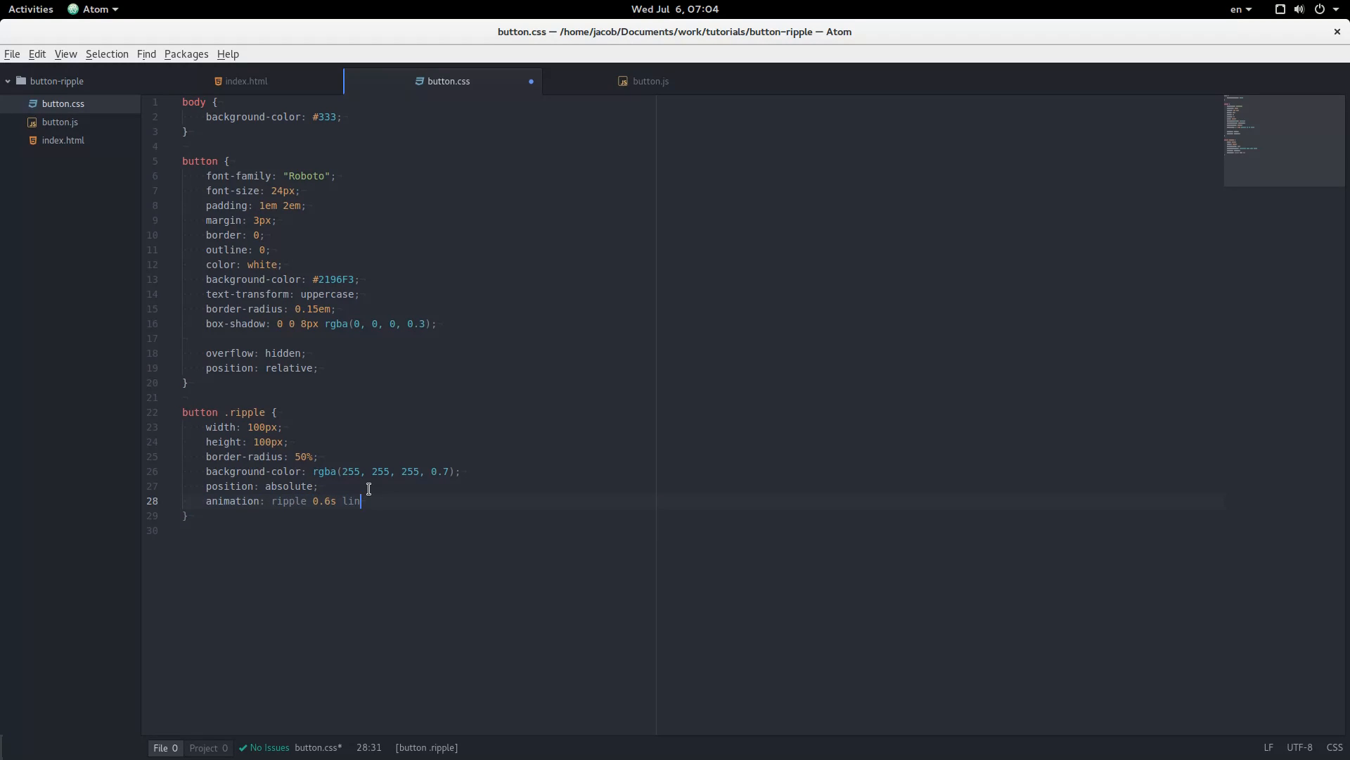
text(ear;)
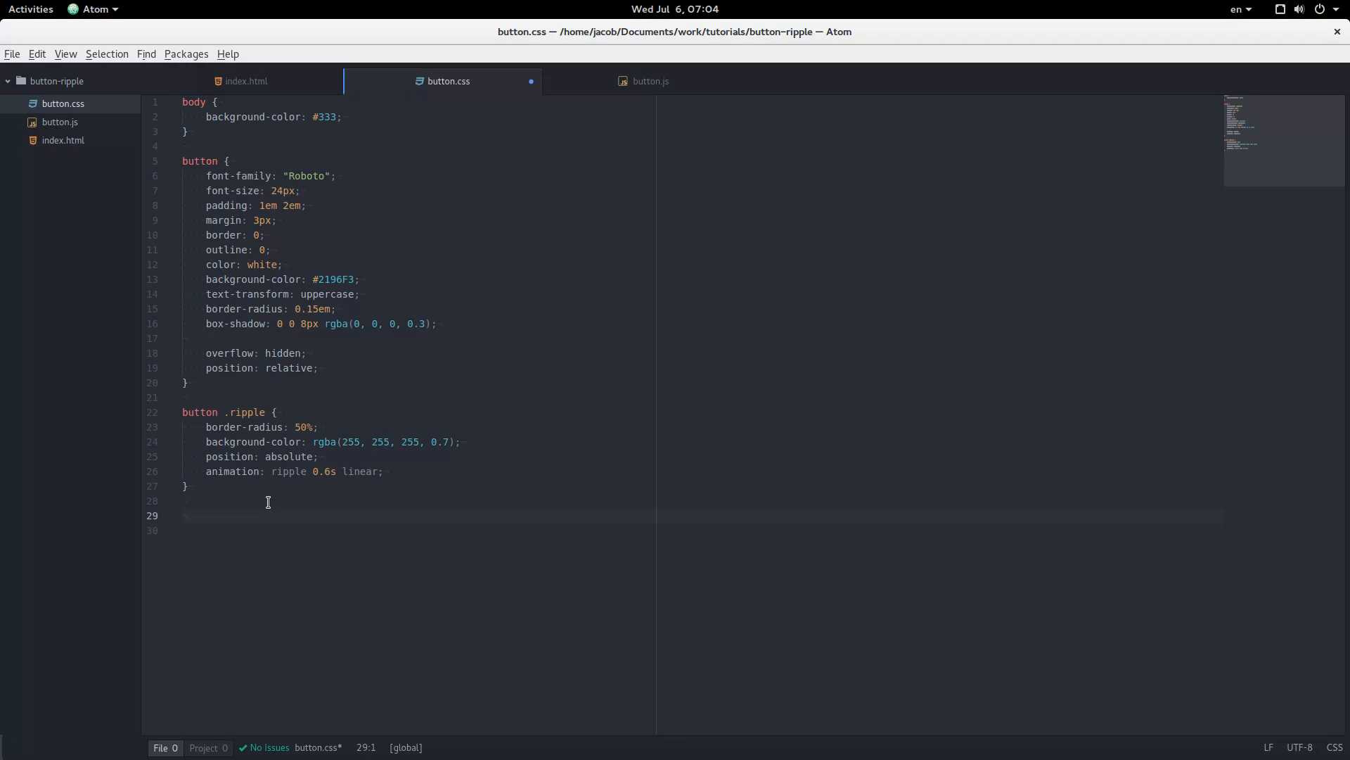
text(@key)
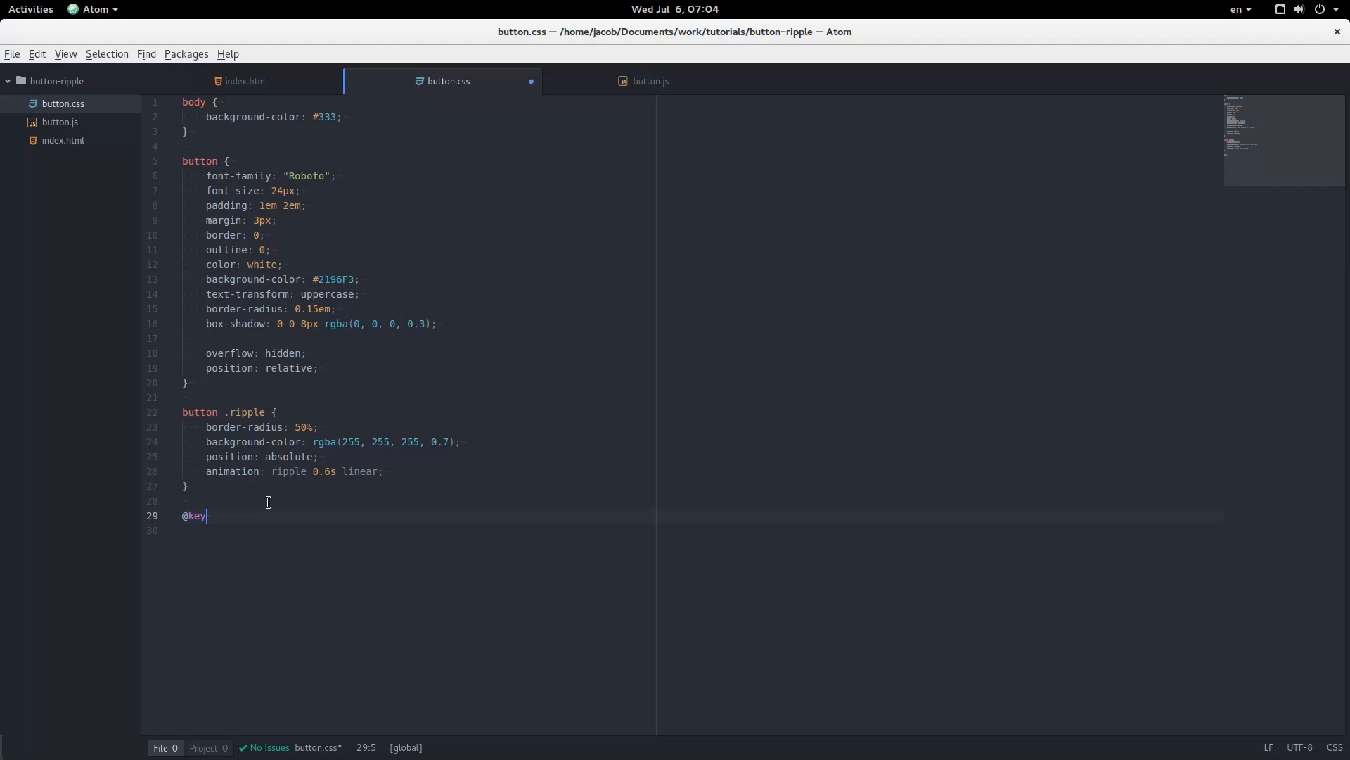
text(frames ripple {)
click(703, 530)
text(t)
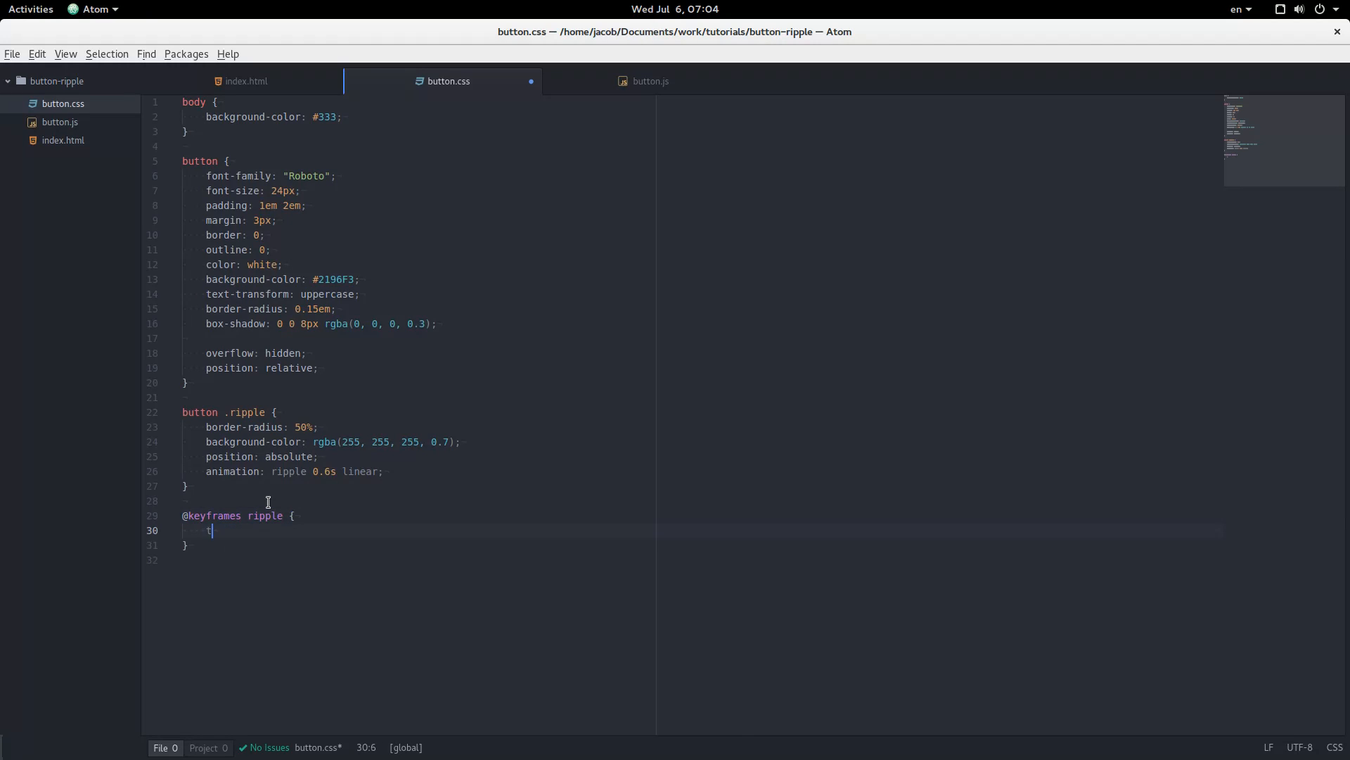
text(o {)
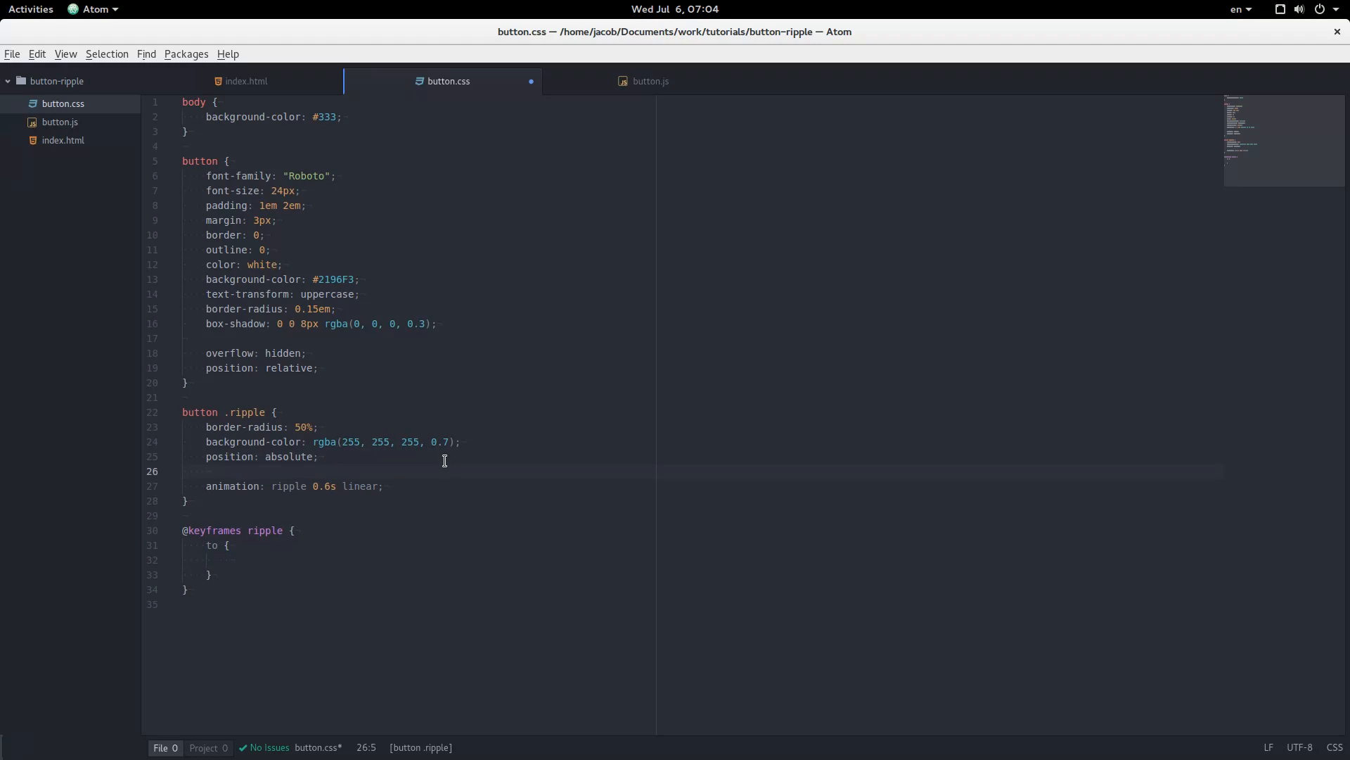
text(transform)
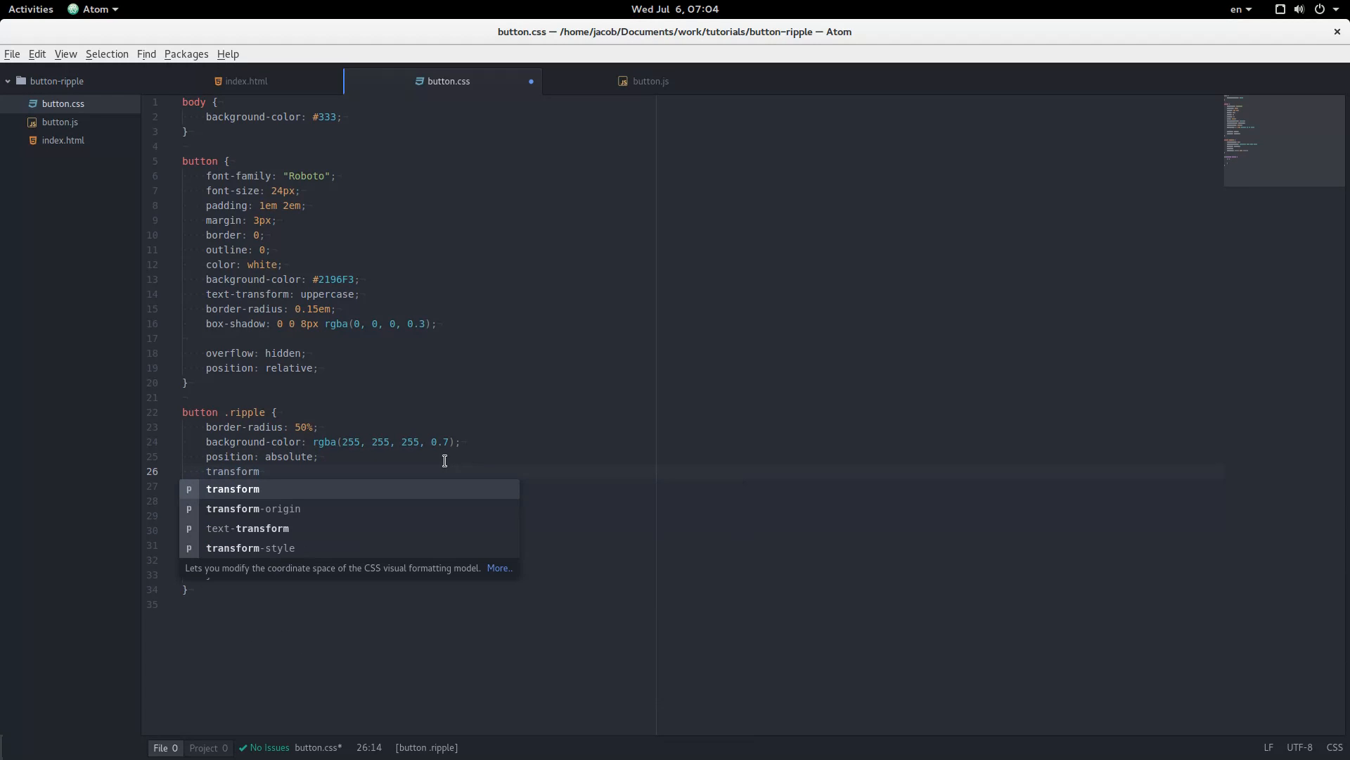
text(: sc)
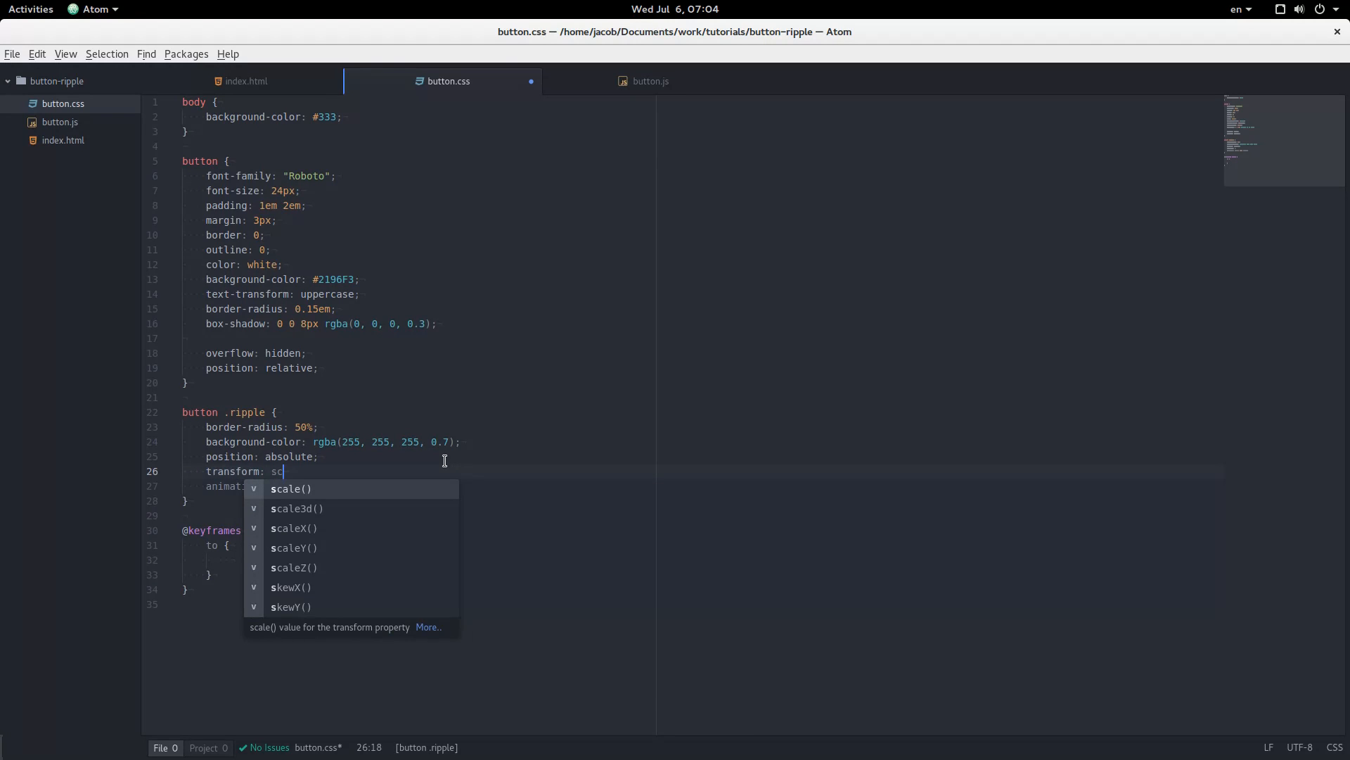
text(ale)
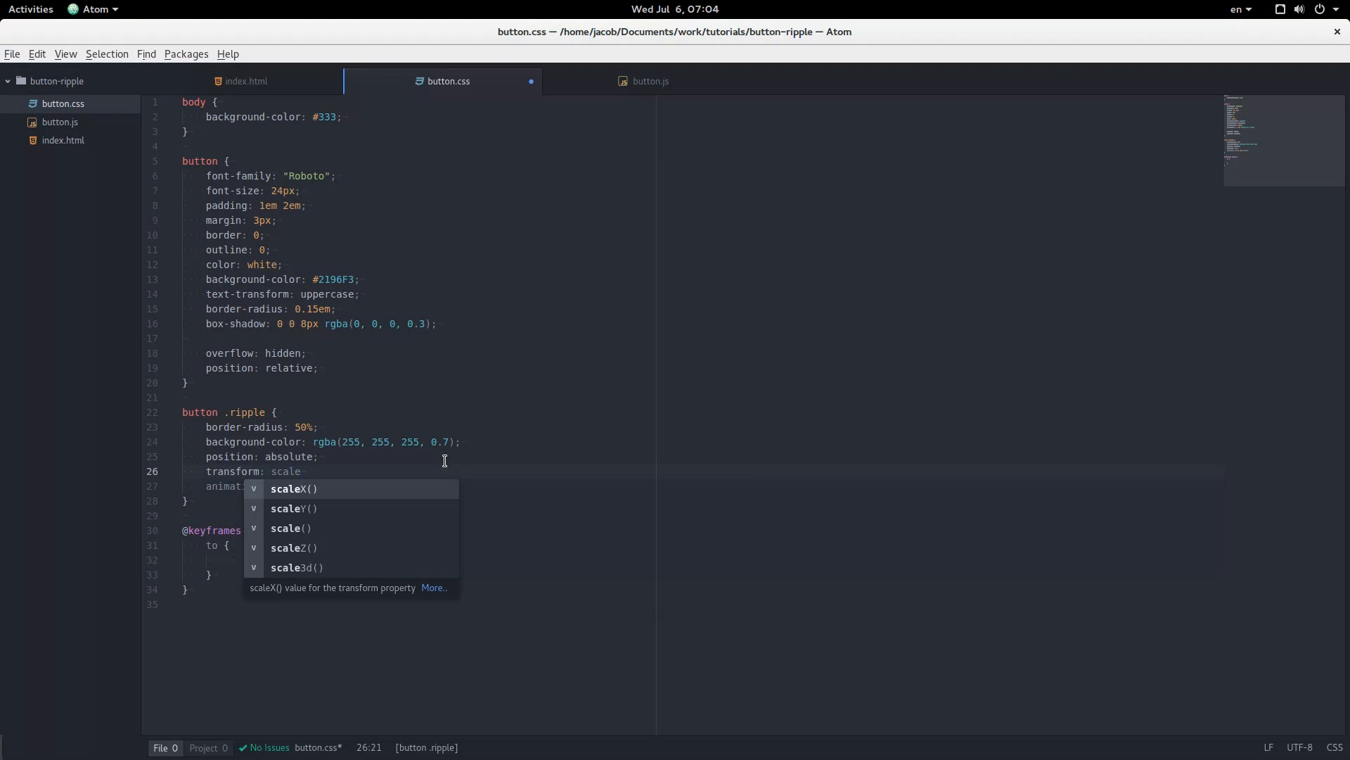
text((0);)
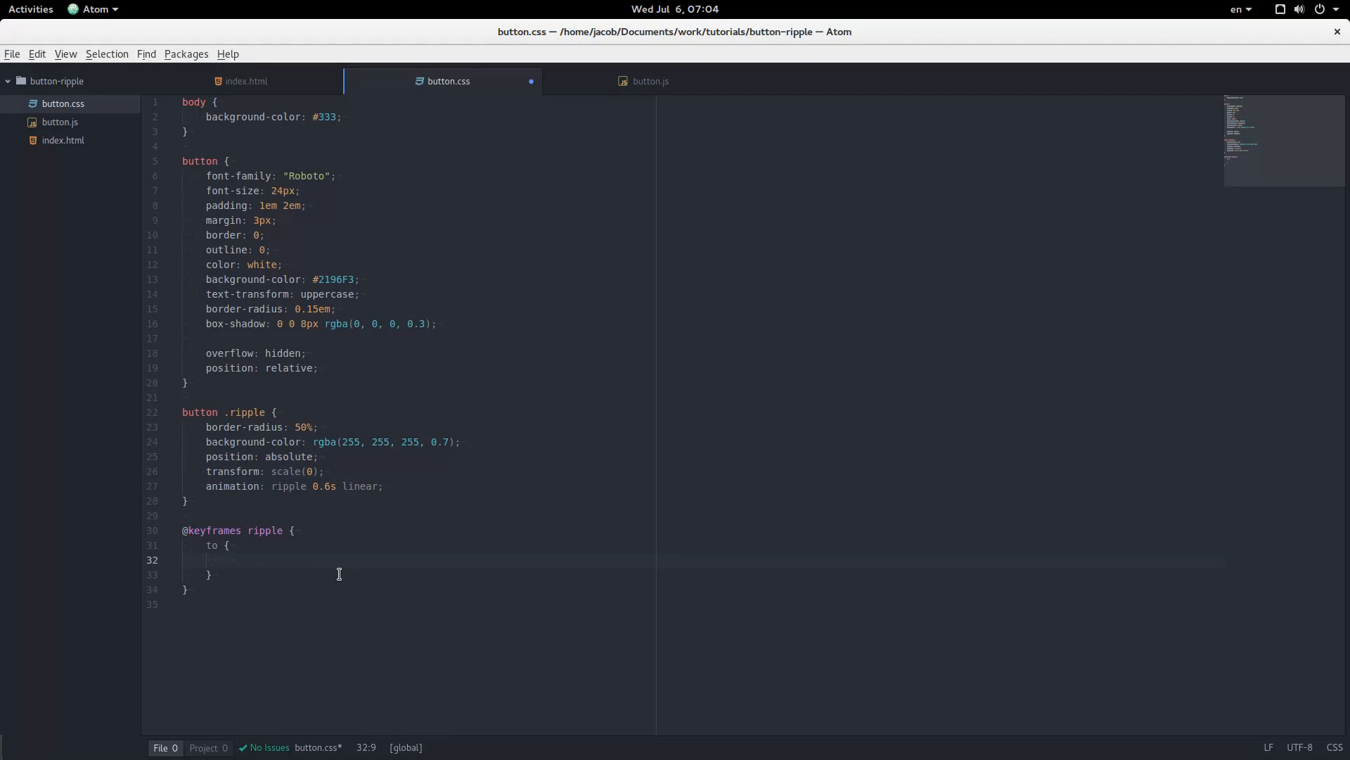
text(transform: scale()
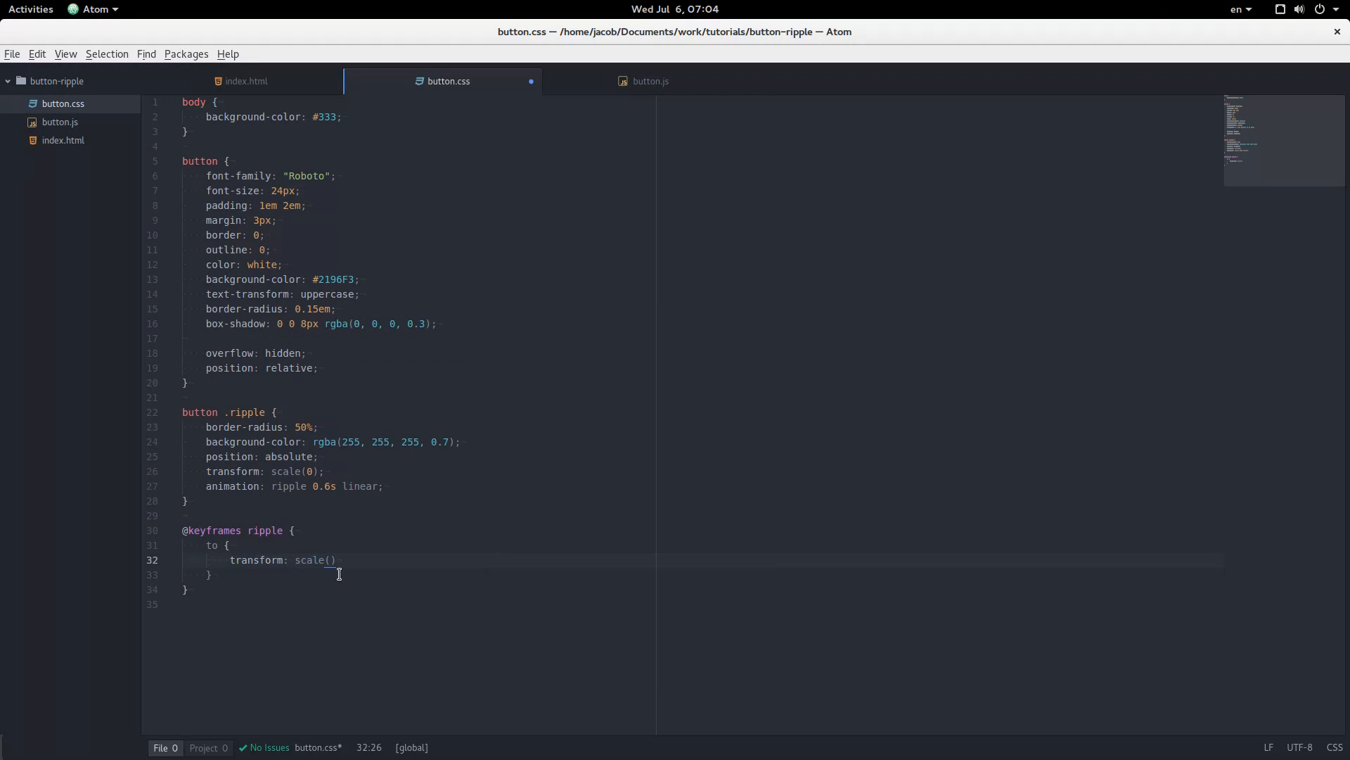
text(2.5);)
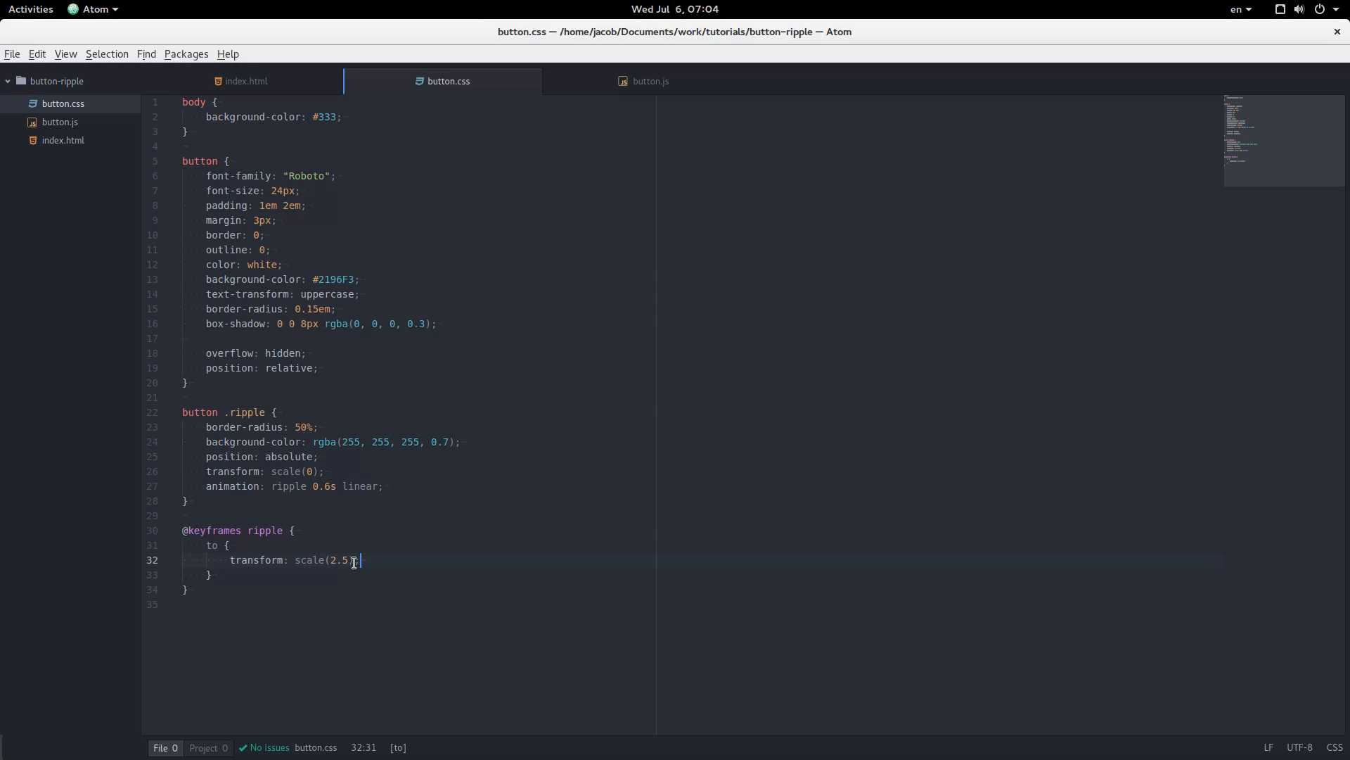
text(o)
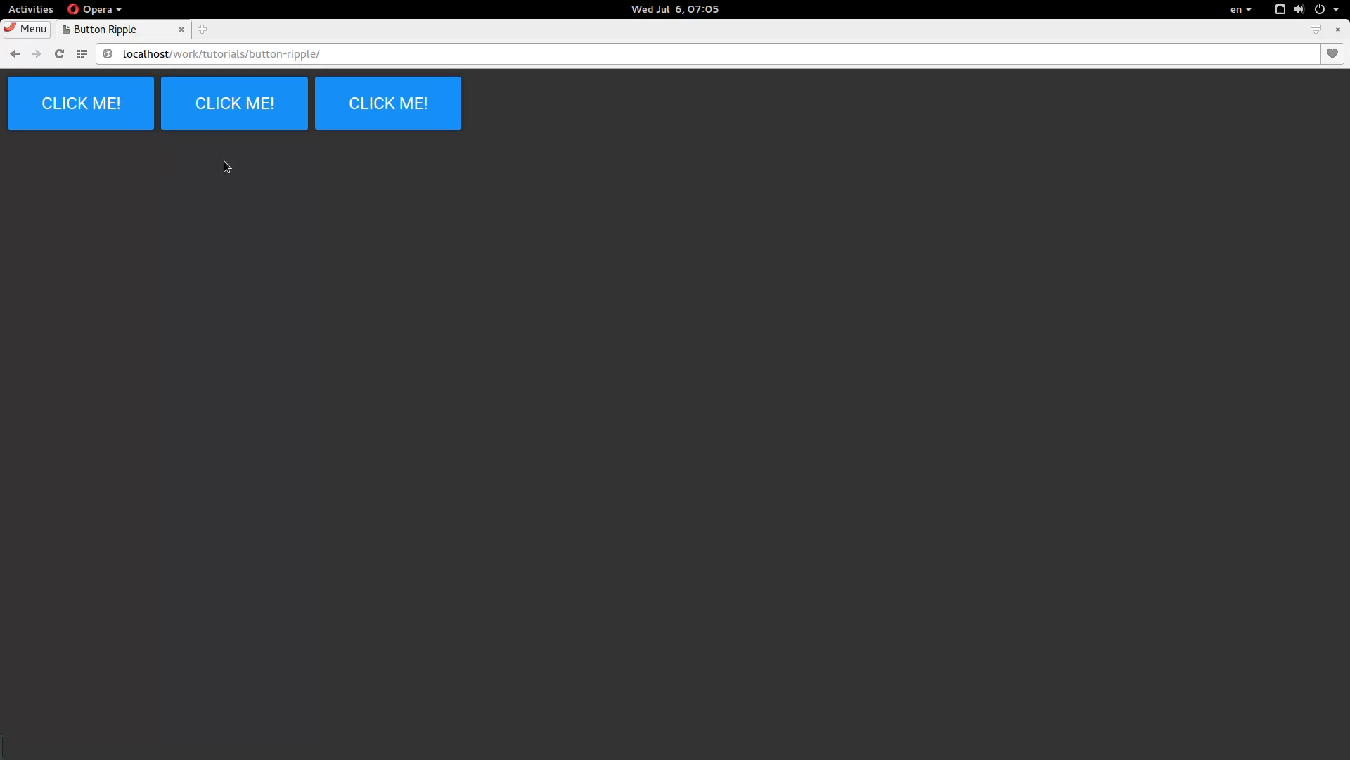
mouse_move(287, 131)
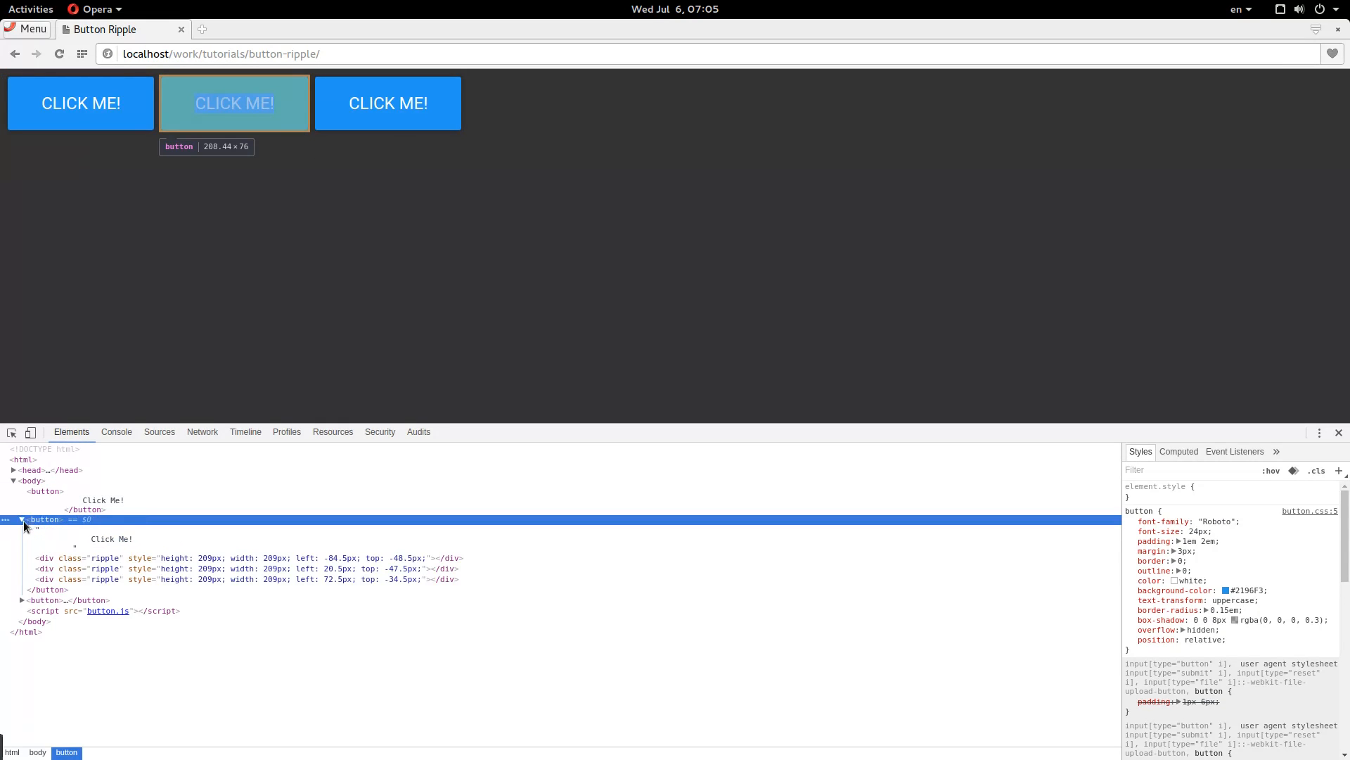
- Click the middle CLICK ME! button repeatedly, adding ripple divs to the inspected markup
click(233, 103)
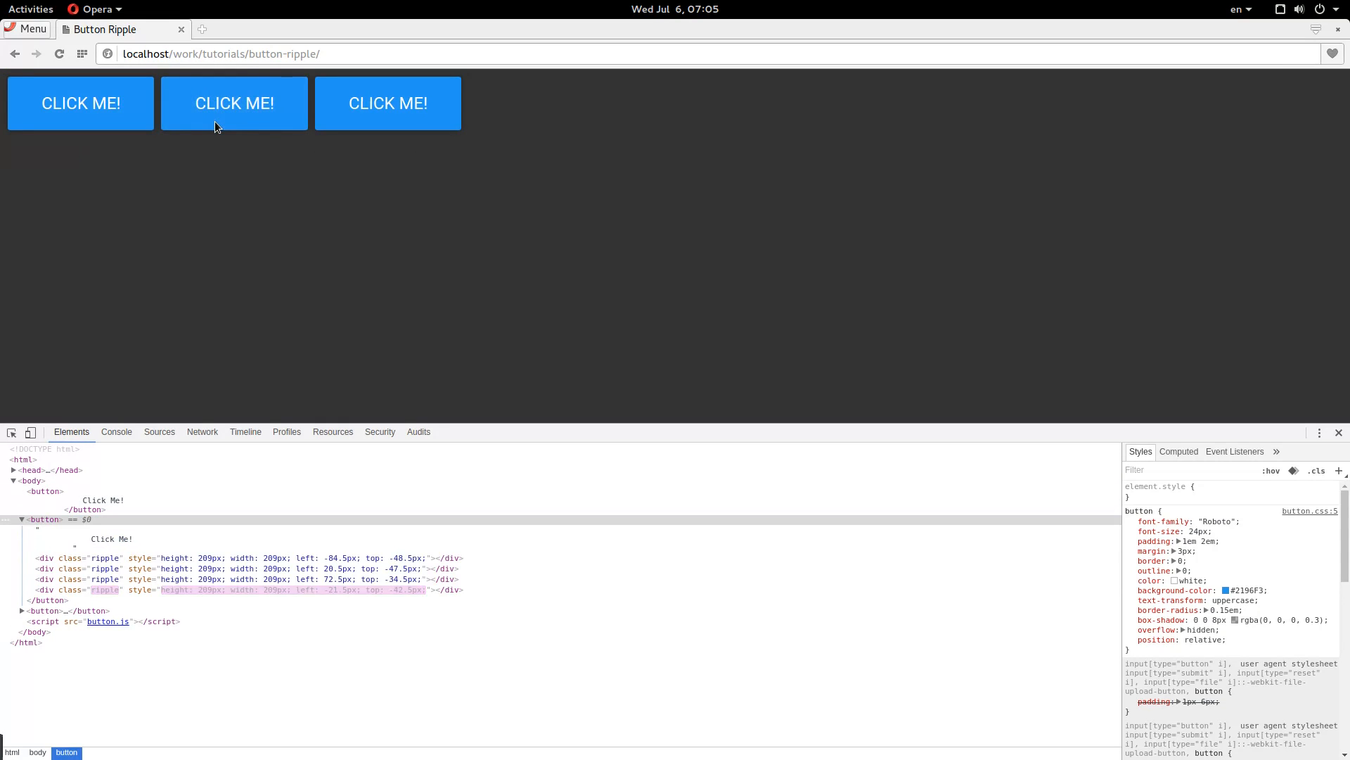
click(234, 103)
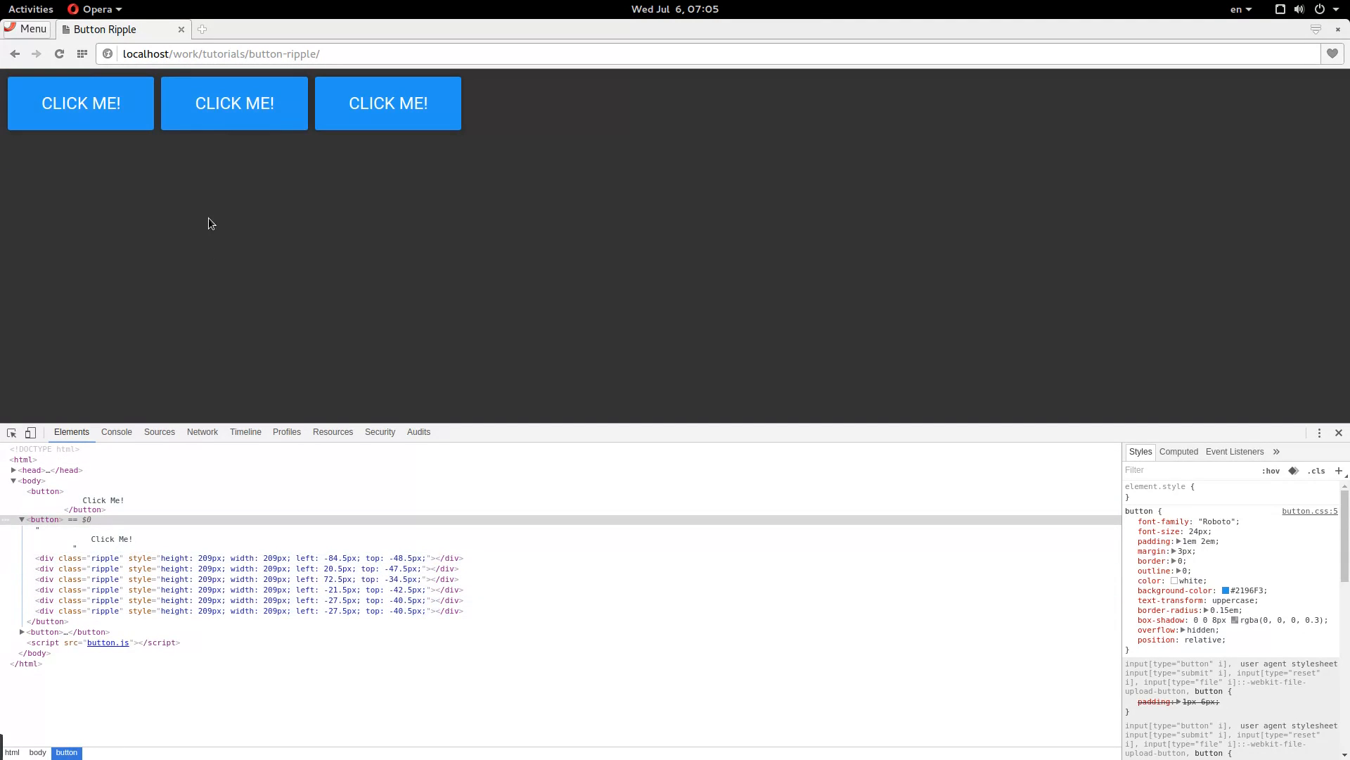
click(234, 112)
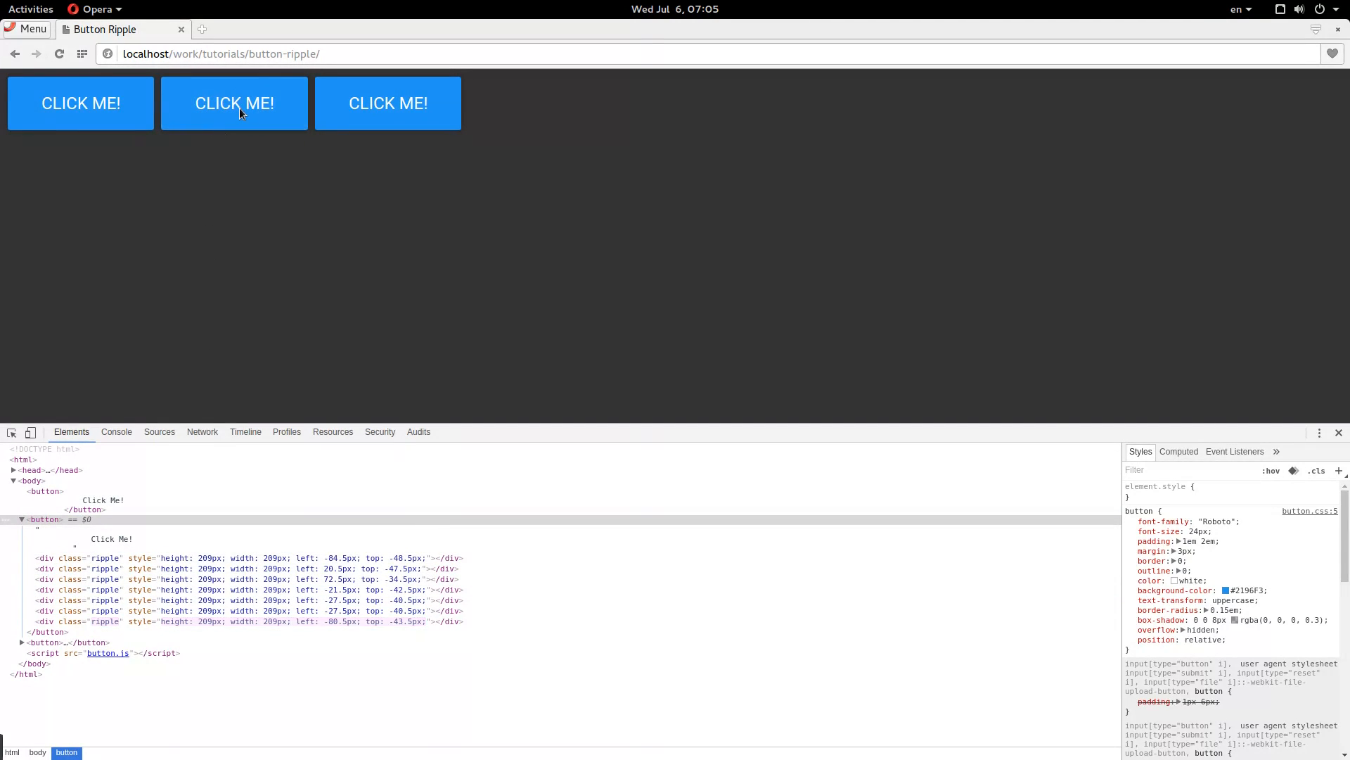
click(234, 103)
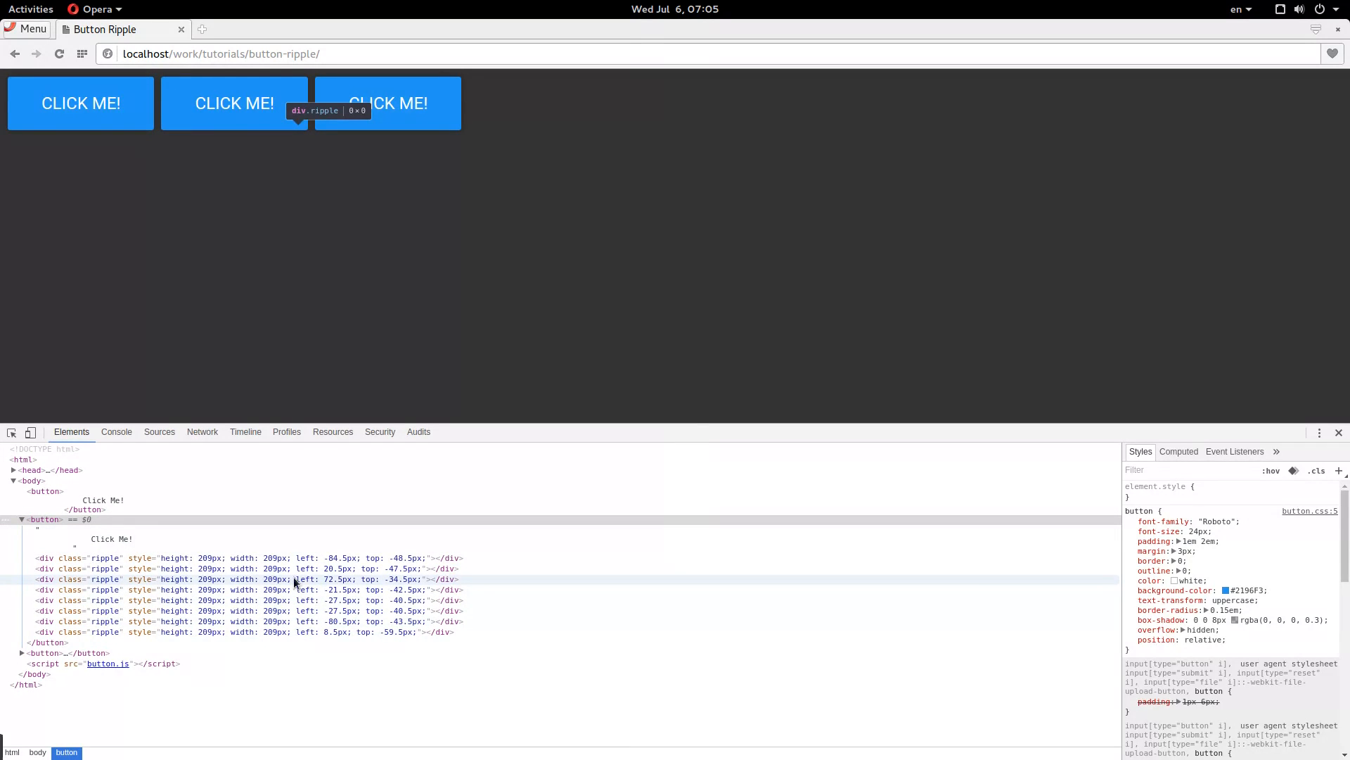
mouse_move(222, 135)
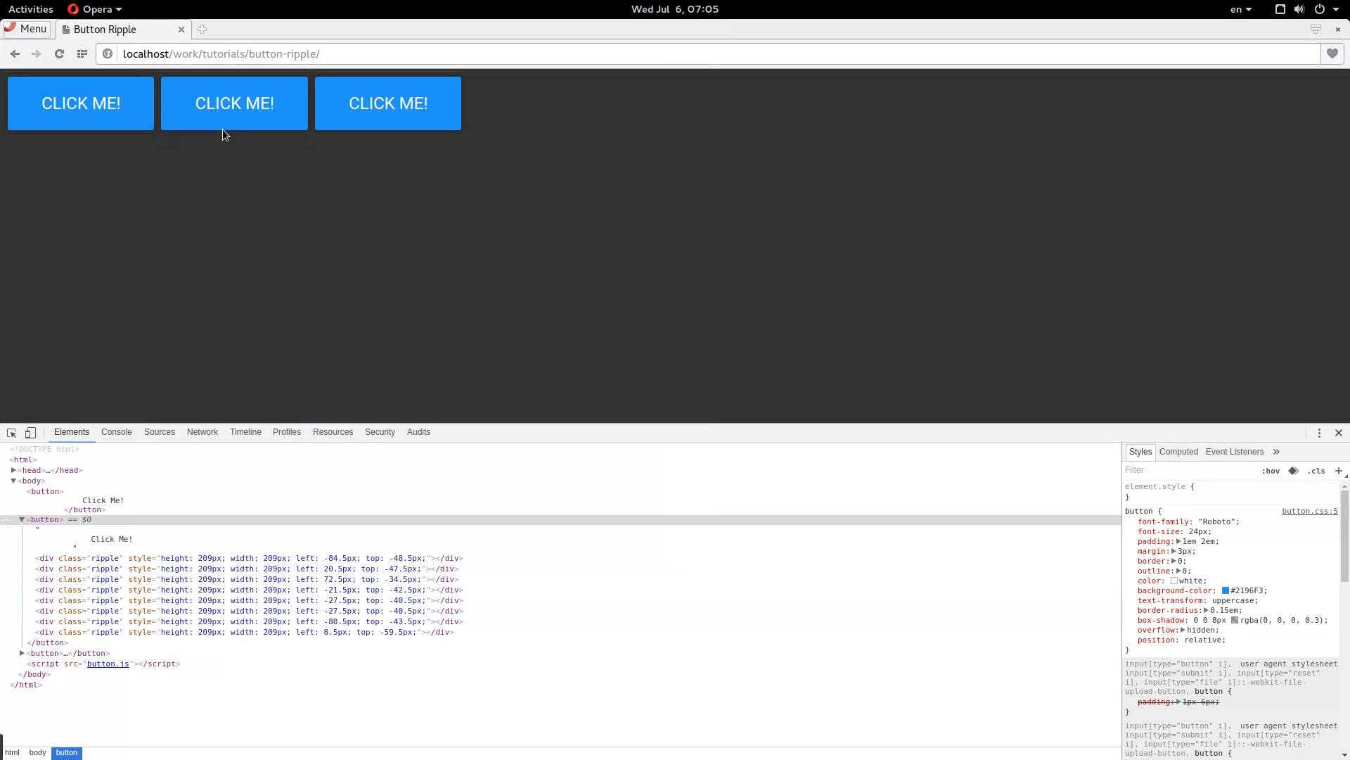
click(234, 102)
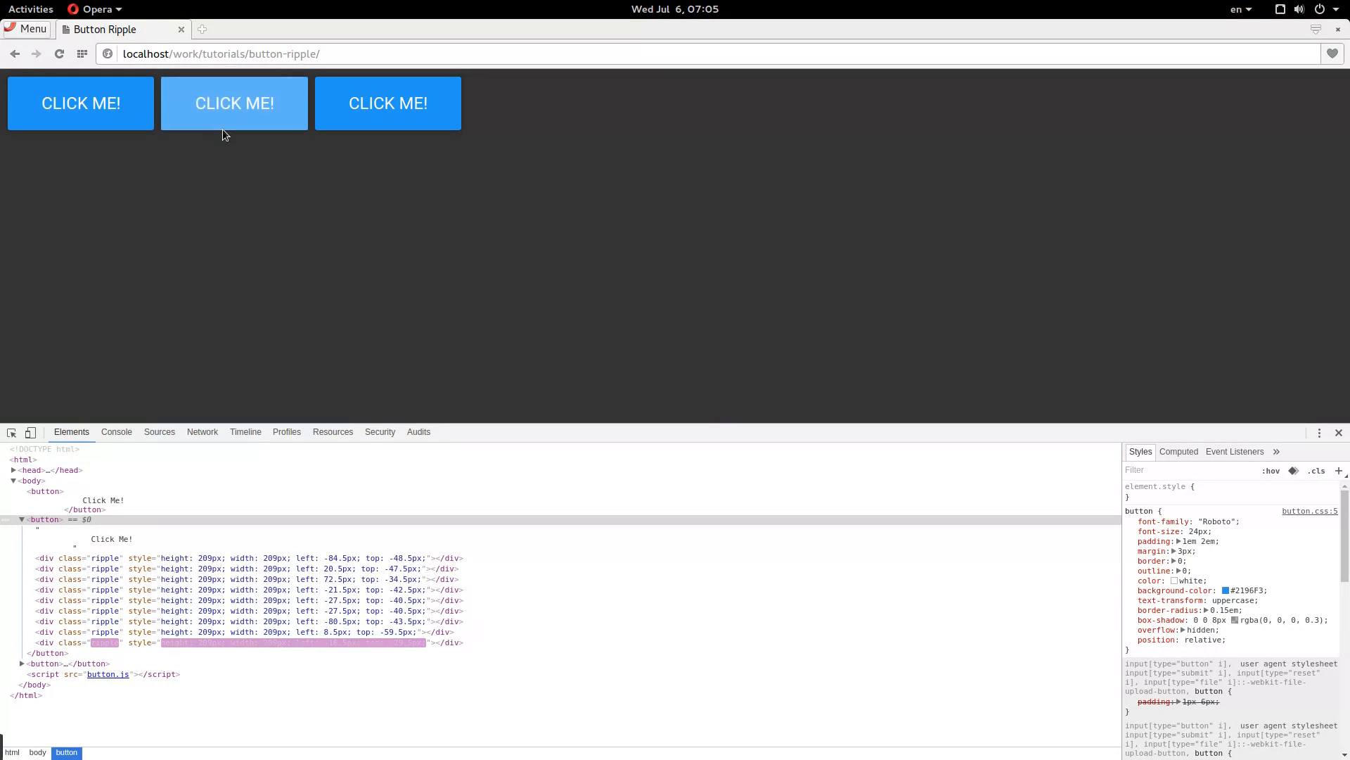
click(233, 102)
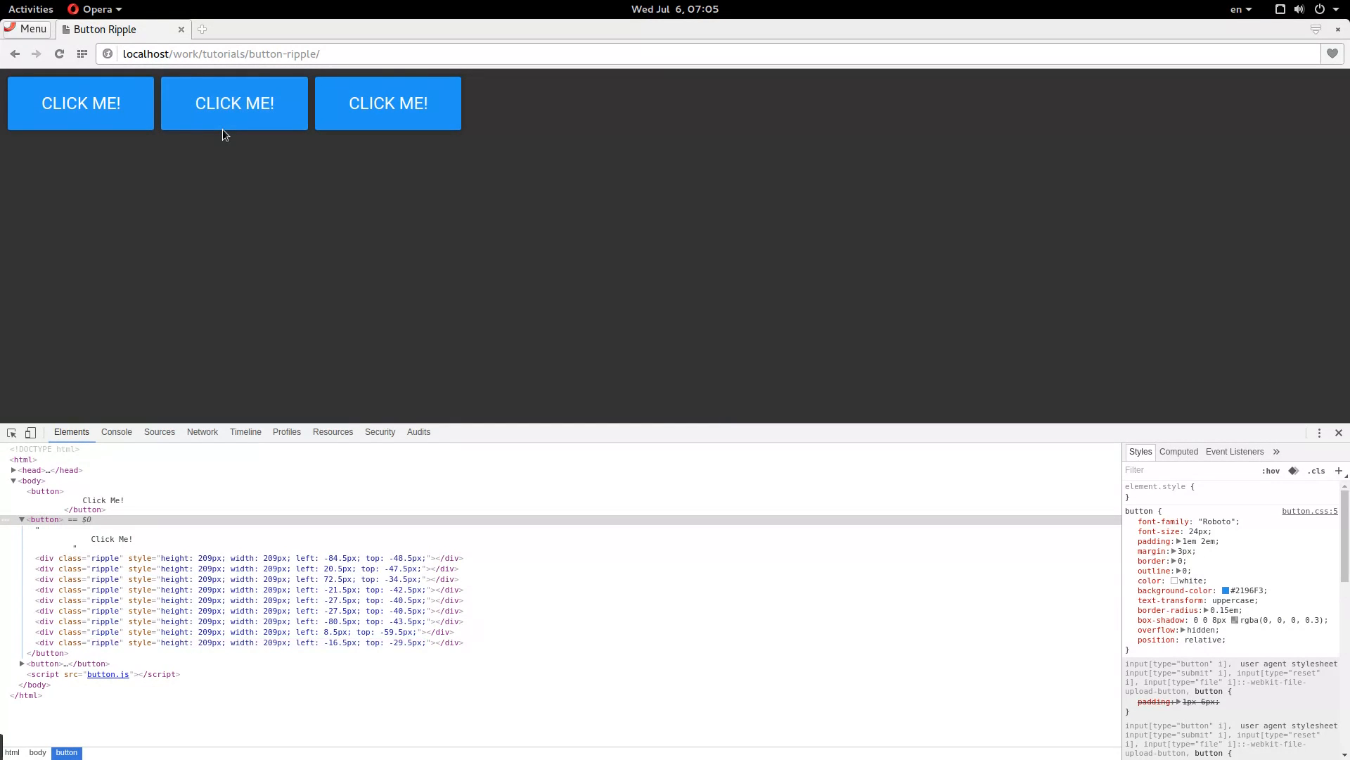